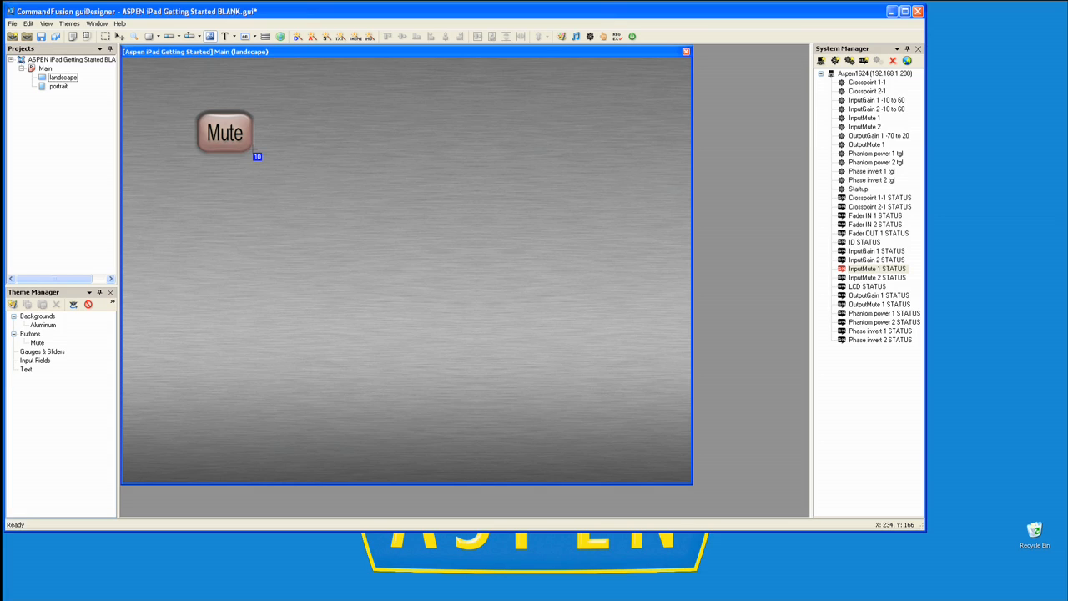
pyautogui.moveTo(277, 172)
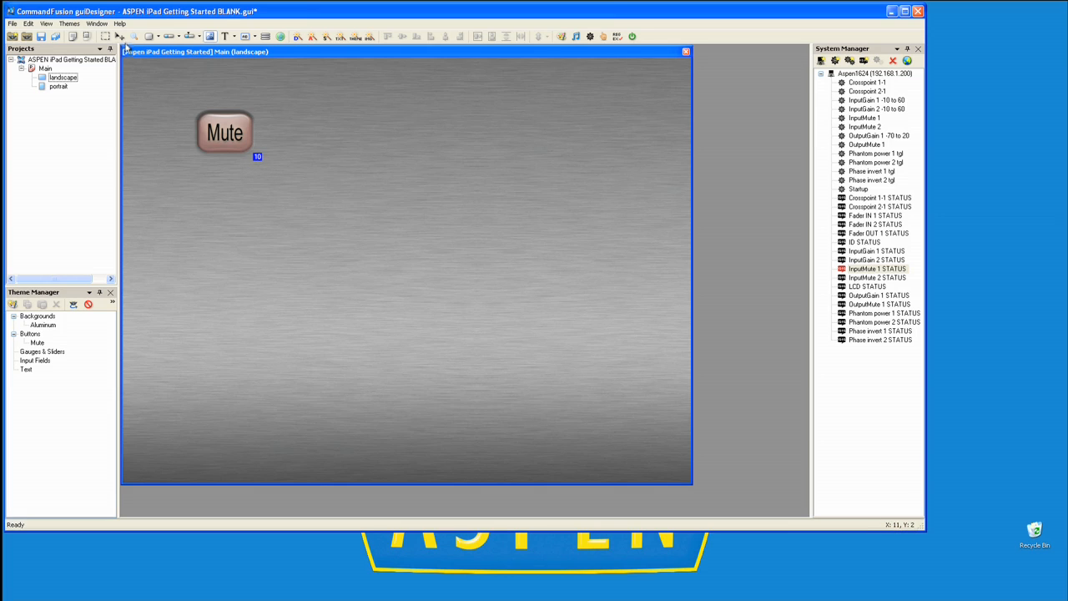
# Delete the Mute button so the landscape page is left empty
pyautogui.click(224, 132)
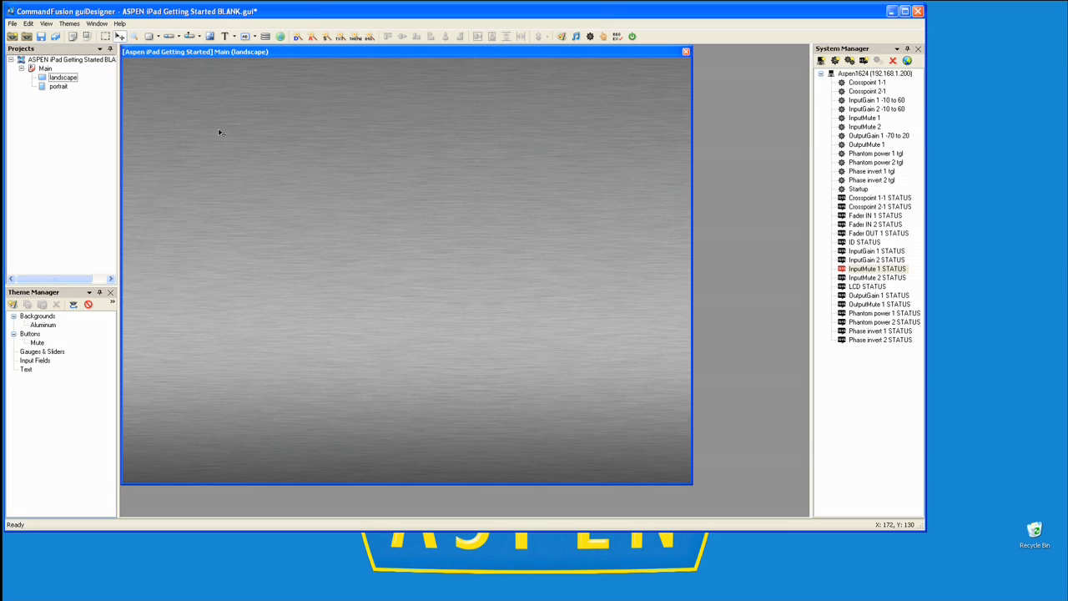
pyautogui.moveTo(163, 223)
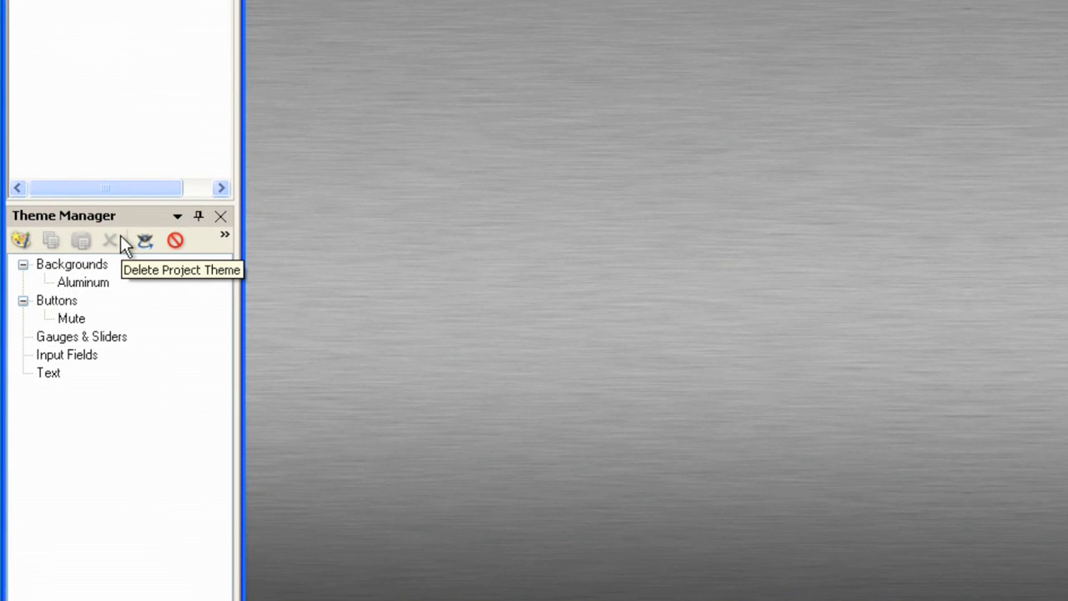
pyautogui.moveTo(99, 324)
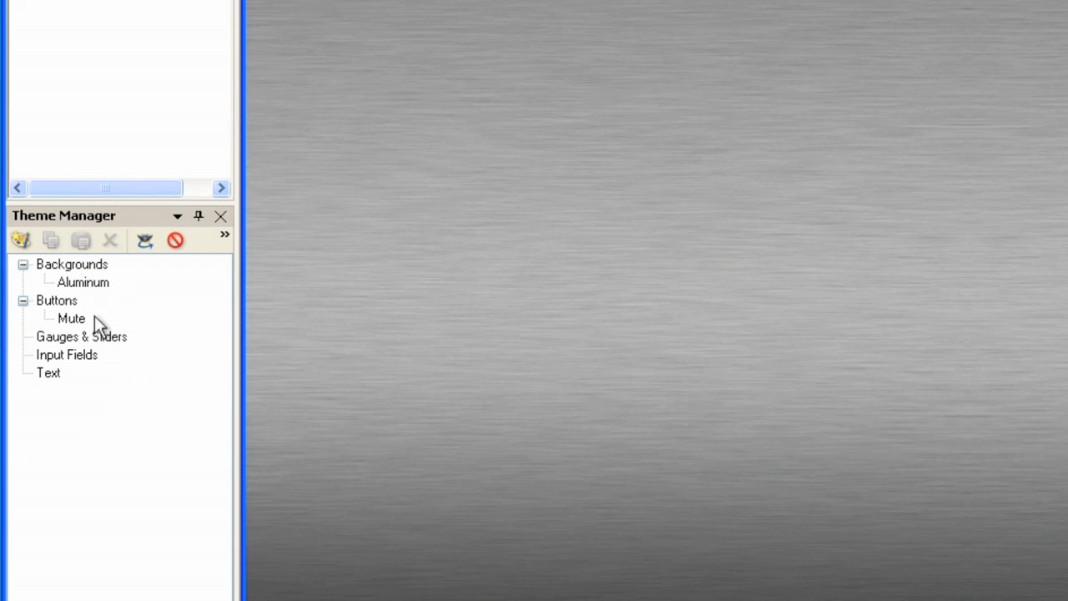
pyautogui.moveTo(135, 273)
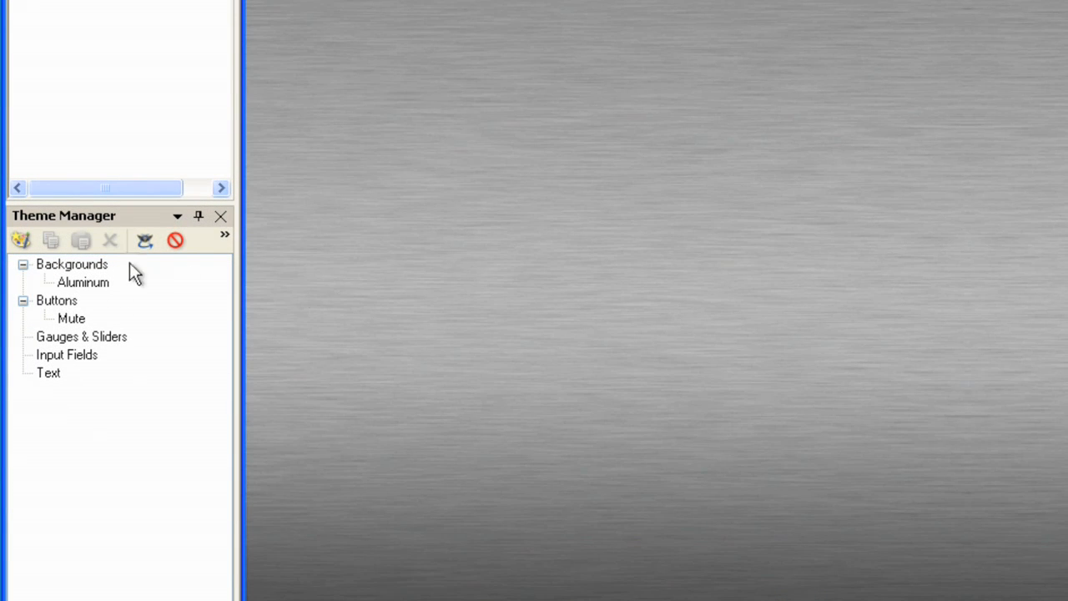
pyautogui.moveTo(121, 264)
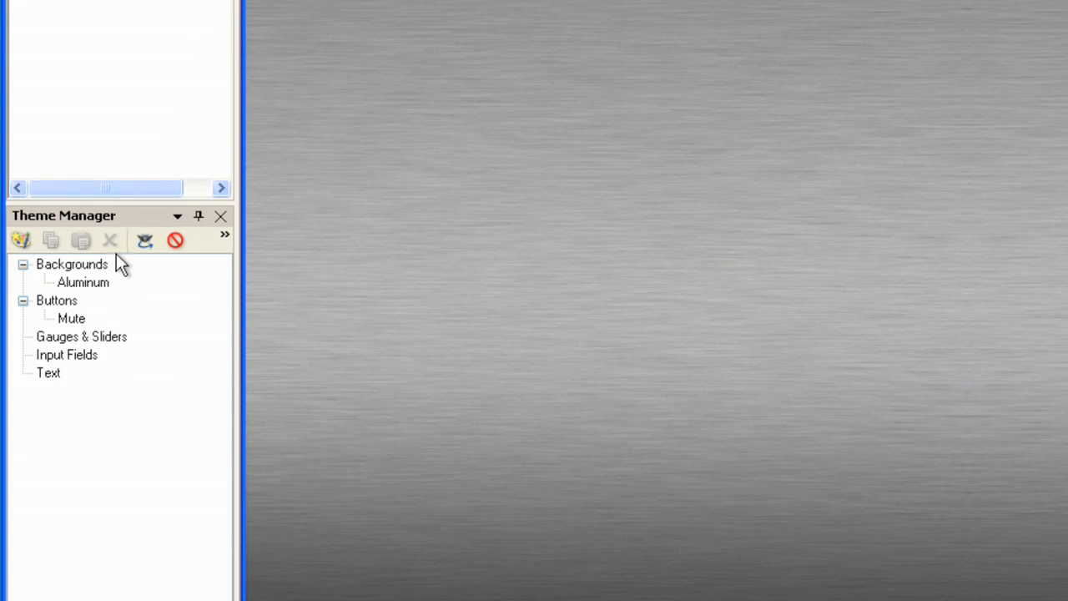
pyautogui.moveTo(442, 74)
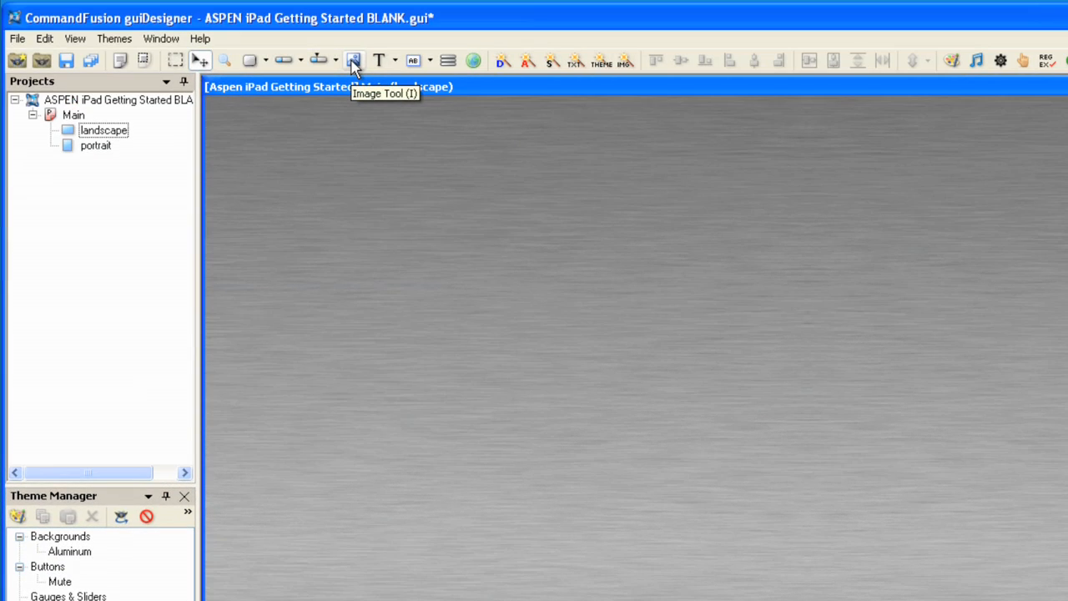
# Place an image using ASPEN-Panel.png and size it to the full 1024 page width
pyautogui.click(354, 61)
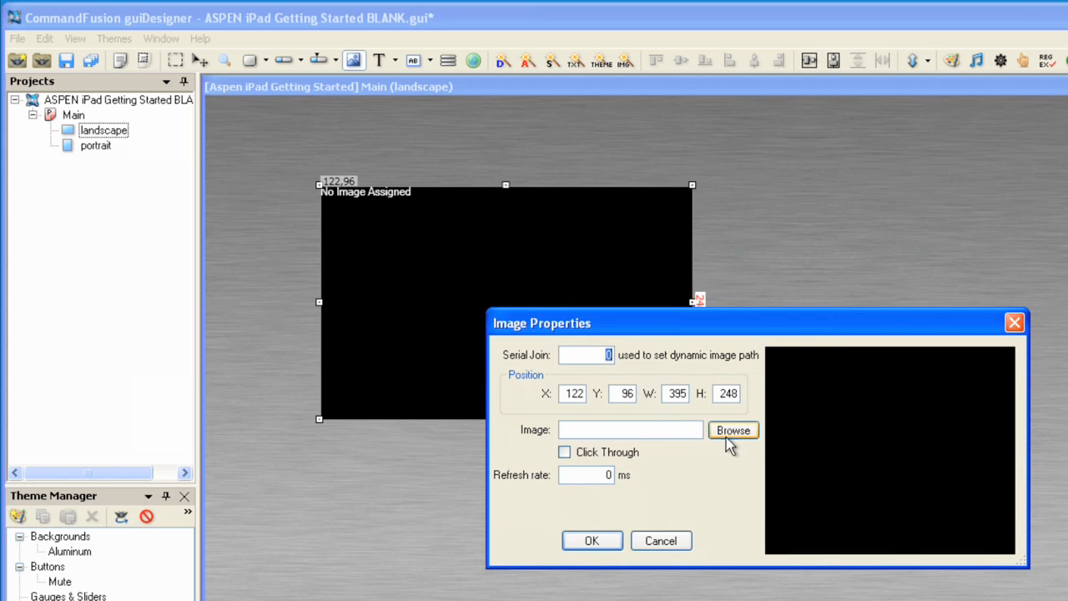
pyautogui.click(732, 431)
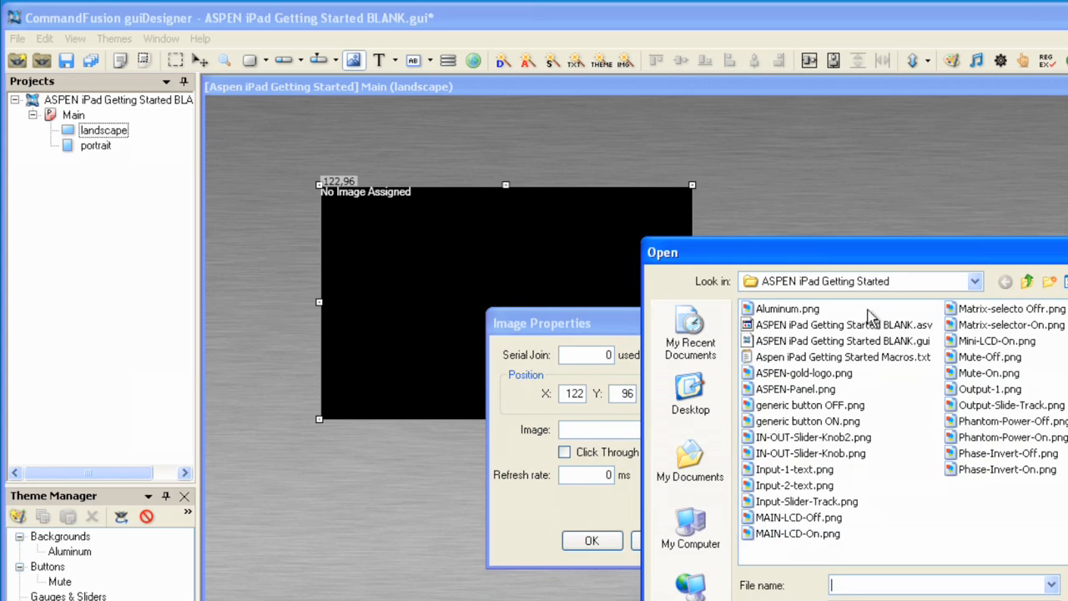
pyautogui.moveTo(843, 324)
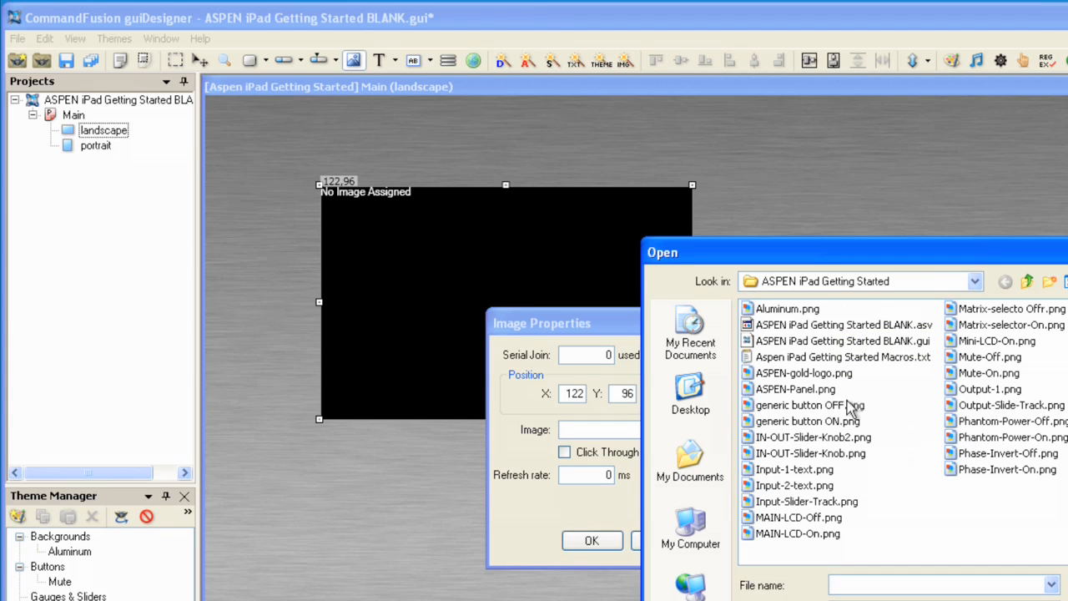
pyautogui.click(795, 389)
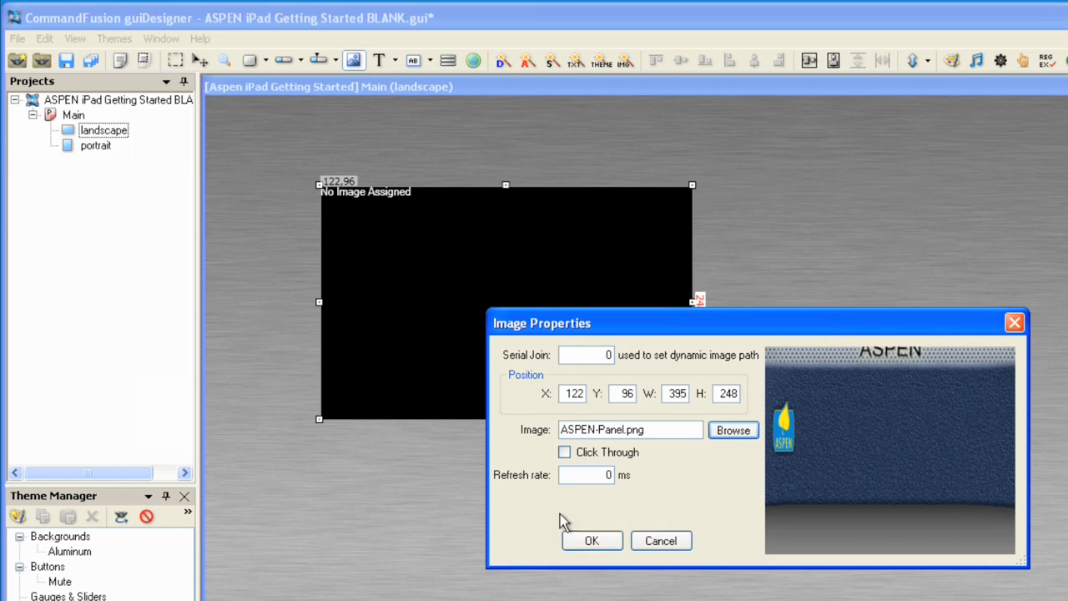
pyautogui.click(591, 541)
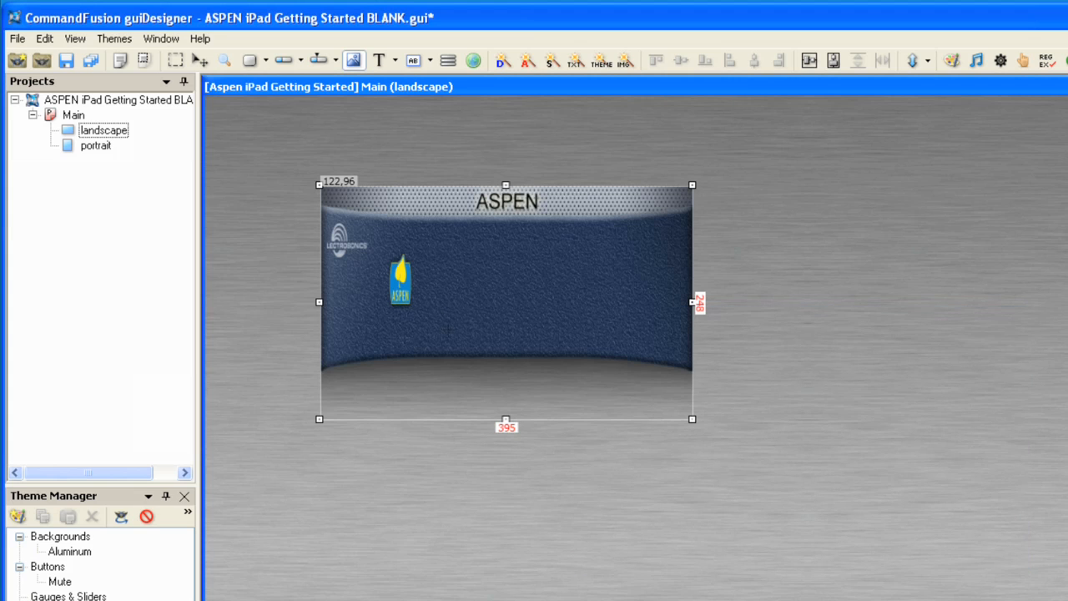
pyautogui.moveTo(471, 299)
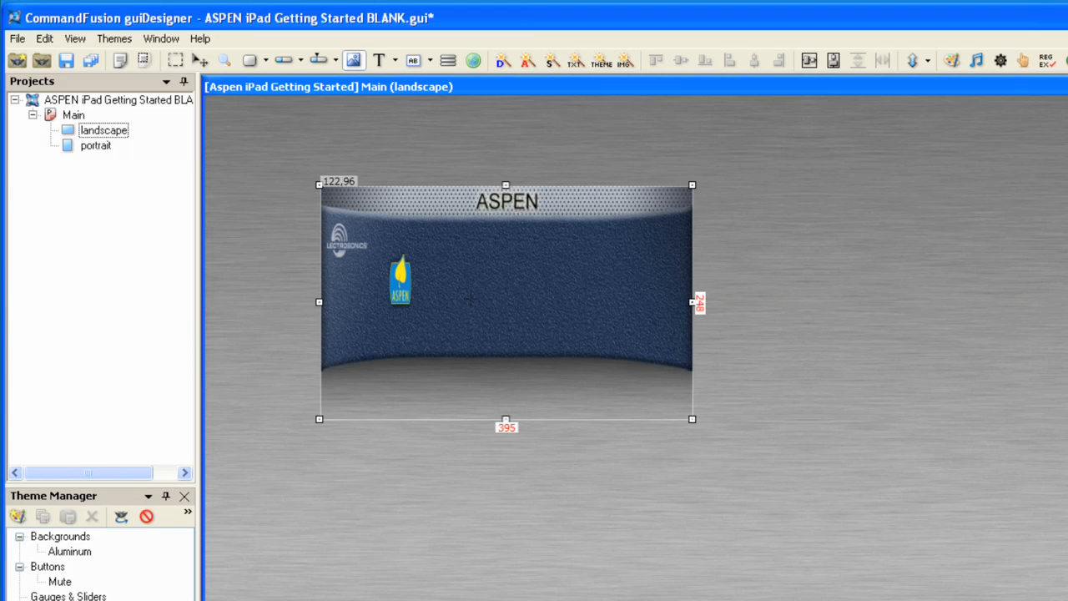
pyautogui.rightClick(471, 302)
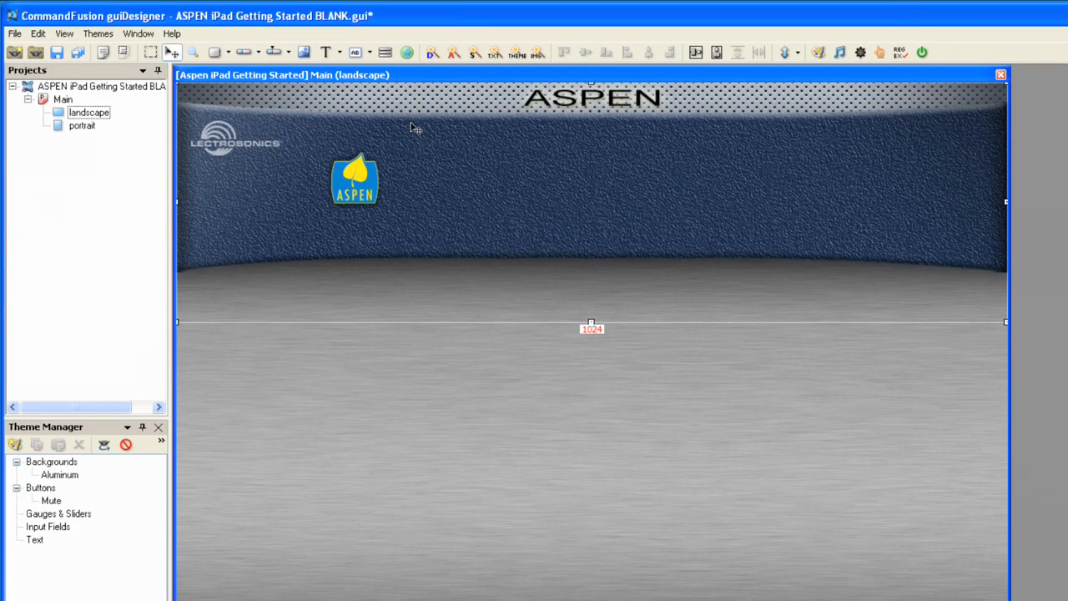
pyautogui.moveTo(483, 235)
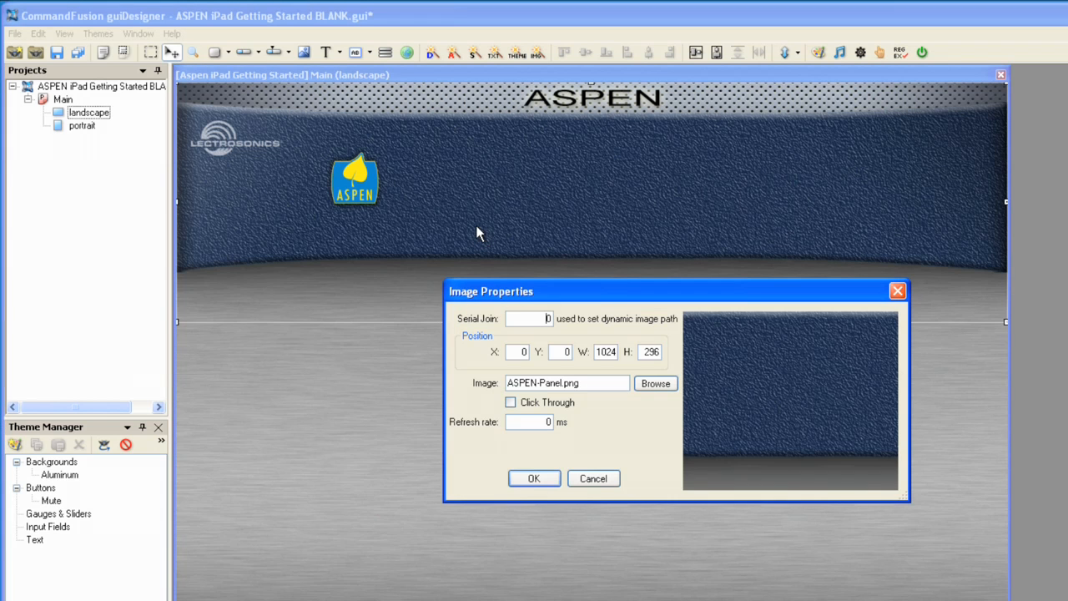
# Enable Click Through on the ASPEN panel image so touches reach controls beneath
pyautogui.moveTo(491, 291); pyautogui.dragTo(439, 258)
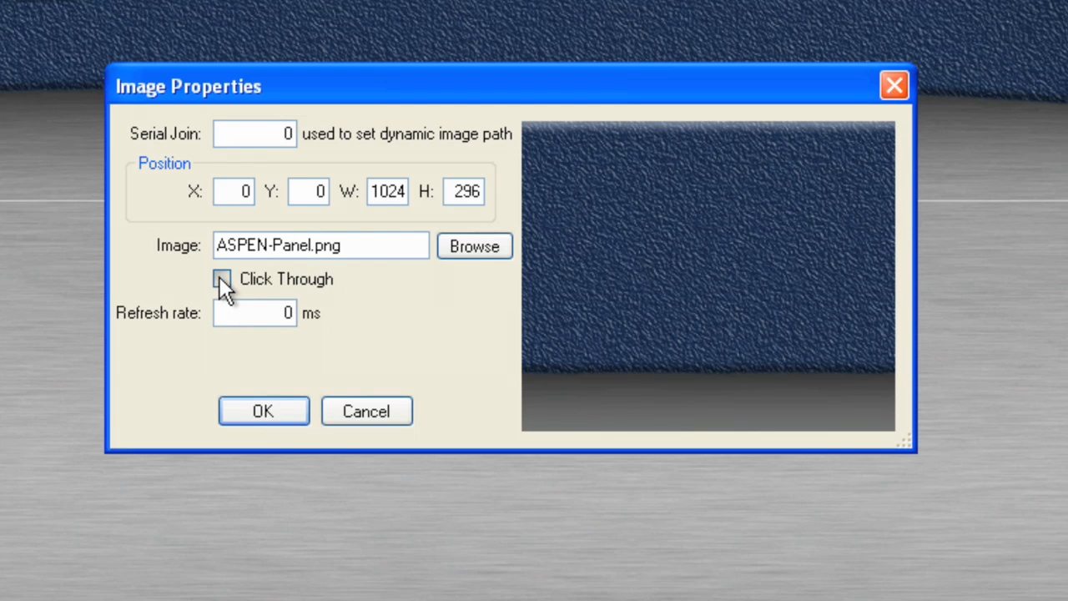
pyautogui.click(264, 411)
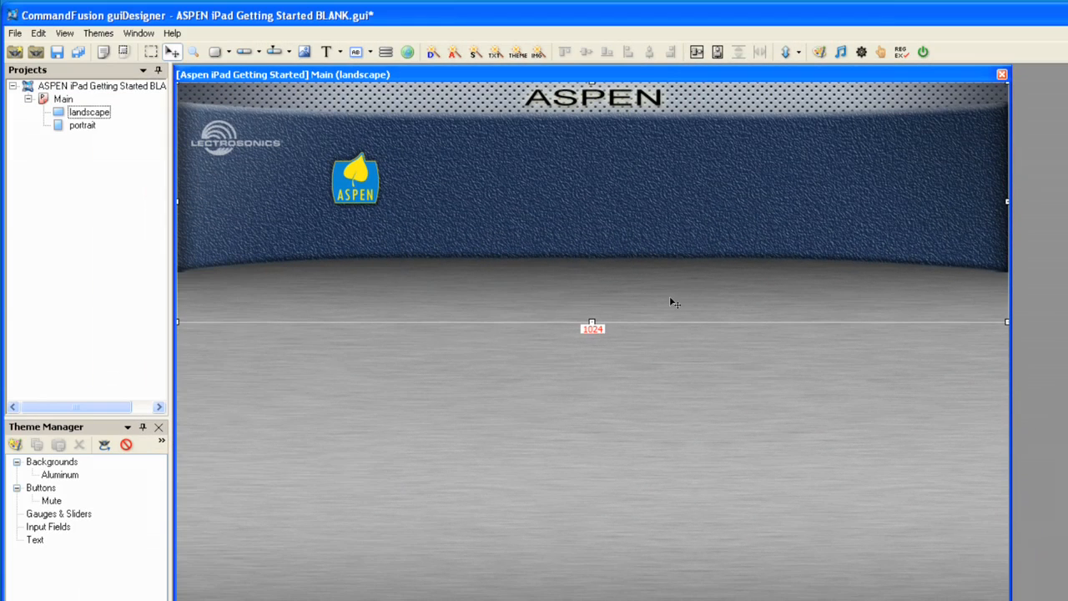
pyautogui.moveTo(350, 340)
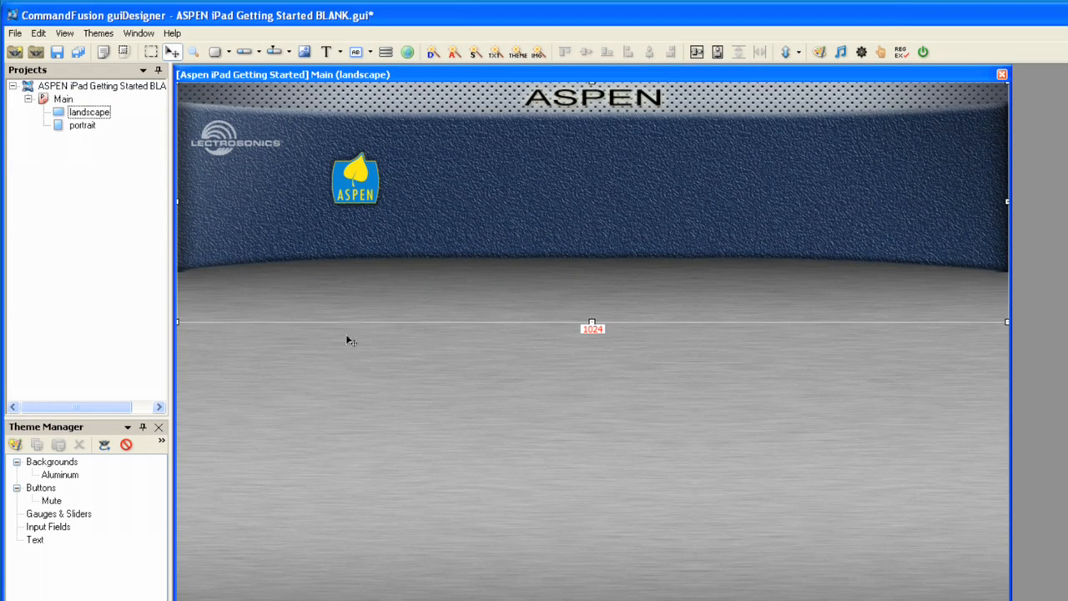
pyautogui.moveTo(372, 471)
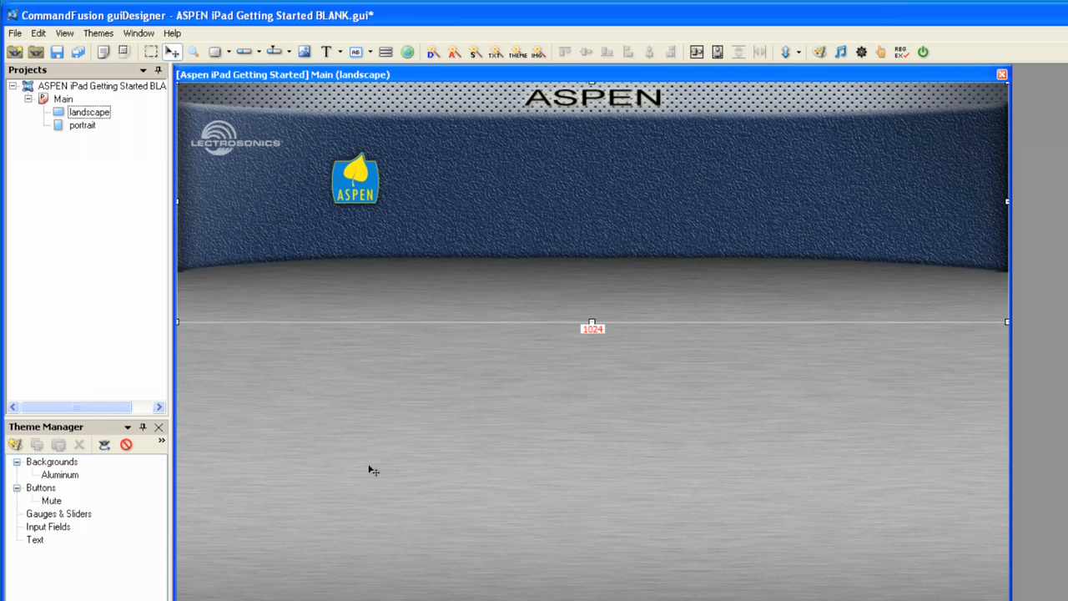
pyautogui.moveTo(357, 304)
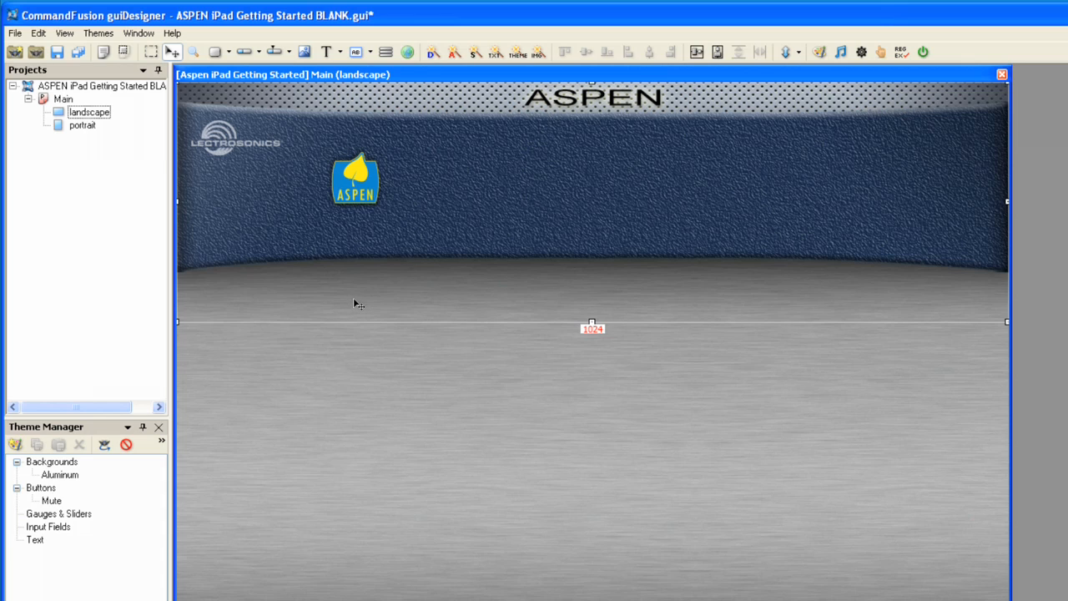
pyautogui.moveTo(350, 307)
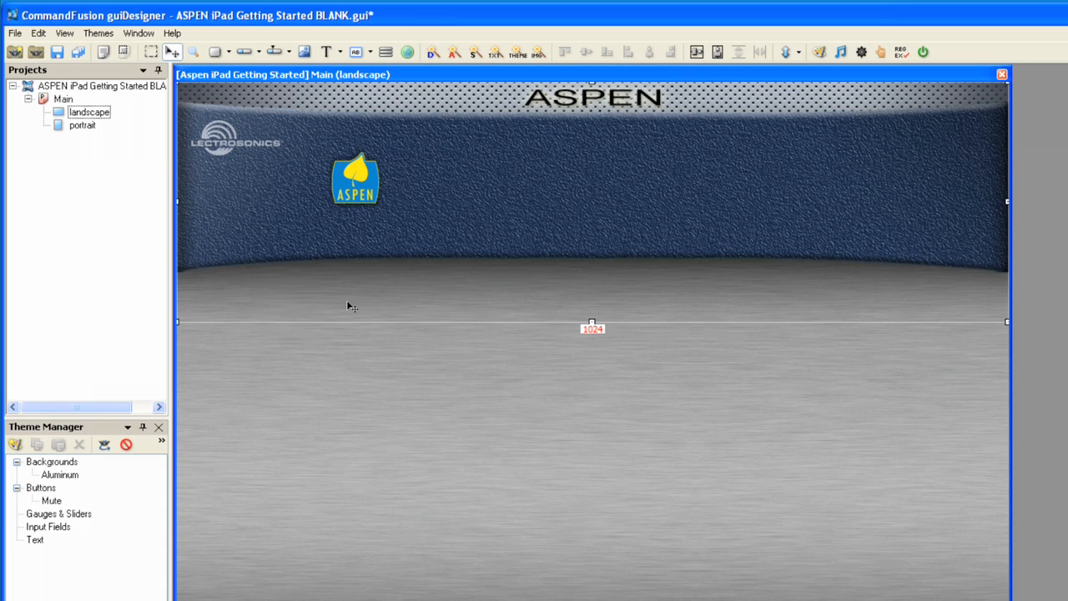
pyautogui.moveTo(387, 331)
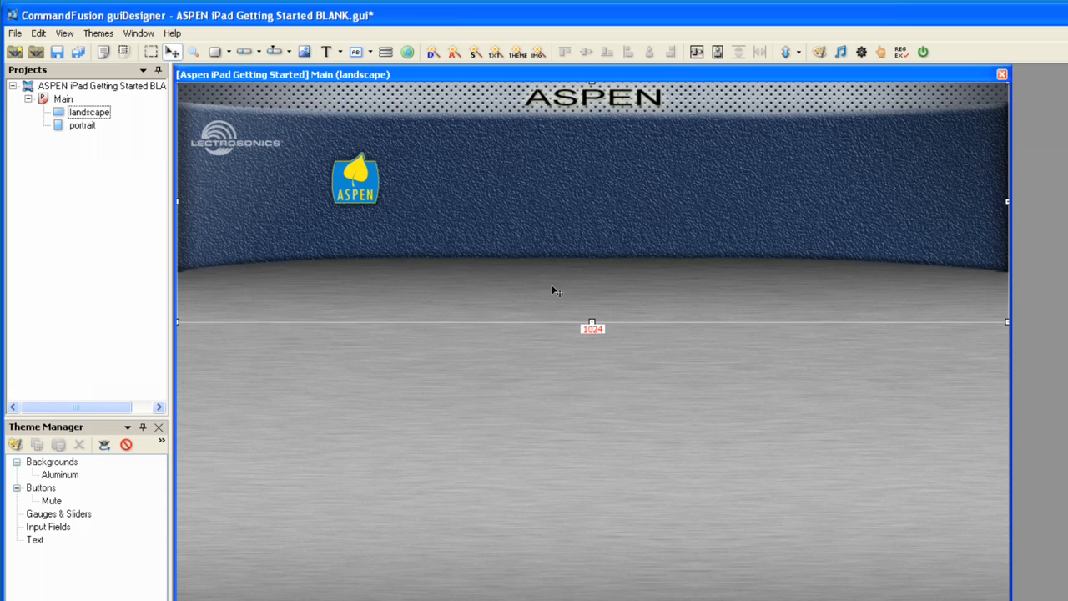
pyautogui.moveTo(377, 147)
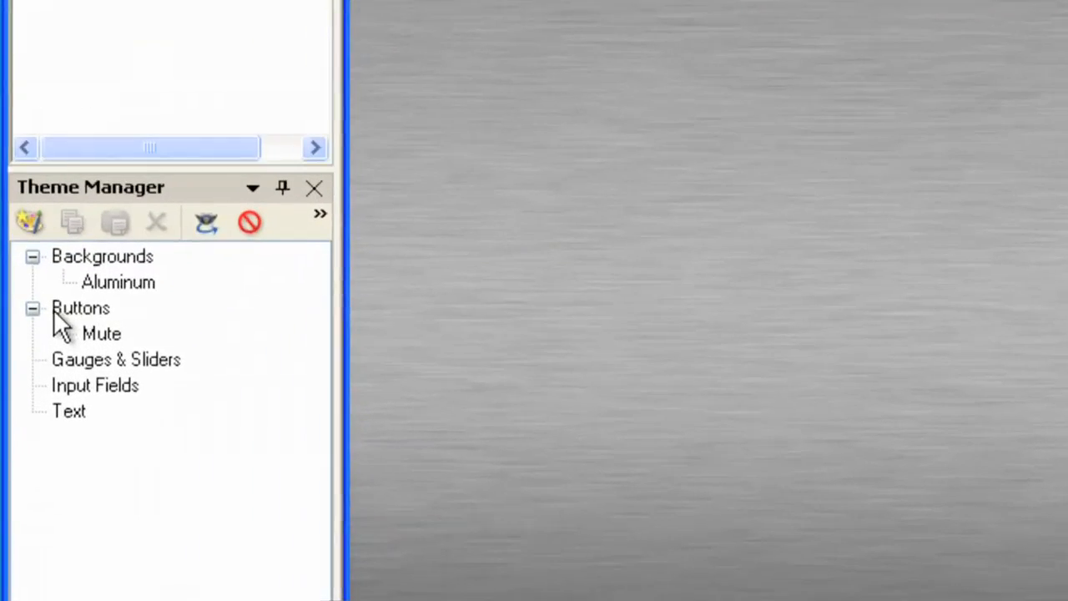
# Create a new button theme named LCD with MAIN-LCD-On.png as its background
pyautogui.click(80, 307)
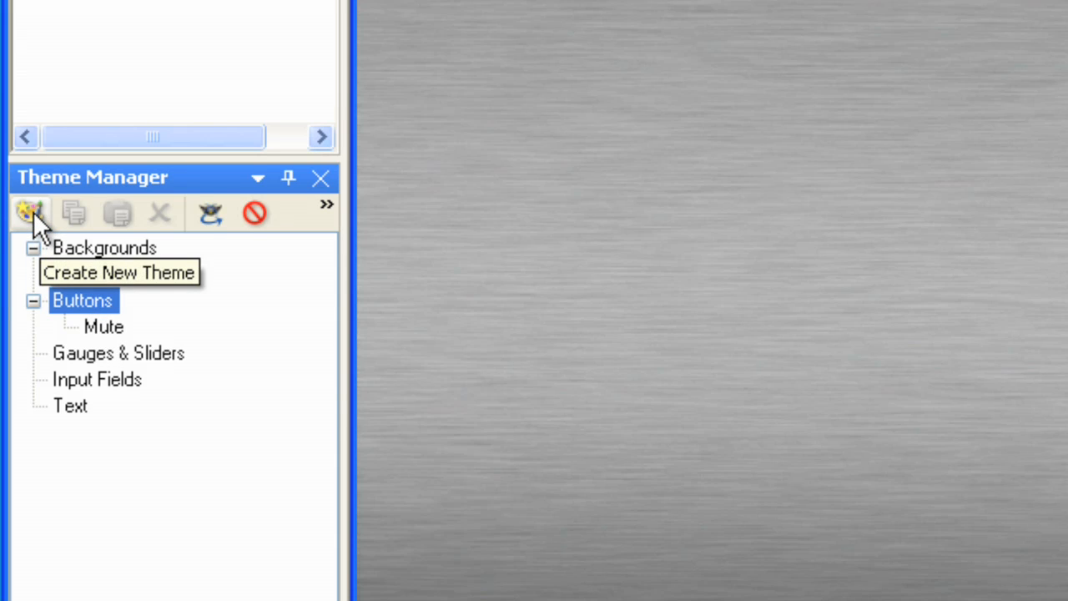
pyautogui.click(30, 213)
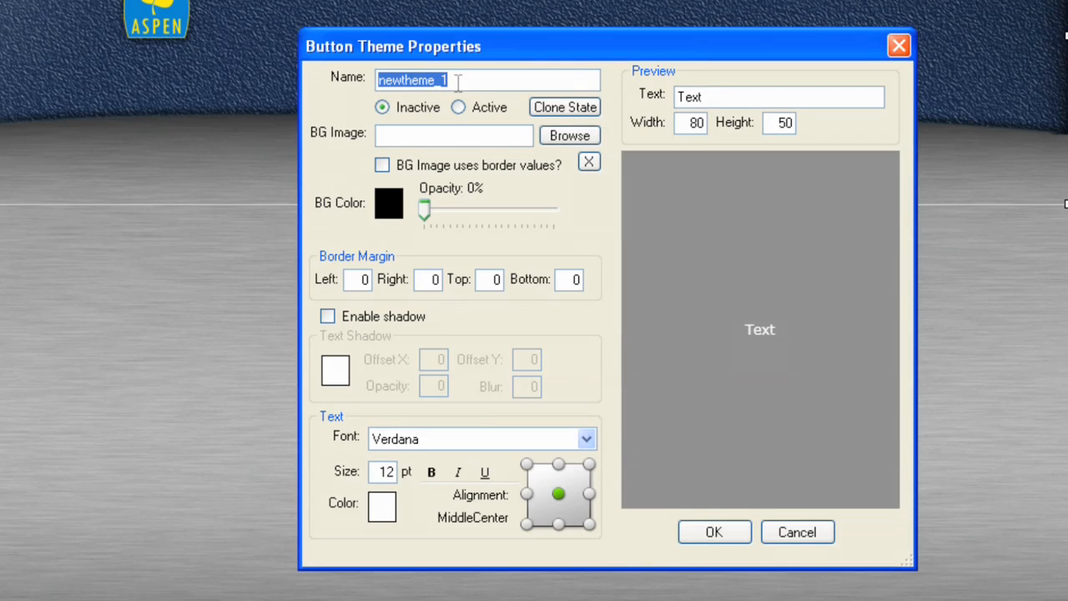
pyautogui.write('LCD')
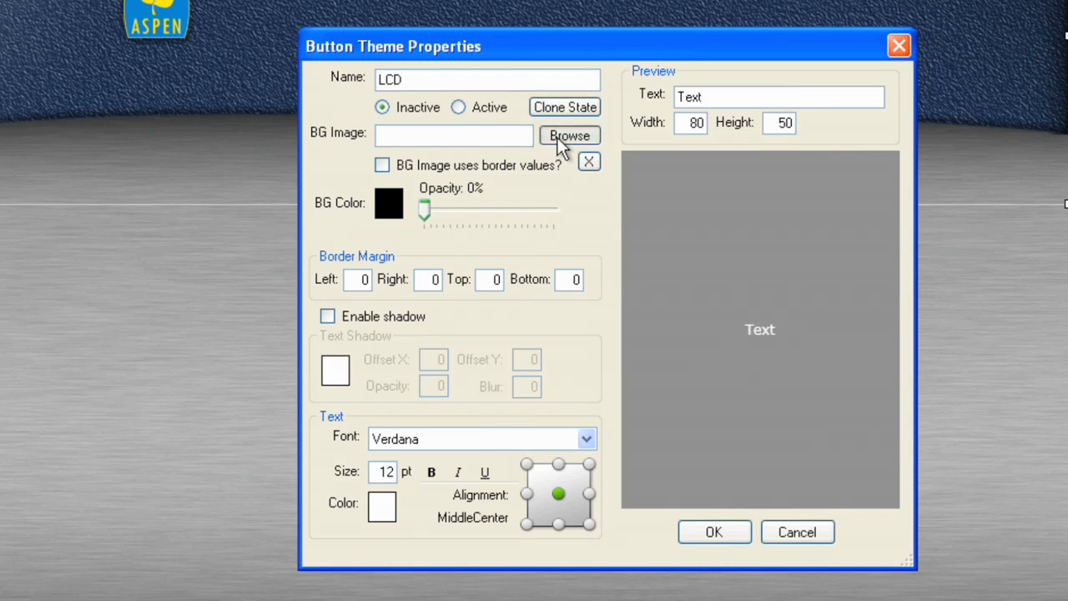
pyautogui.click(569, 136)
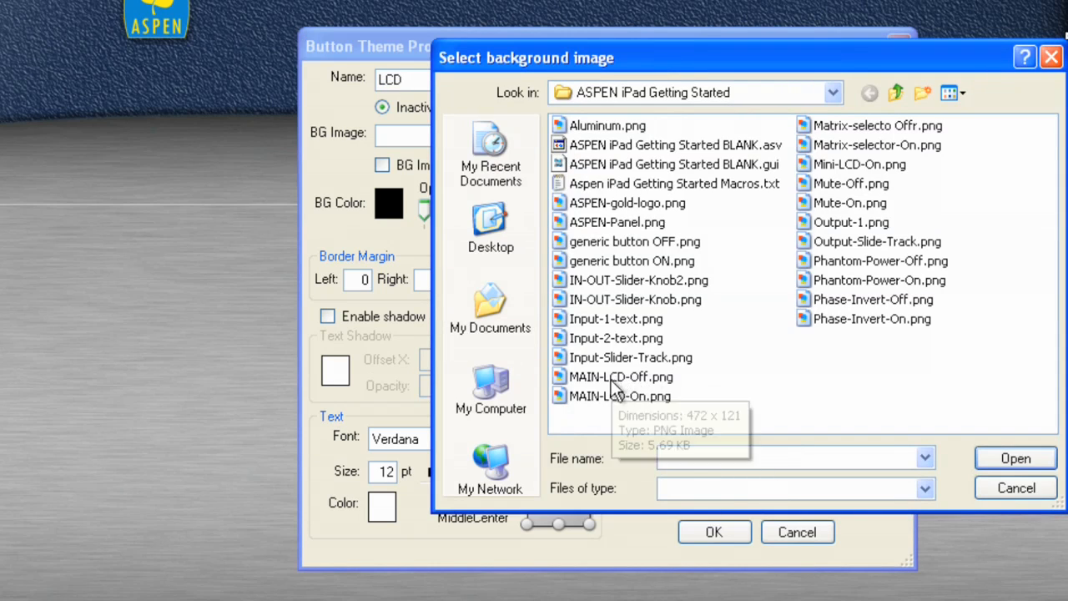
pyautogui.click(620, 396)
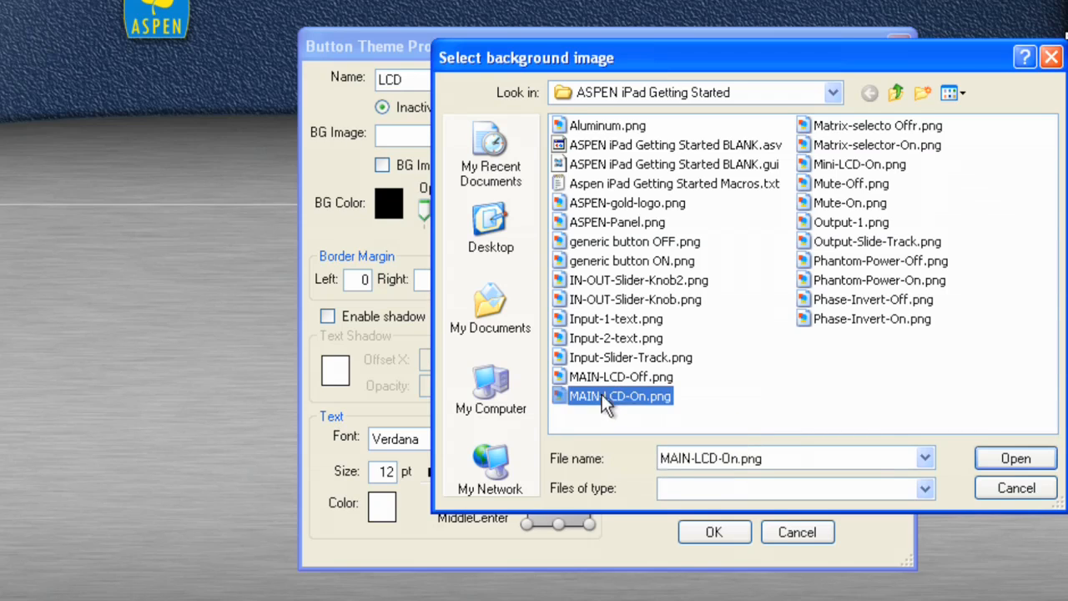
pyautogui.click(1015, 457)
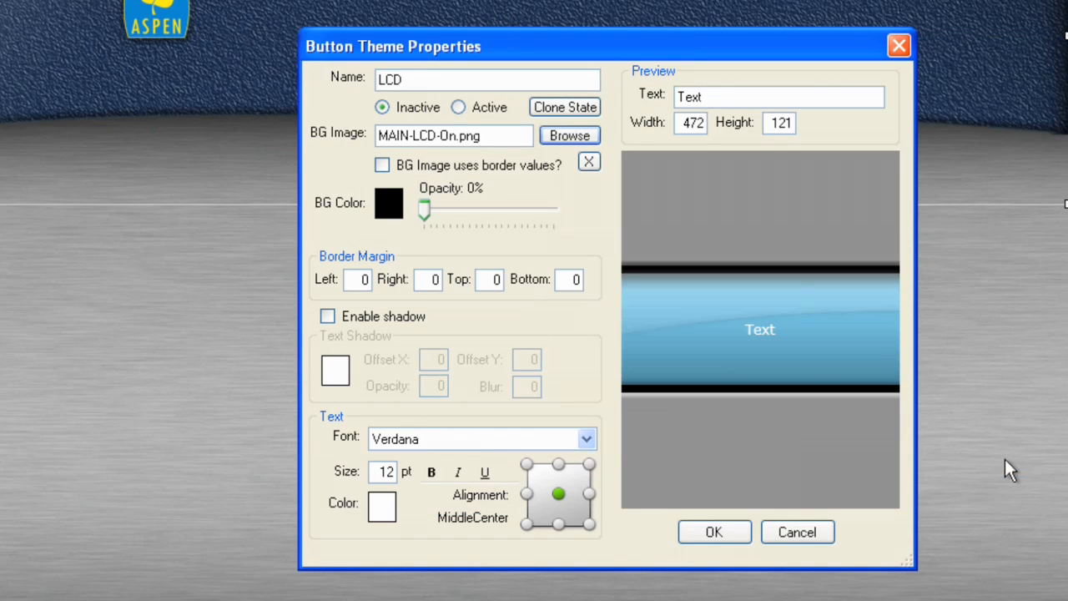
pyautogui.moveTo(765, 194)
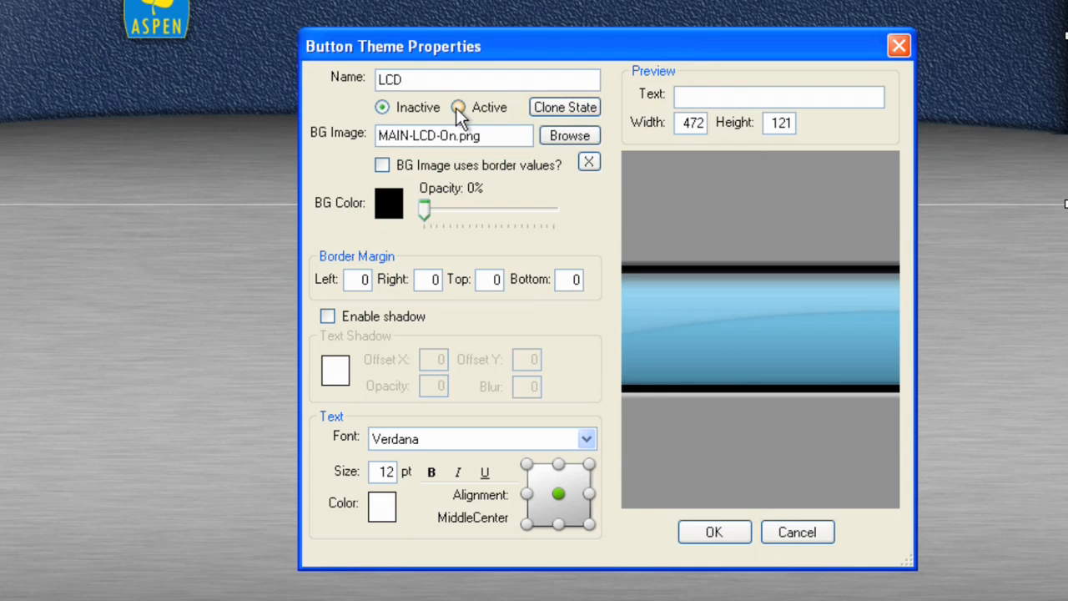
# Check the LCD theme's Inactive and Active states both show the background image
pyautogui.click(381, 107)
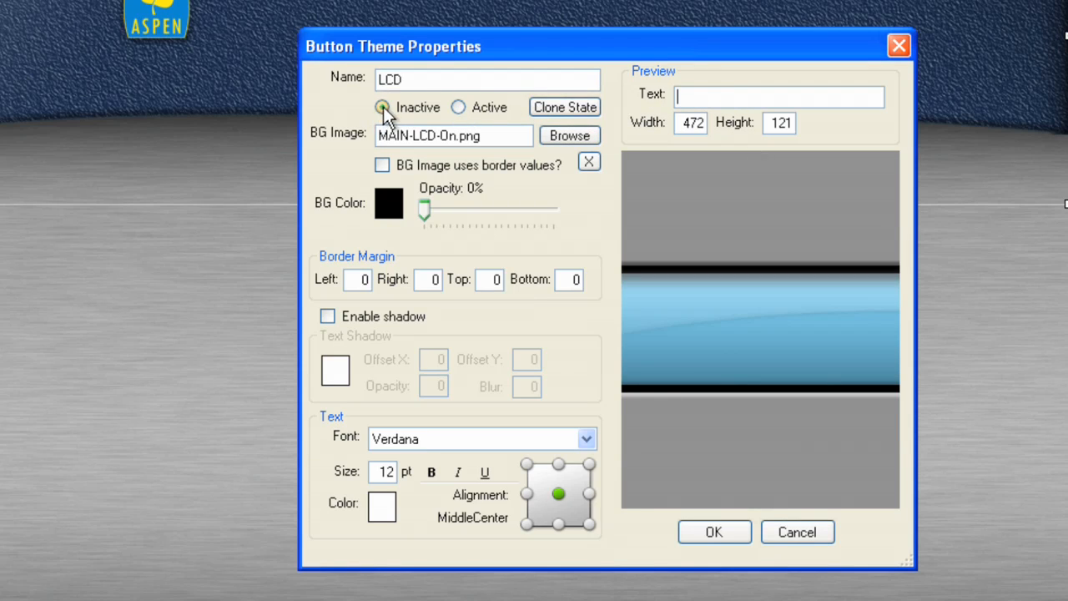
pyautogui.click(458, 107)
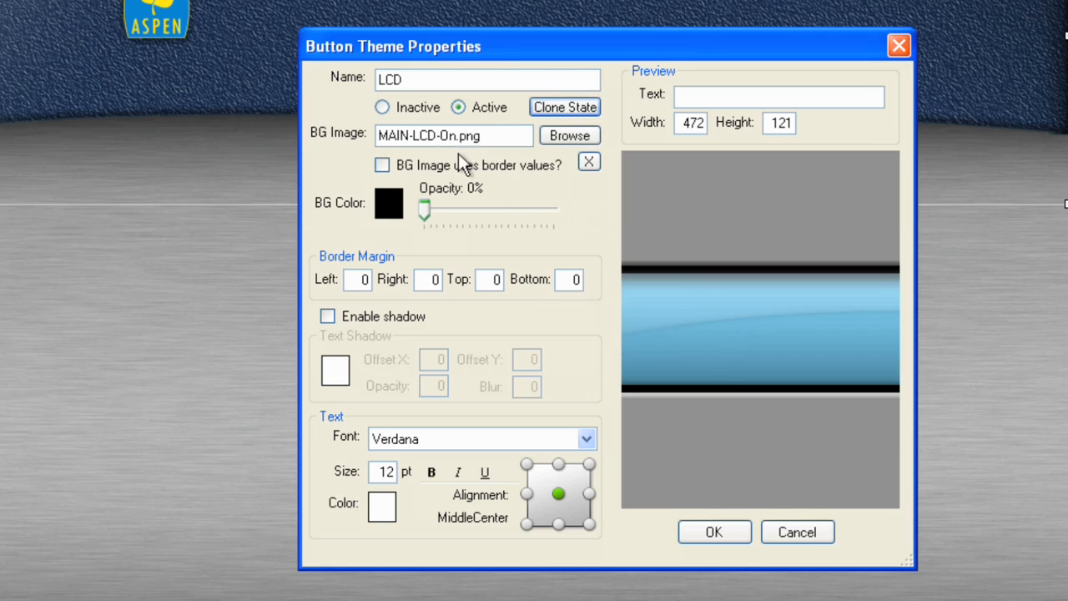
pyautogui.click(382, 107)
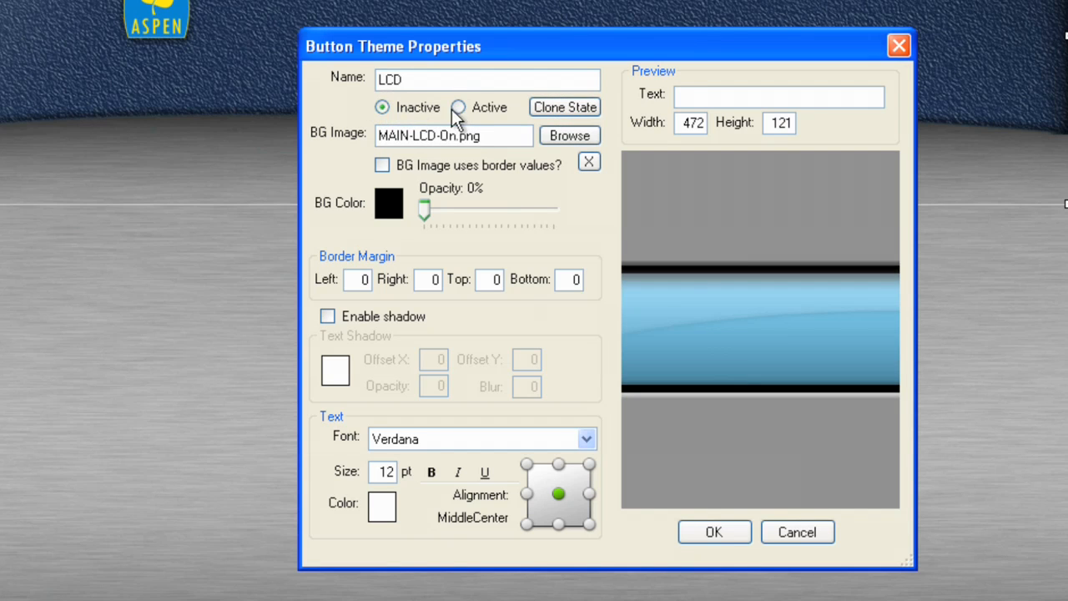
pyautogui.click(381, 107)
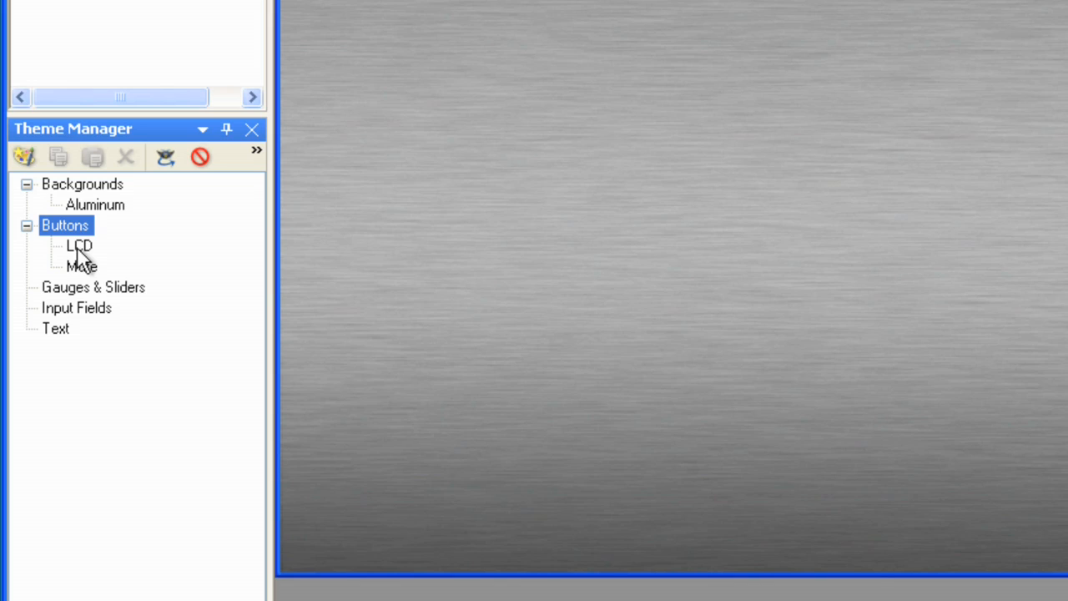
pyautogui.moveTo(509, 247)
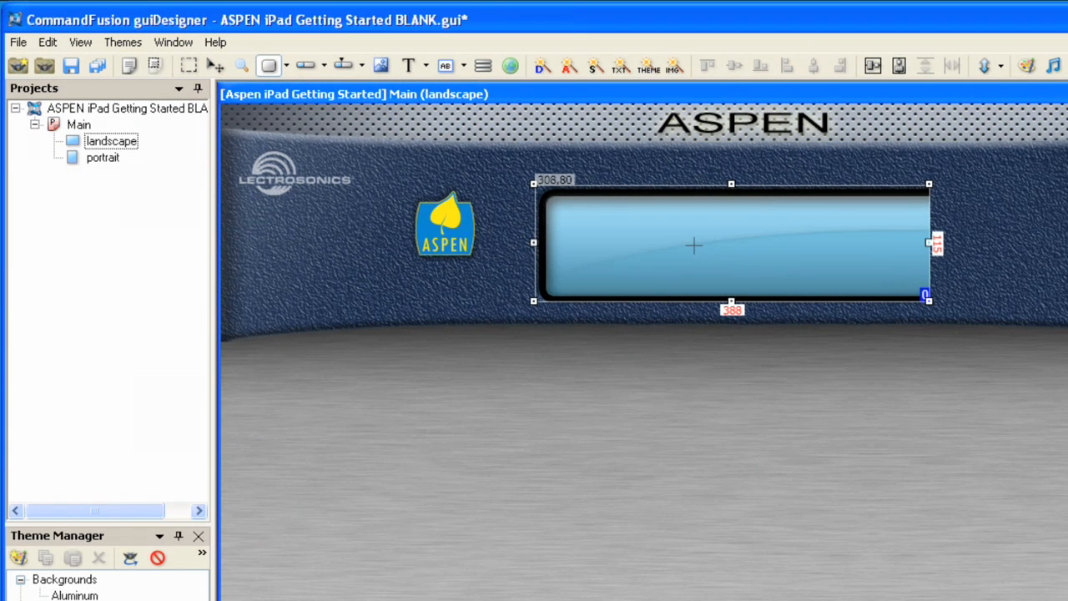
# Match the LCD button to its 472-wide theme image and nudge it beside the ASPEN logo
pyautogui.rightClick(693, 244)
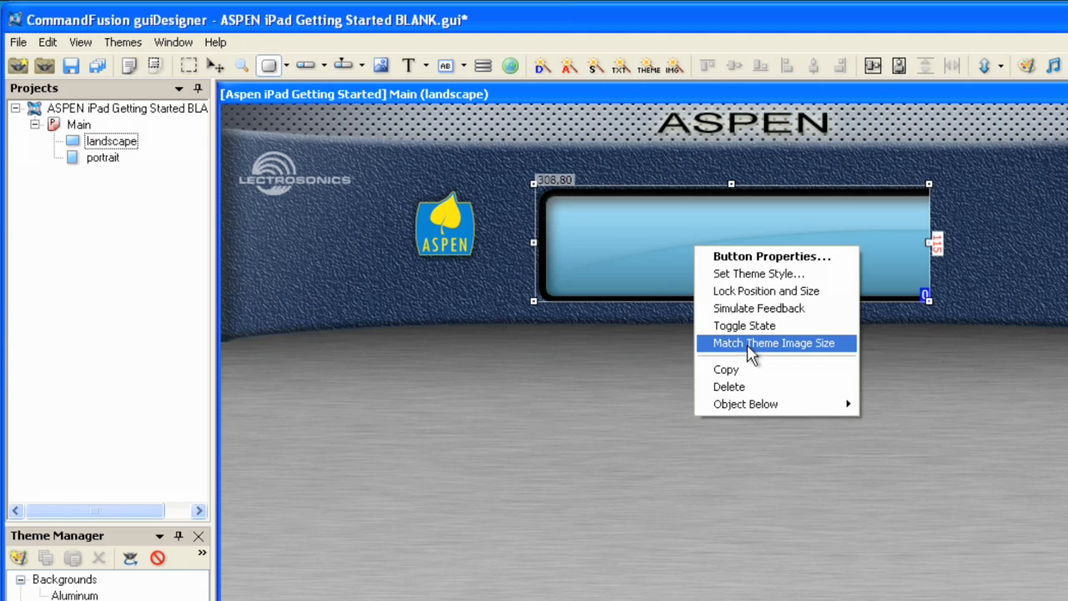
pyautogui.click(773, 344)
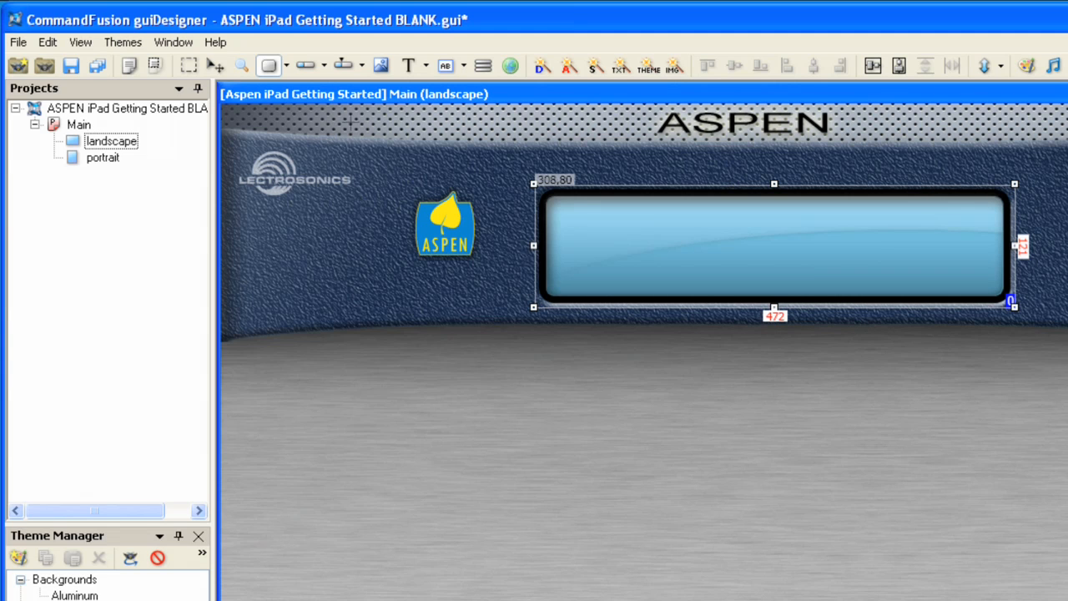
pyautogui.moveTo(774, 247); pyautogui.dragTo(762, 232)
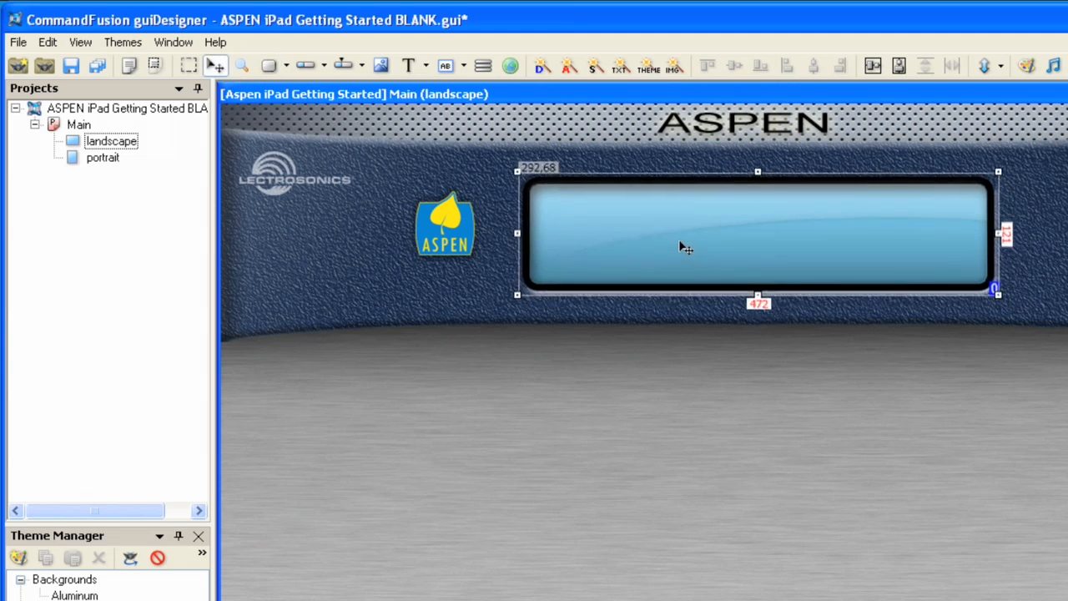
pyautogui.moveTo(684, 242); pyautogui.dragTo(674, 249)
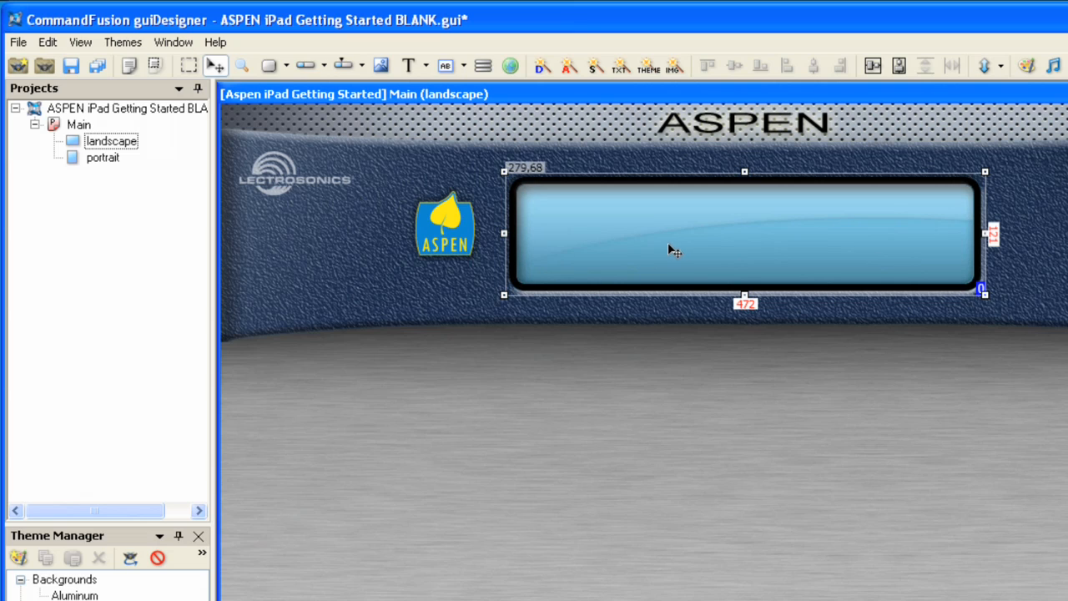
pyautogui.moveTo(415, 199)
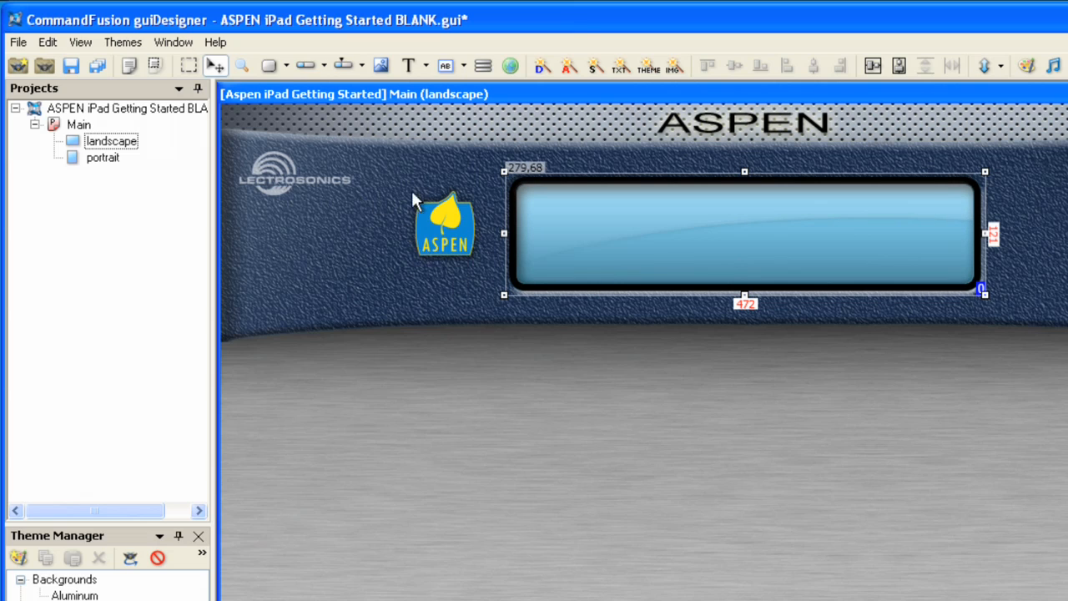
pyautogui.moveTo(468, 234)
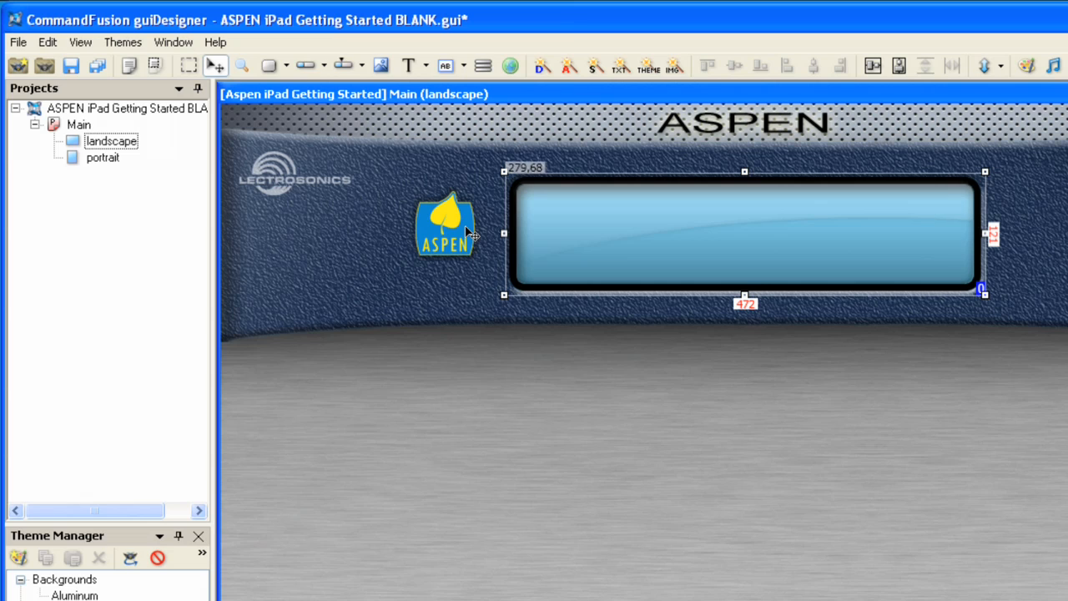
pyautogui.moveTo(509, 581)
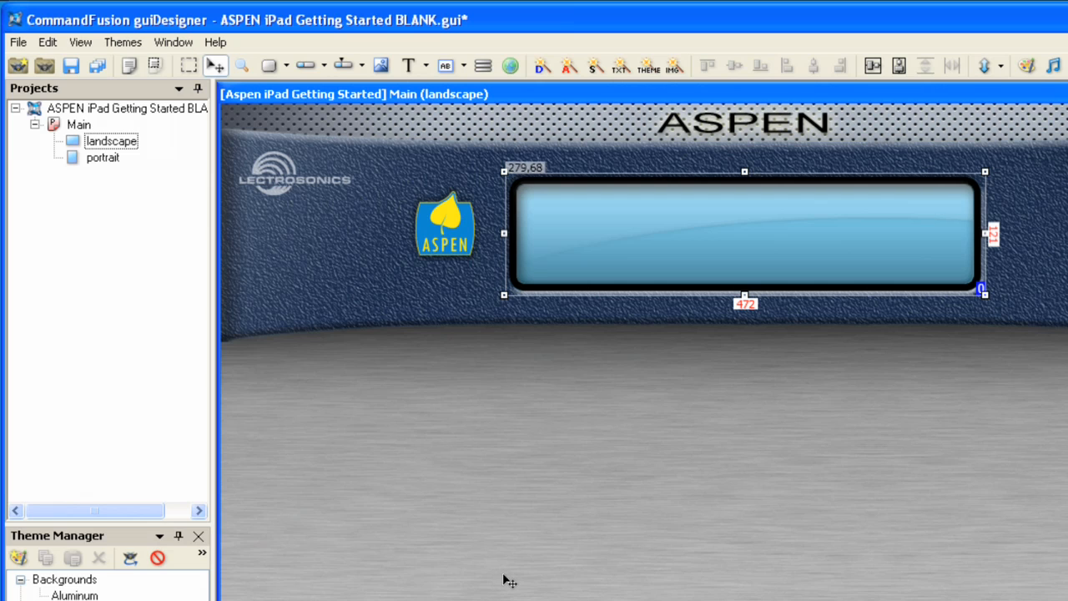
pyautogui.moveTo(495, 401)
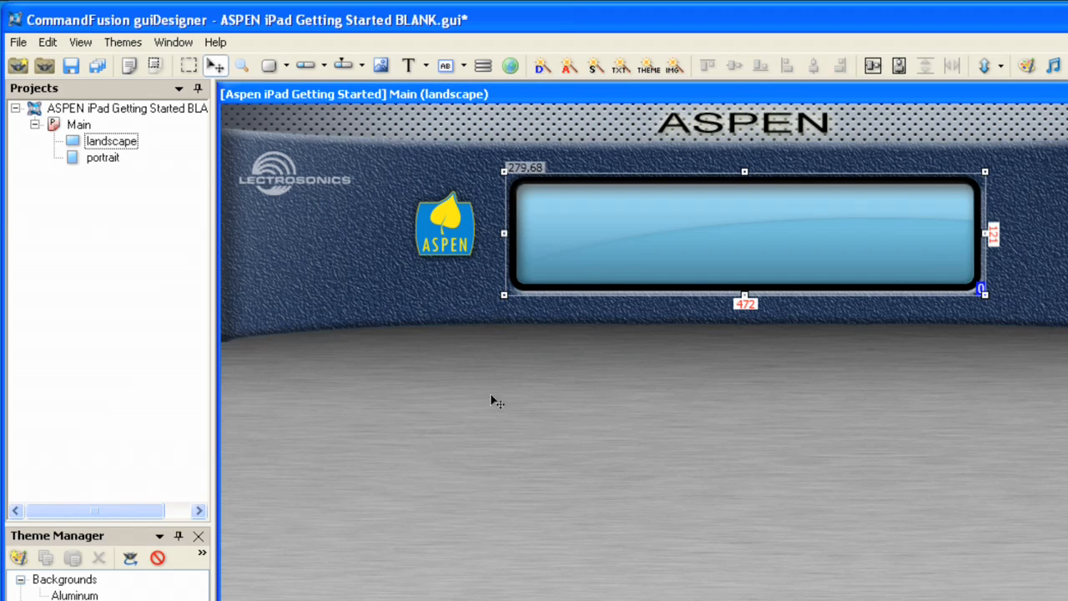
pyautogui.moveTo(381, 67)
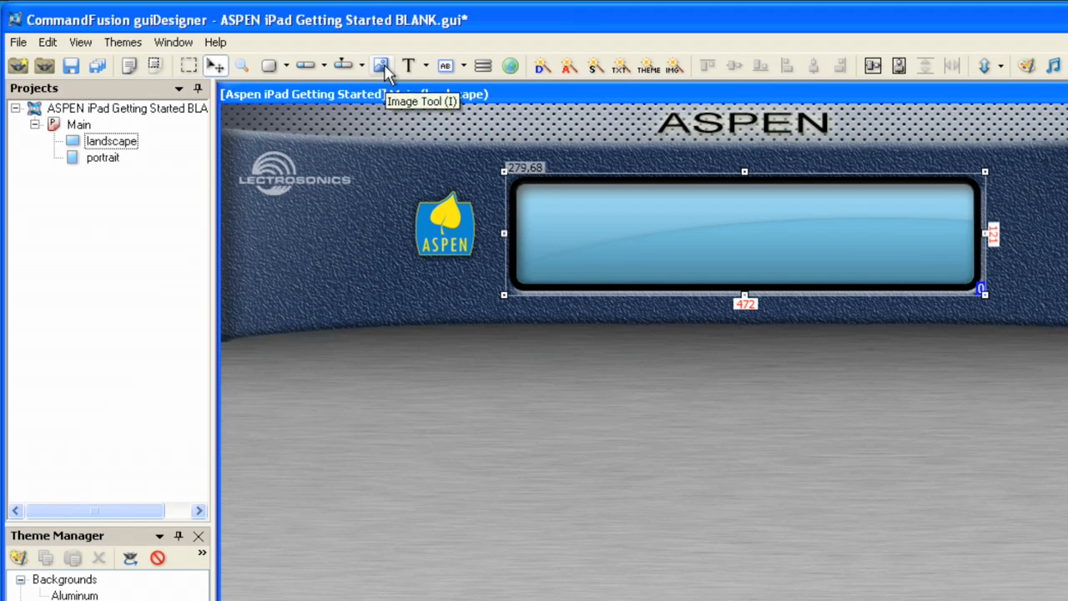
# Draw an image below the LCD and assign Input-Slider-Track.png to it
pyautogui.click(381, 66)
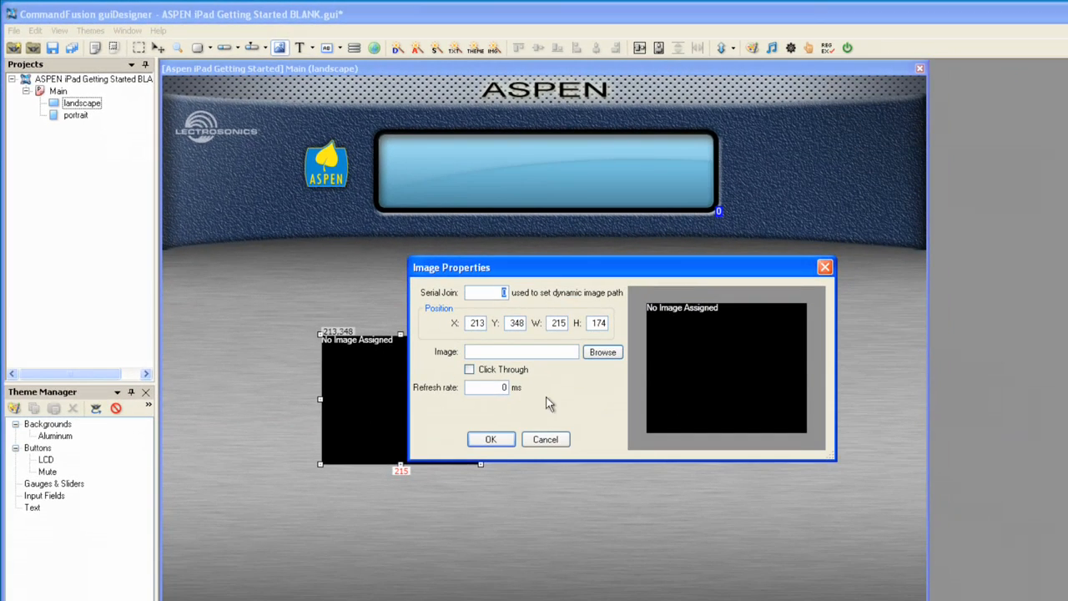
pyautogui.click(602, 351)
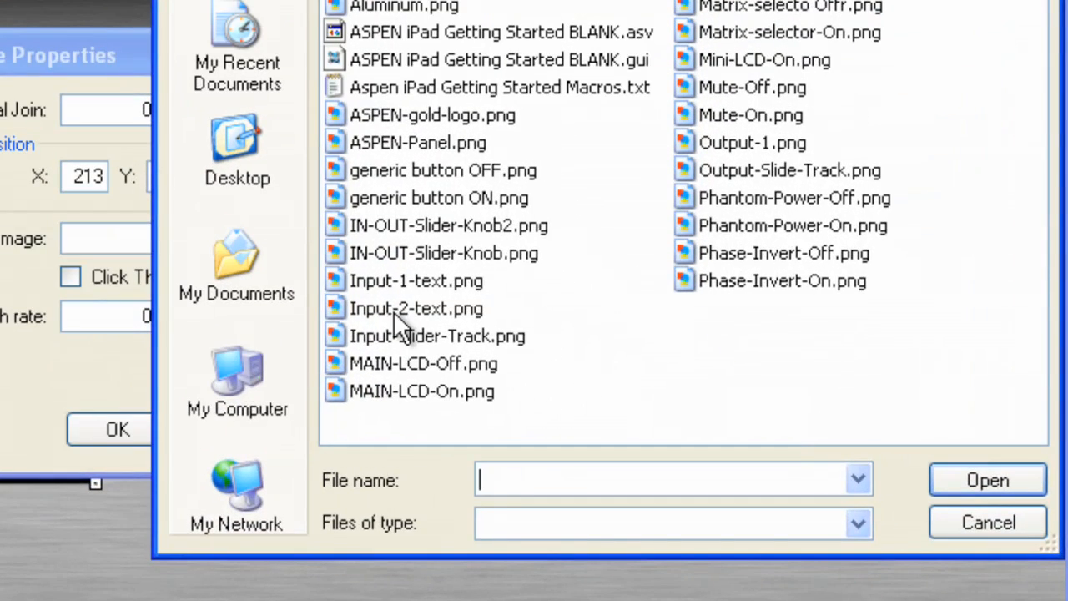
pyautogui.moveTo(826, 208)
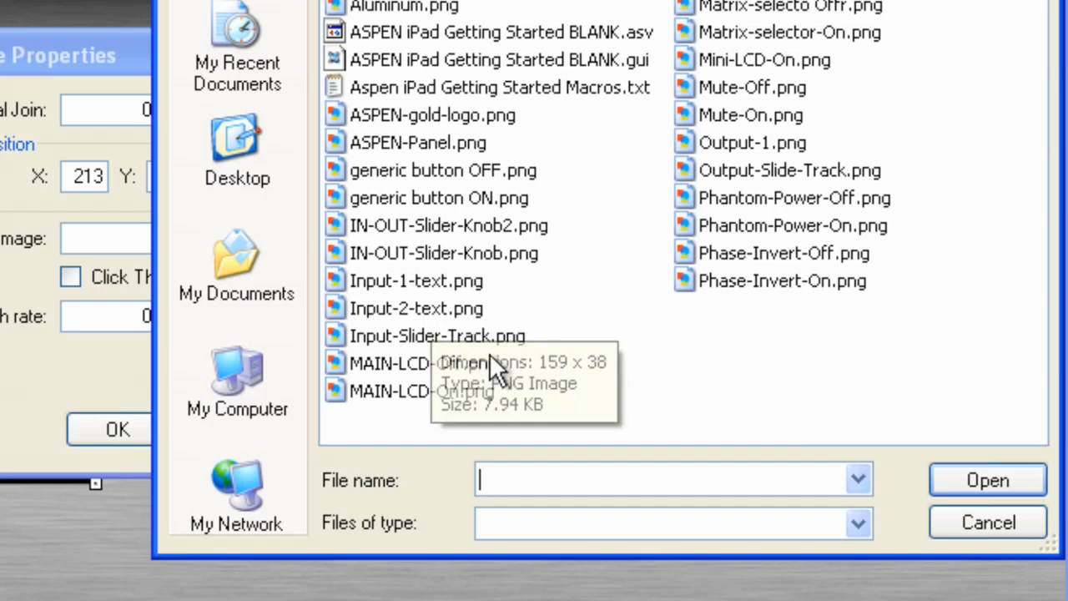
pyautogui.click(438, 334)
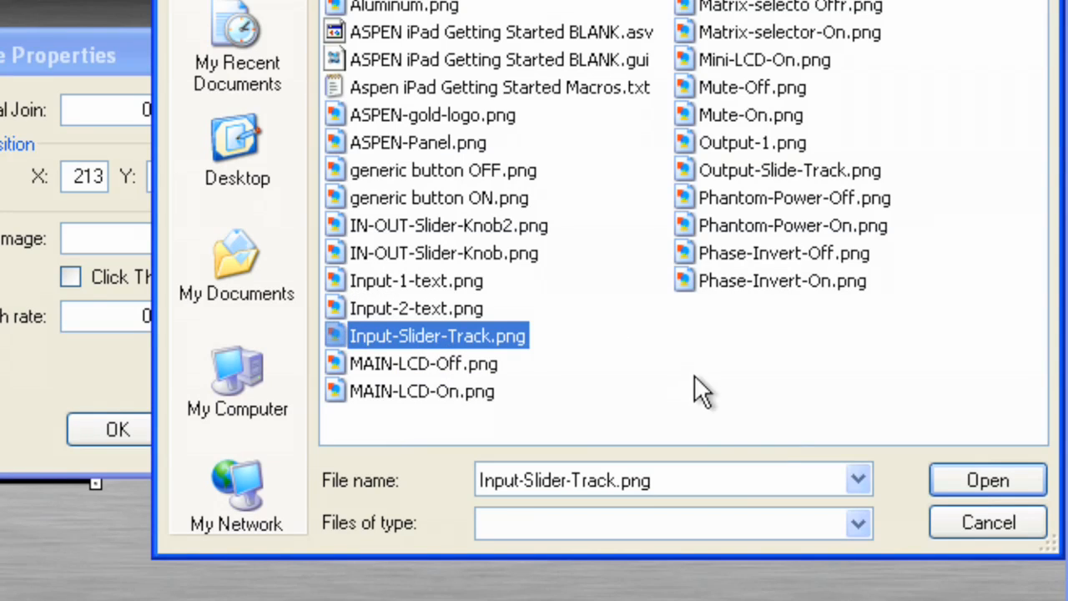
pyautogui.click(988, 481)
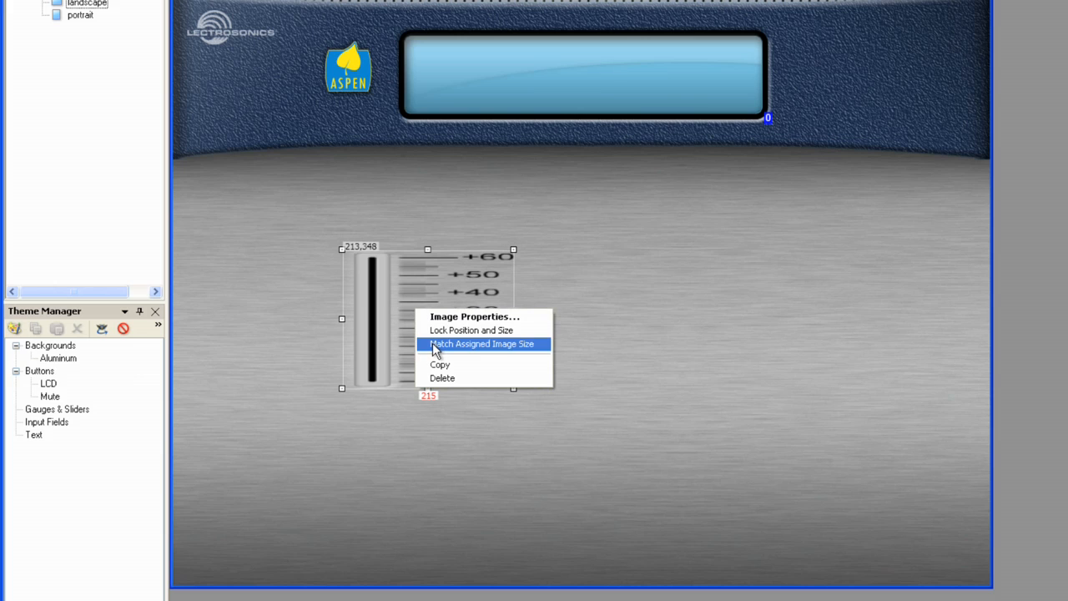
# Set the slider track image to X 204, Y 279, W 106, H 433
pyautogui.click(481, 344)
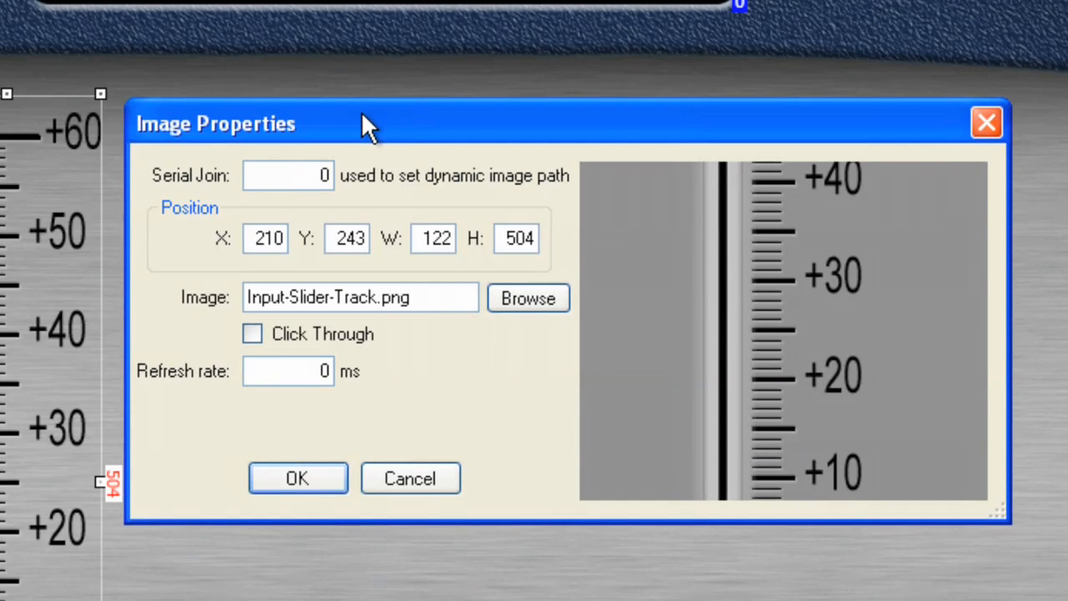
pyautogui.click(287, 175)
pyautogui.write('204')
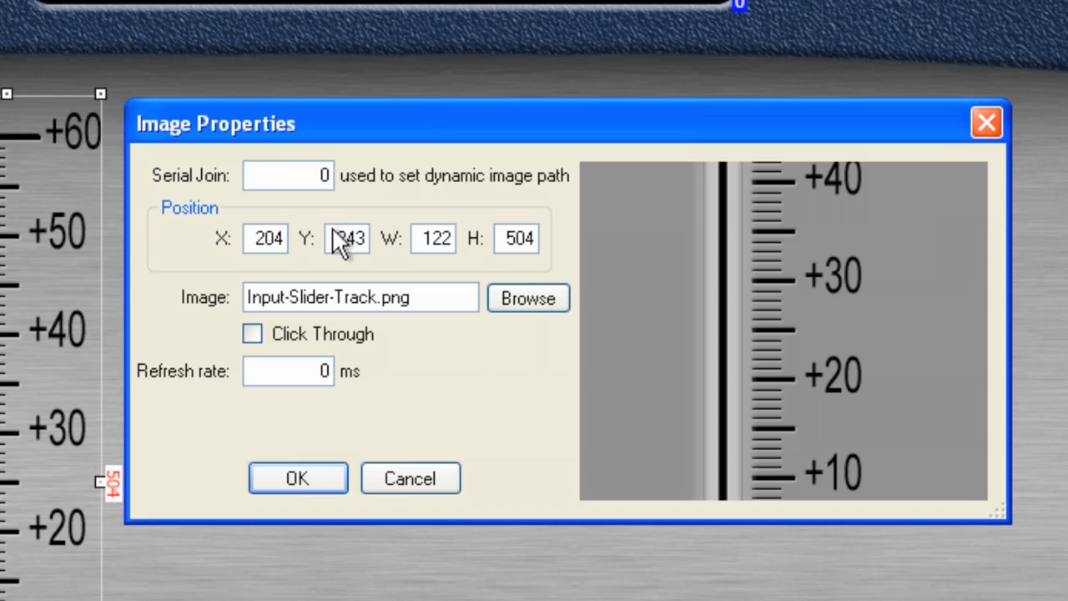
pyautogui.write('2')
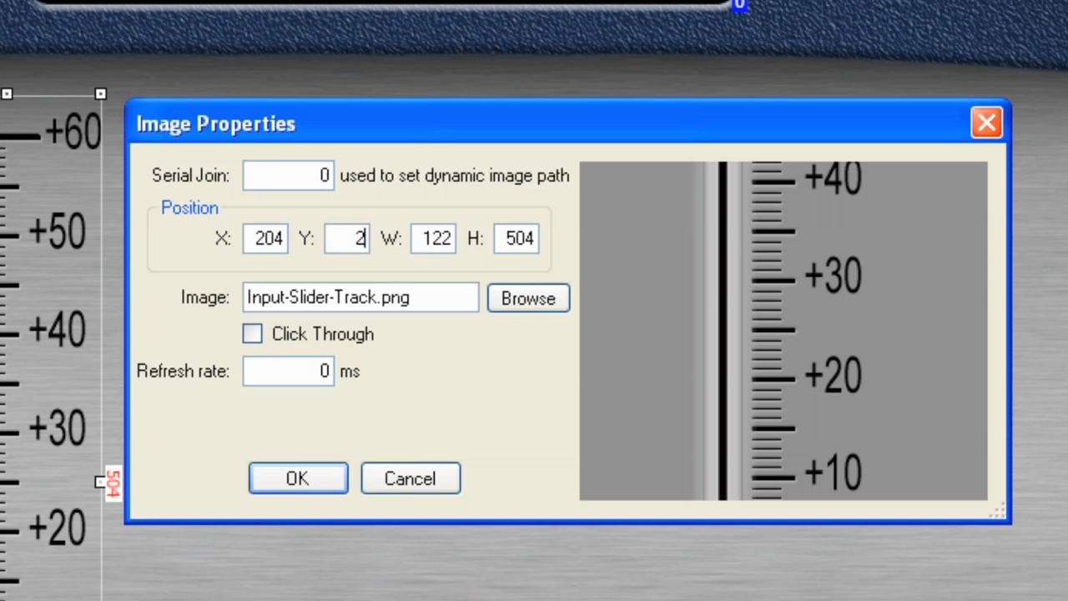
pyautogui.write('79')
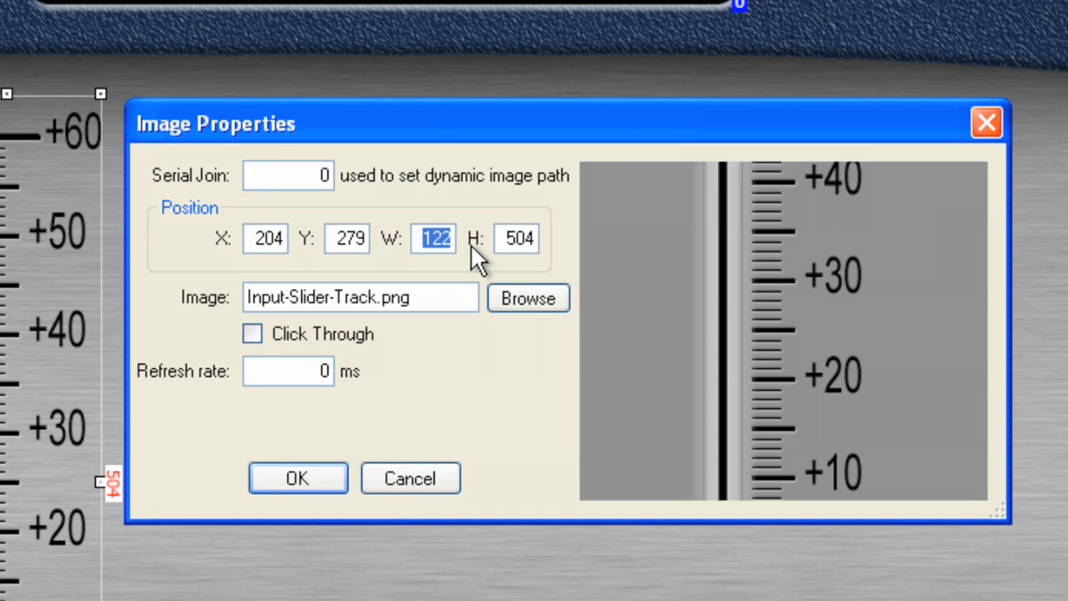
pyautogui.write('106')
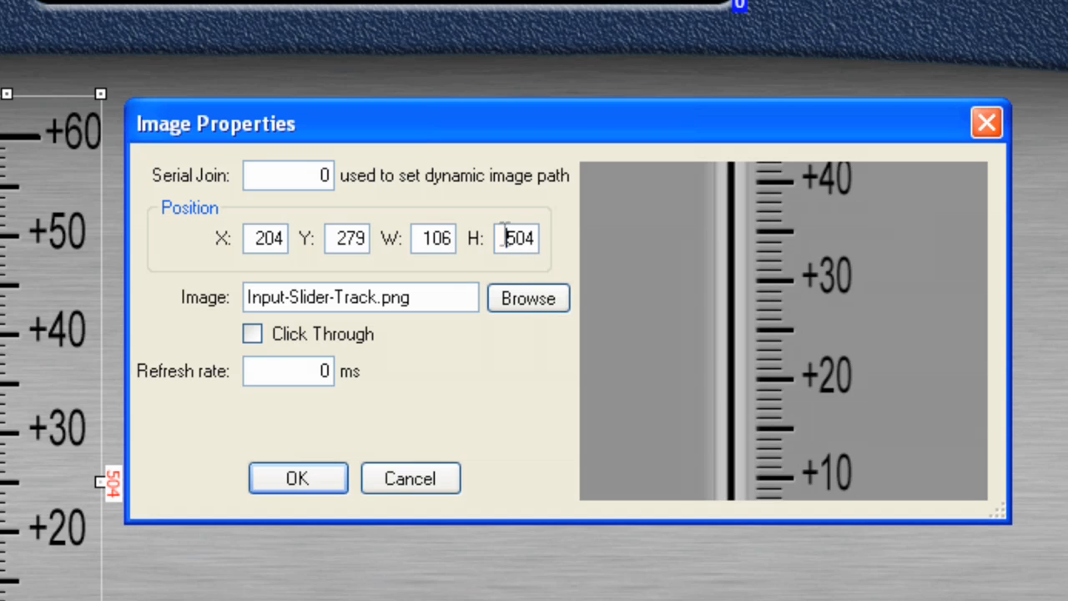
pyautogui.write('433')
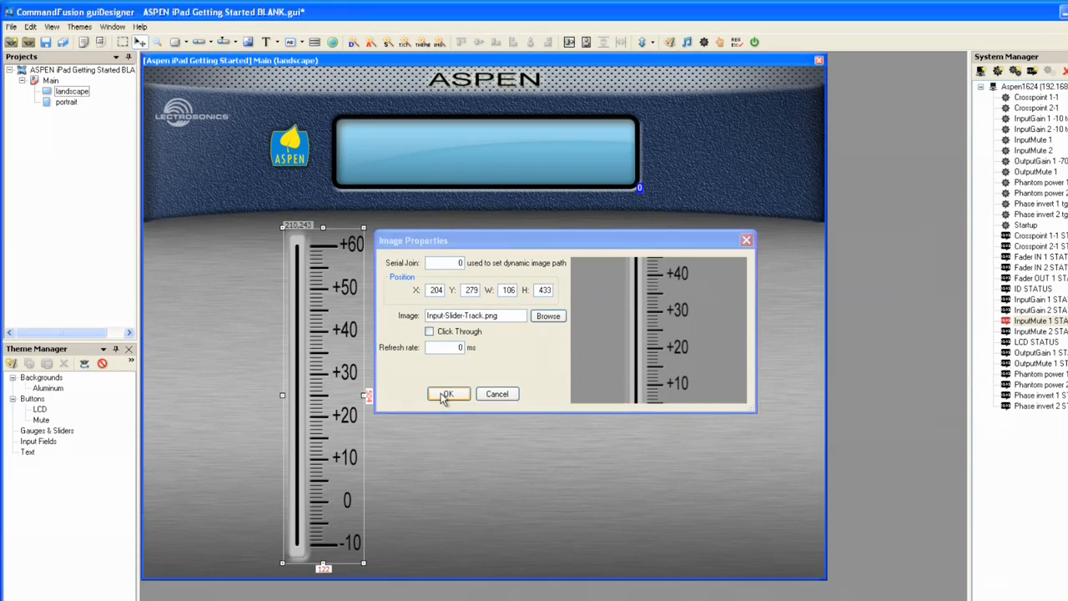
pyautogui.click(448, 394)
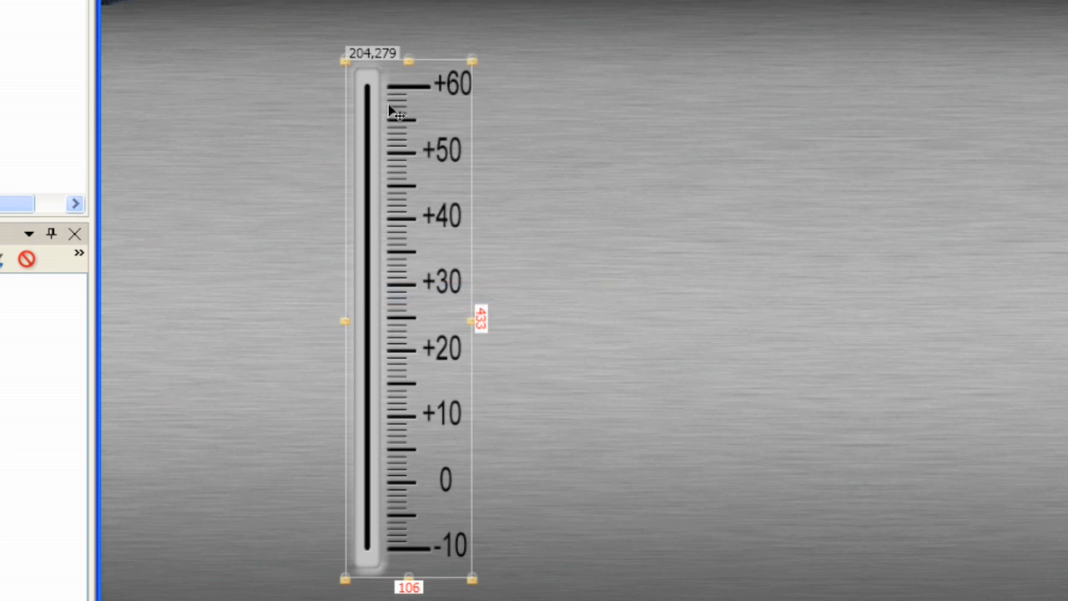
pyautogui.moveTo(404, 338)
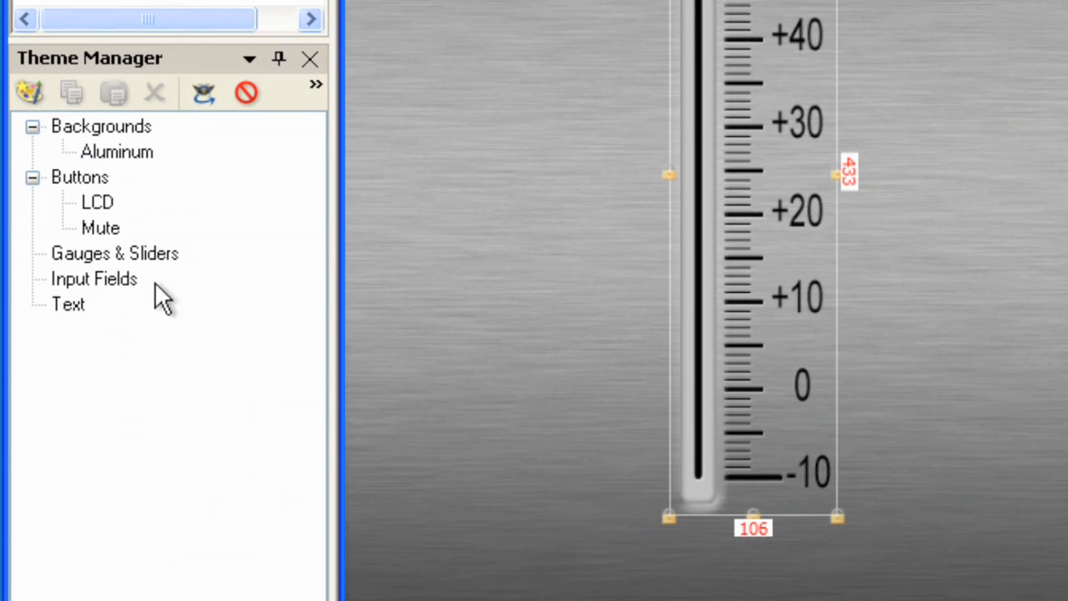
# Select the Gauges & Sliders category in the Theme Manager
pyautogui.click(114, 254)
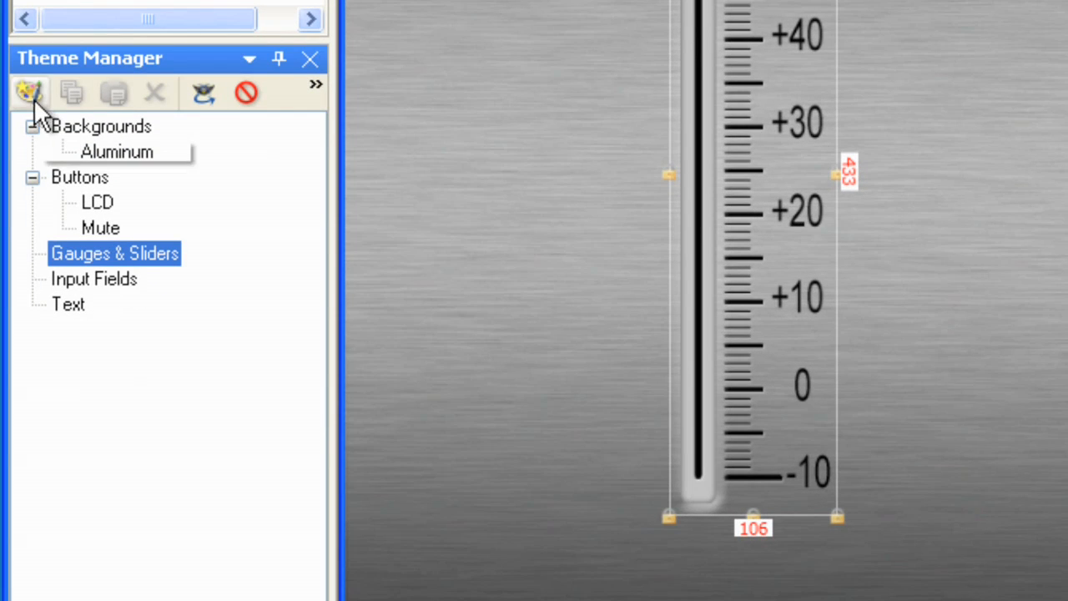
# Create a new gauge/slider theme and name it Slider
pyautogui.click(30, 93)
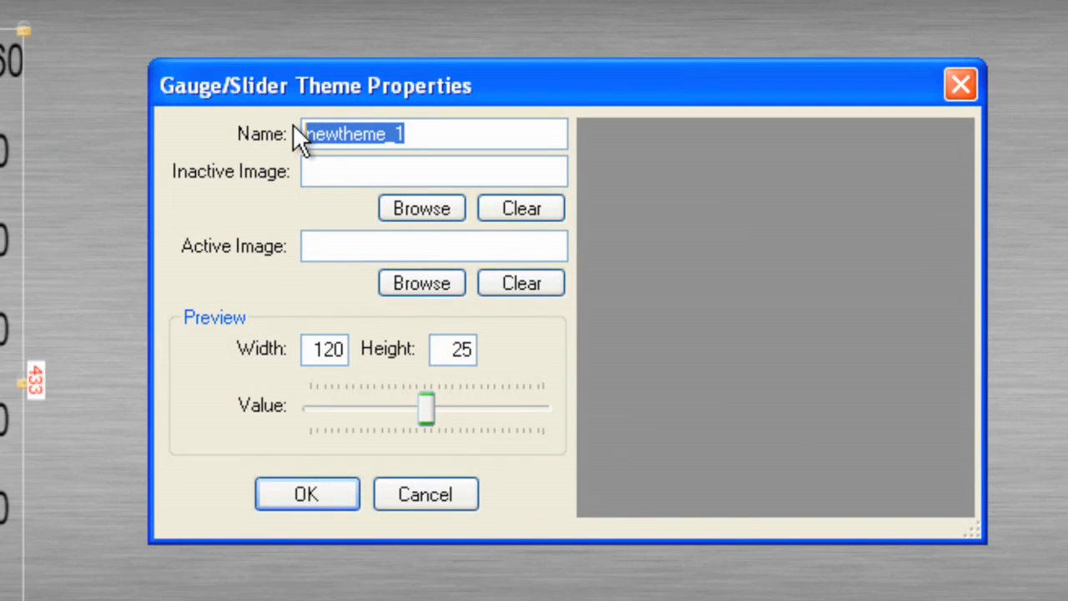
pyautogui.write('Slider')
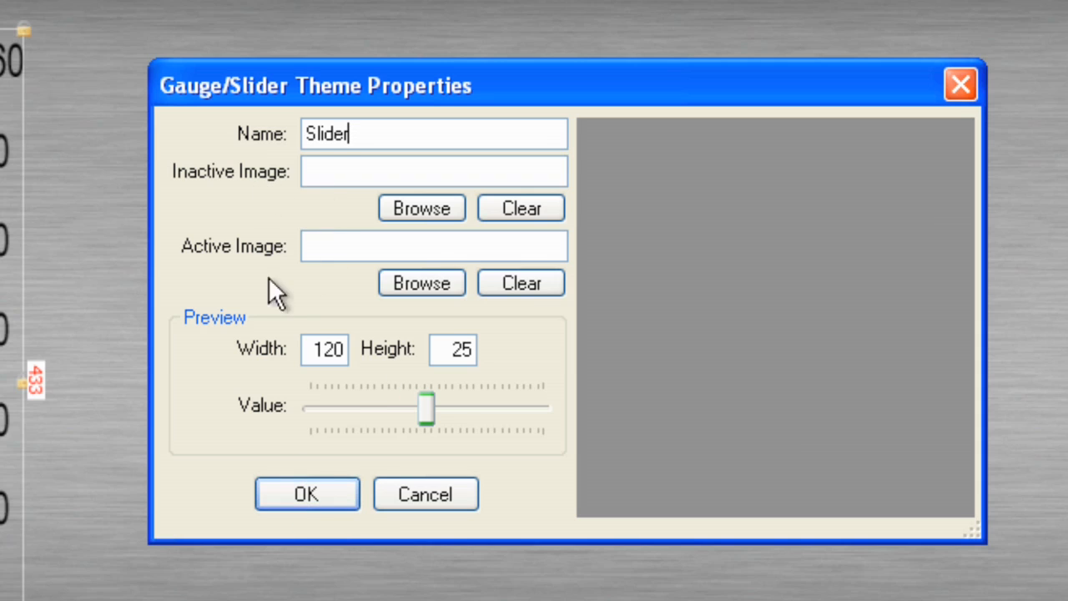
pyautogui.moveTo(242, 258)
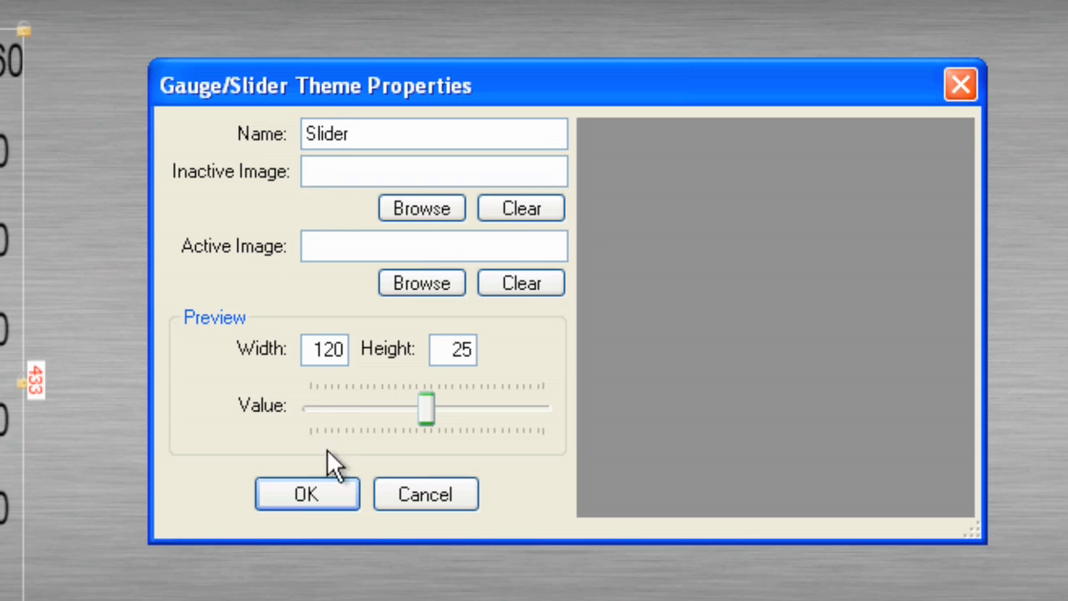
pyautogui.click(307, 494)
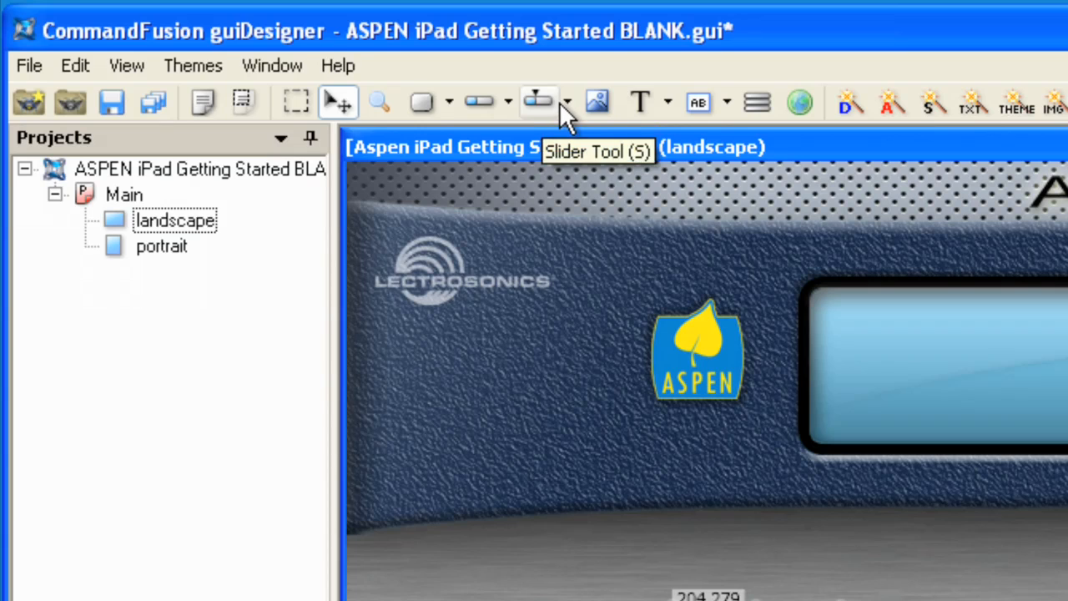
# Draw a Slider-theme slider over the scale with Min -10, Max 60 and Simulate Feedback on
pyautogui.click(568, 101)
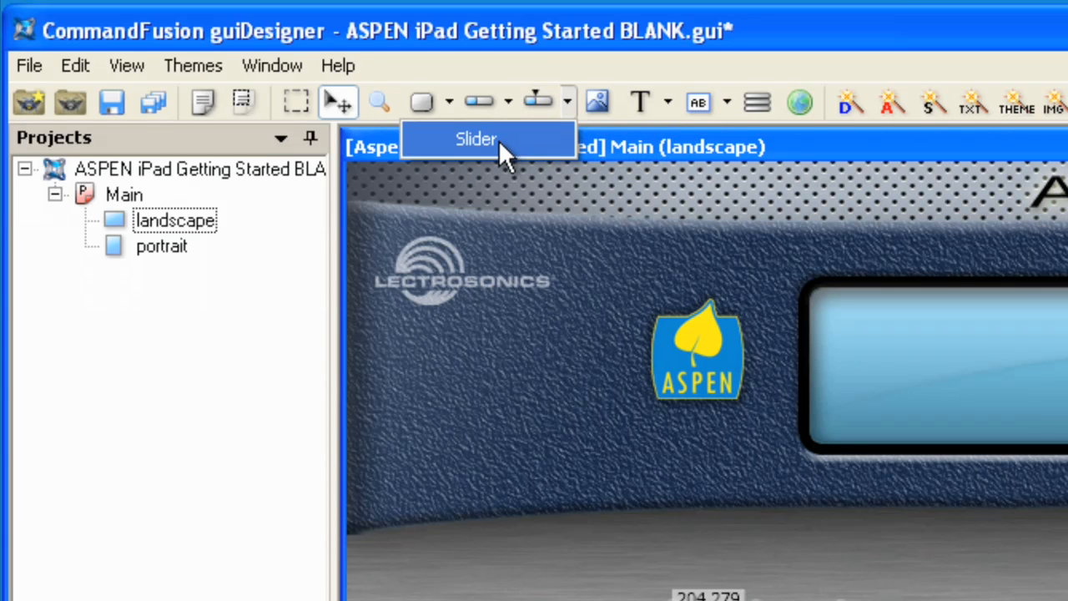
pyautogui.click(476, 138)
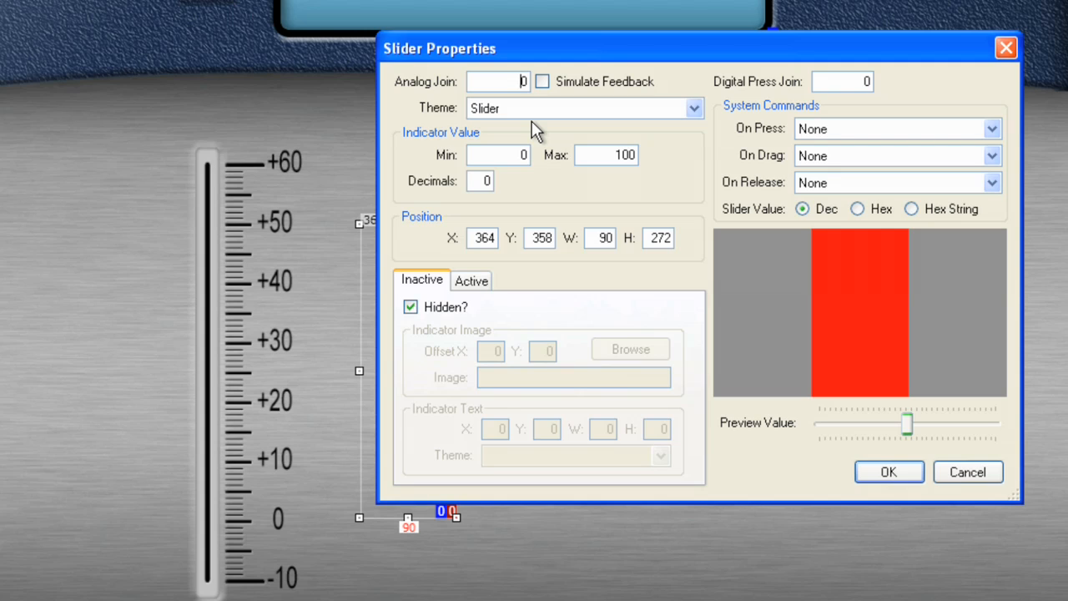
pyautogui.moveTo(254, 387)
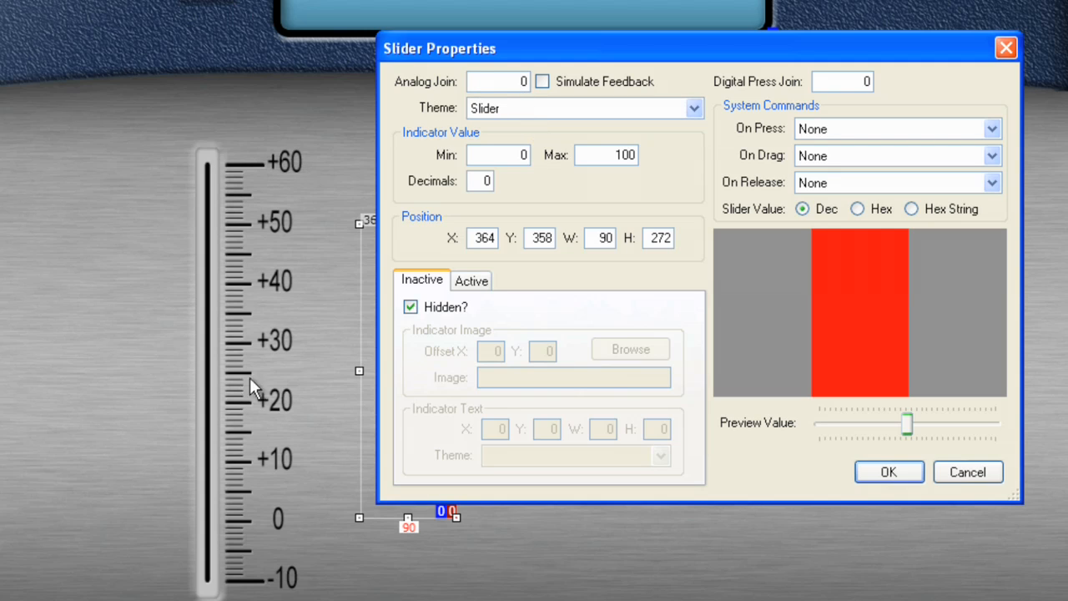
pyautogui.click(497, 153)
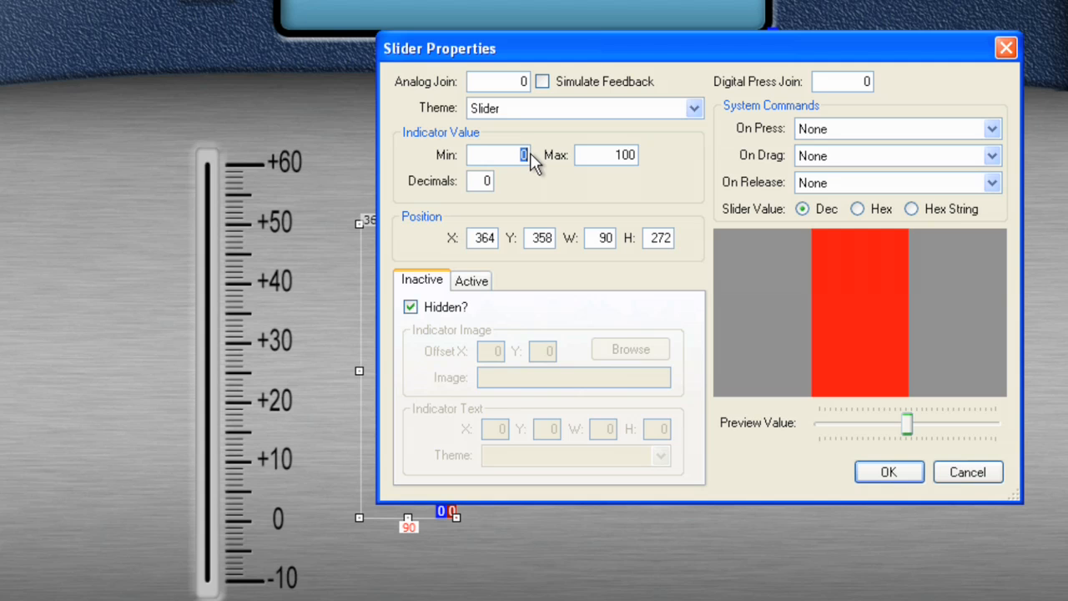
pyautogui.write('-10')
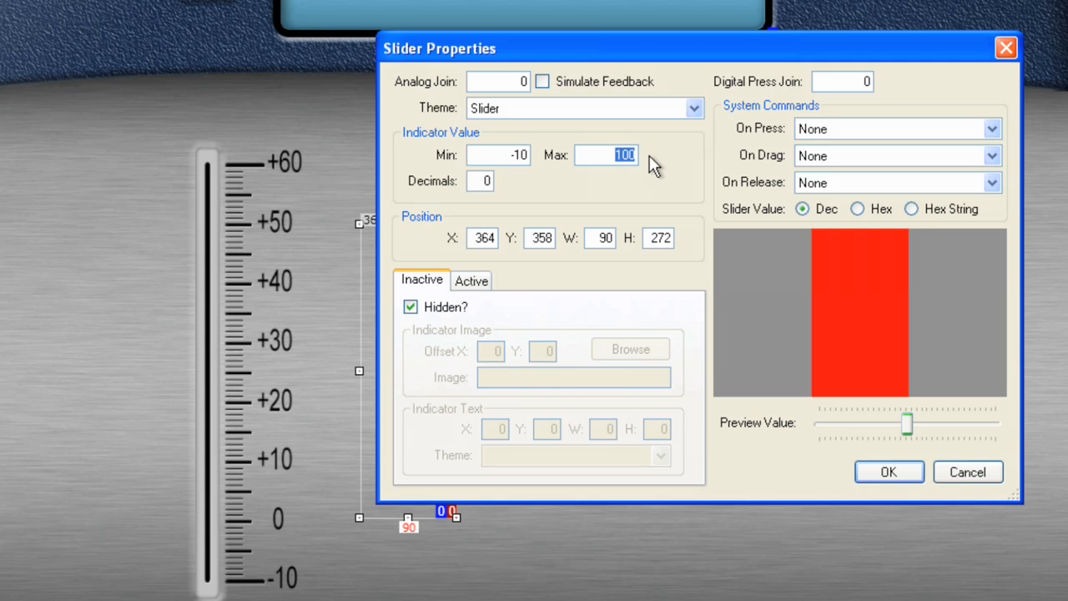
pyautogui.write('60')
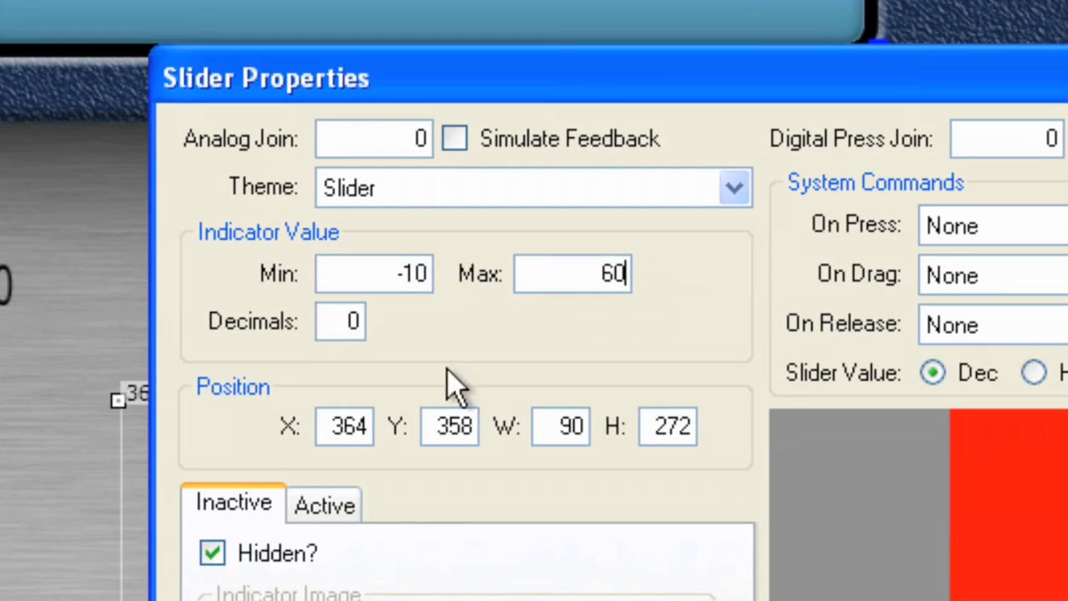
pyautogui.moveTo(627, 420)
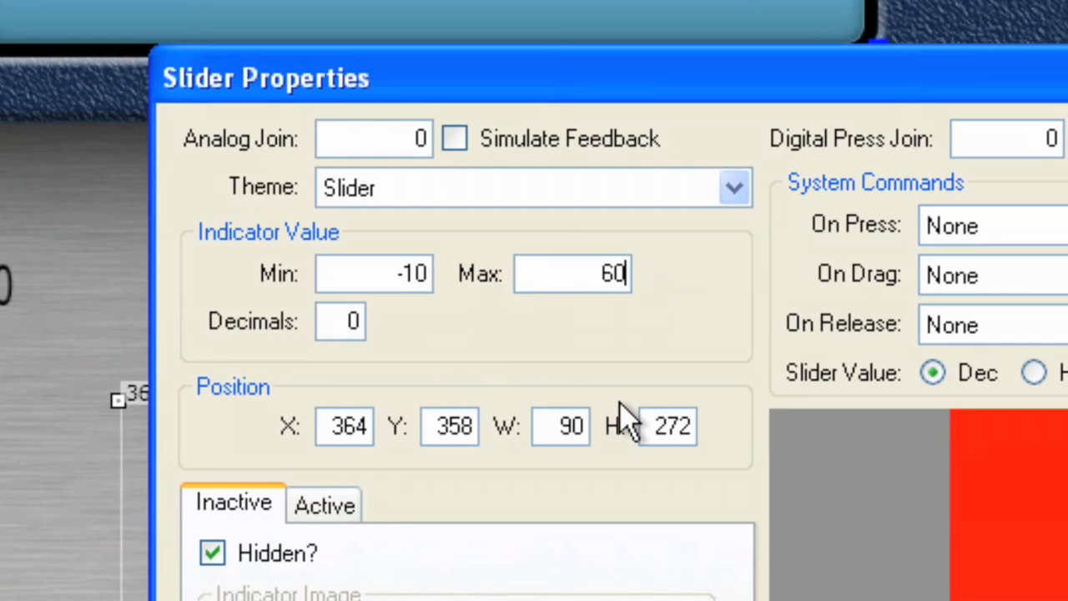
pyautogui.click(454, 137)
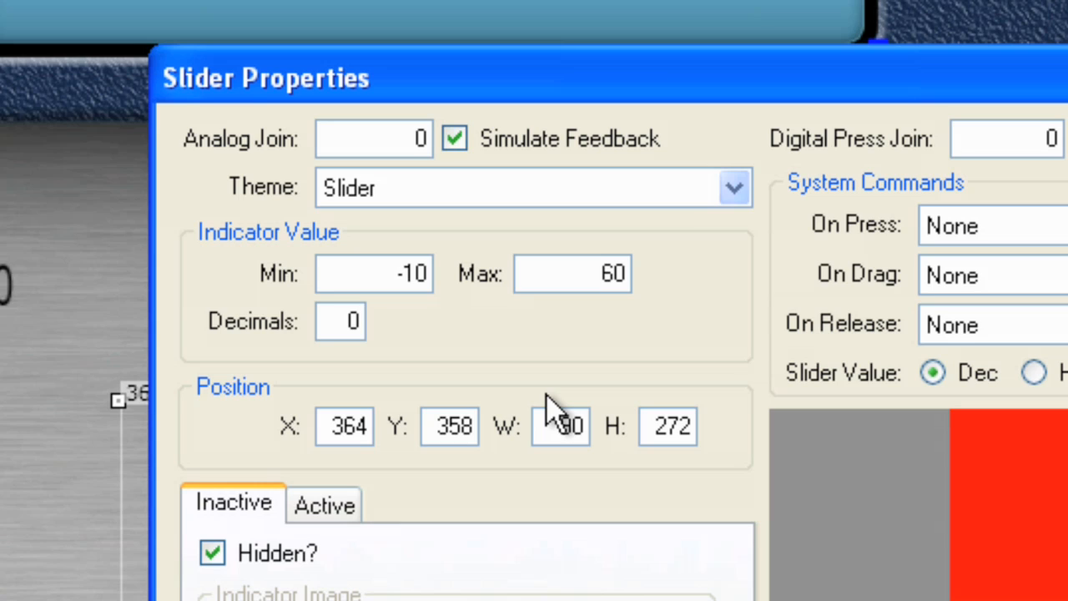
pyautogui.moveTo(431, 521)
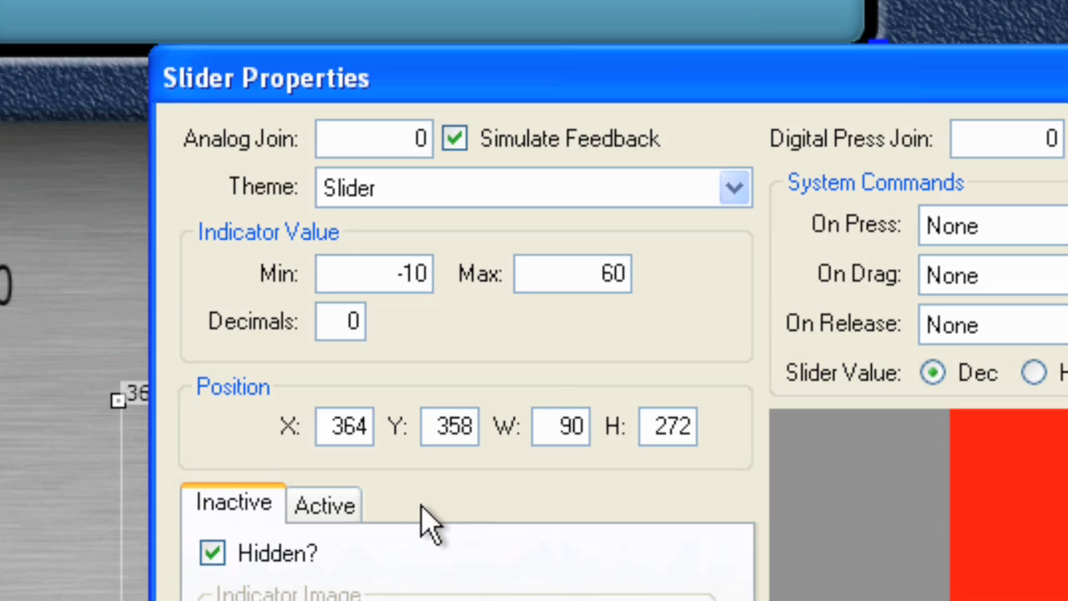
pyautogui.moveTo(571, 598)
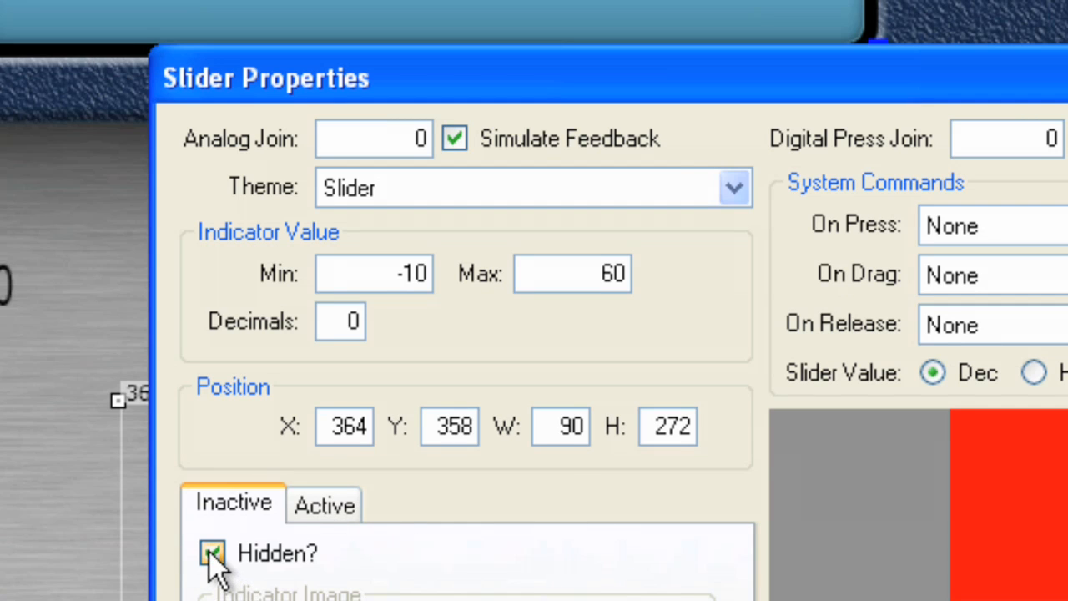
# Assign IN-OUT-Slider-Knob.png as the inactive indicator image and preview the knob moving
pyautogui.click(212, 553)
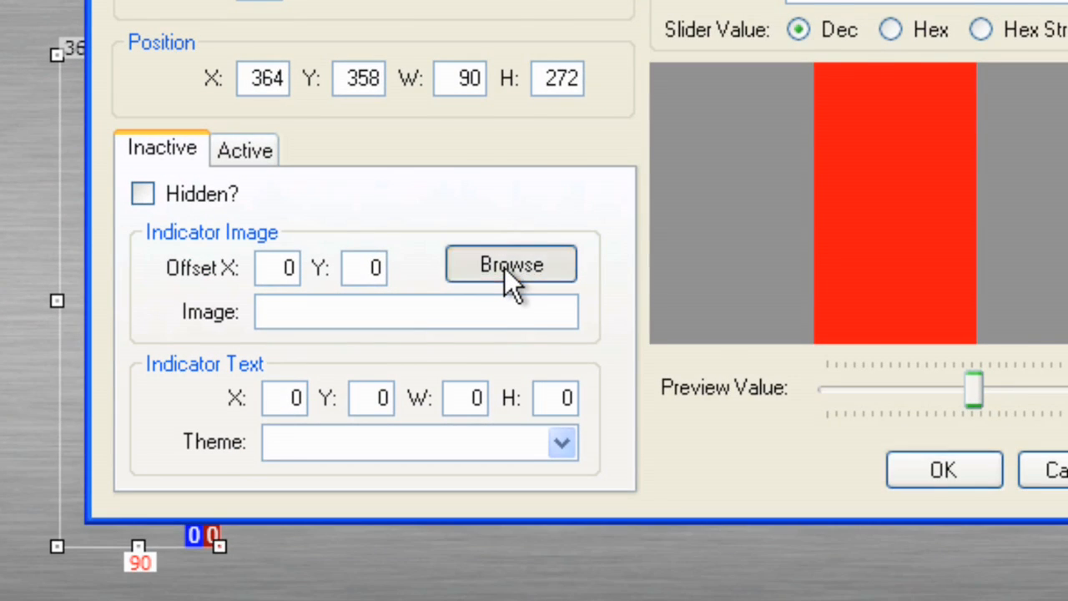
pyautogui.click(510, 264)
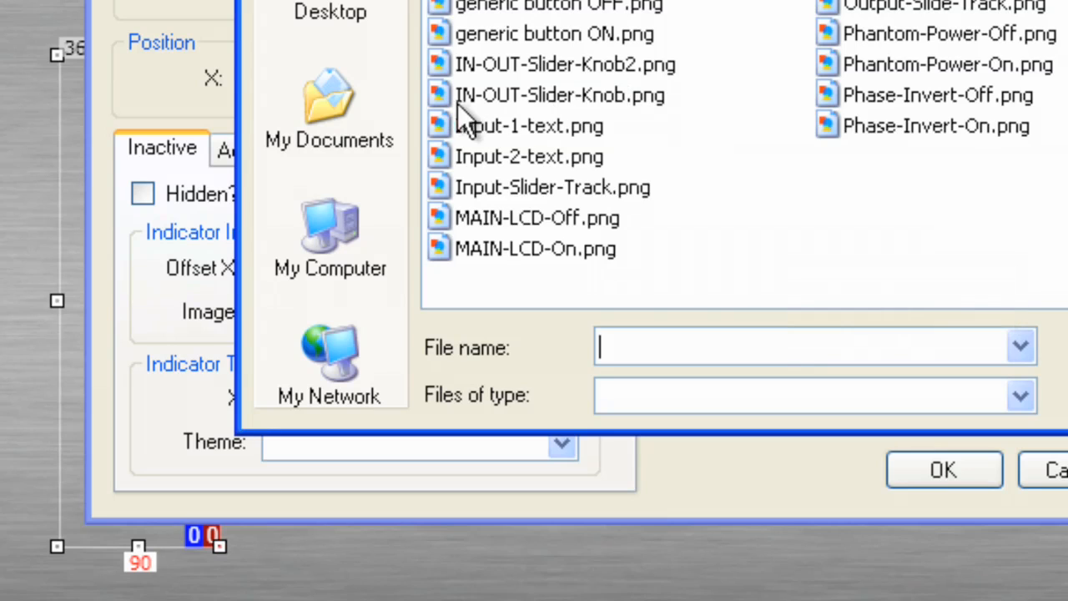
pyautogui.click(559, 94)
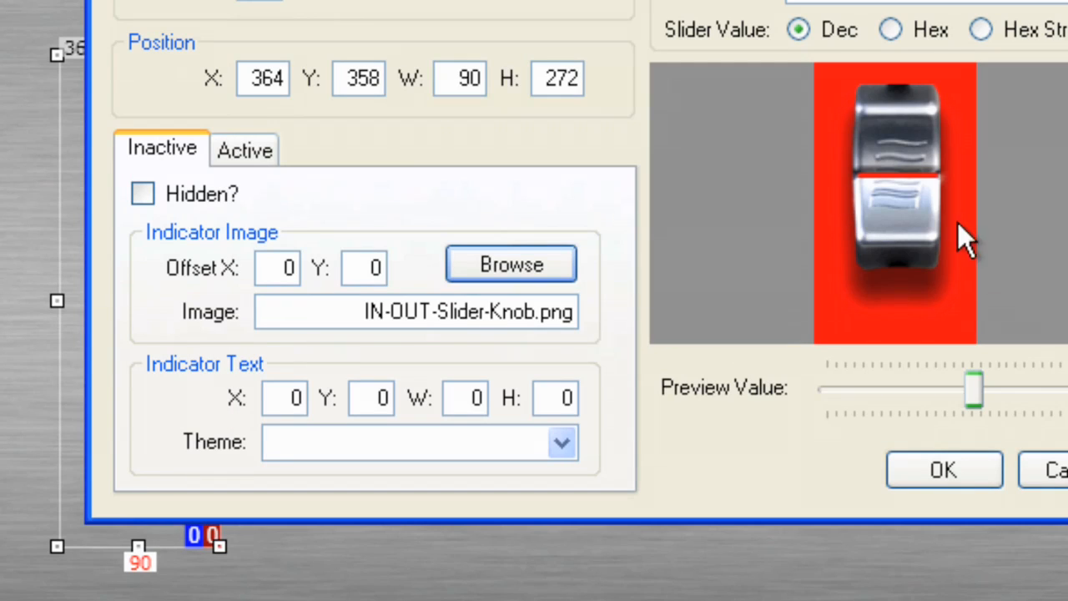
pyautogui.moveTo(134, 192)
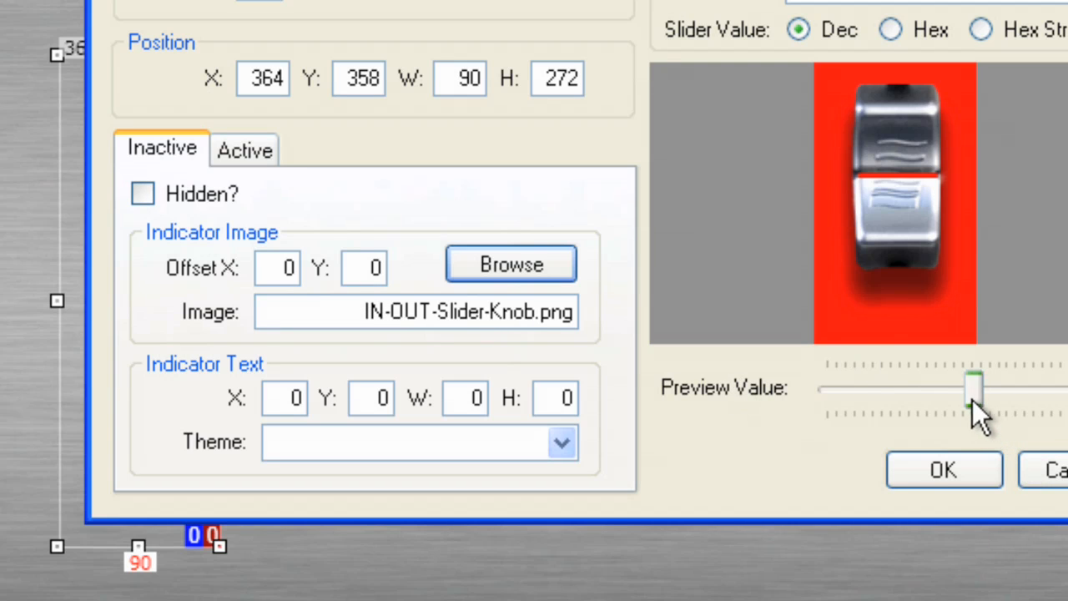
pyautogui.moveTo(975, 388); pyautogui.dragTo(915, 387)
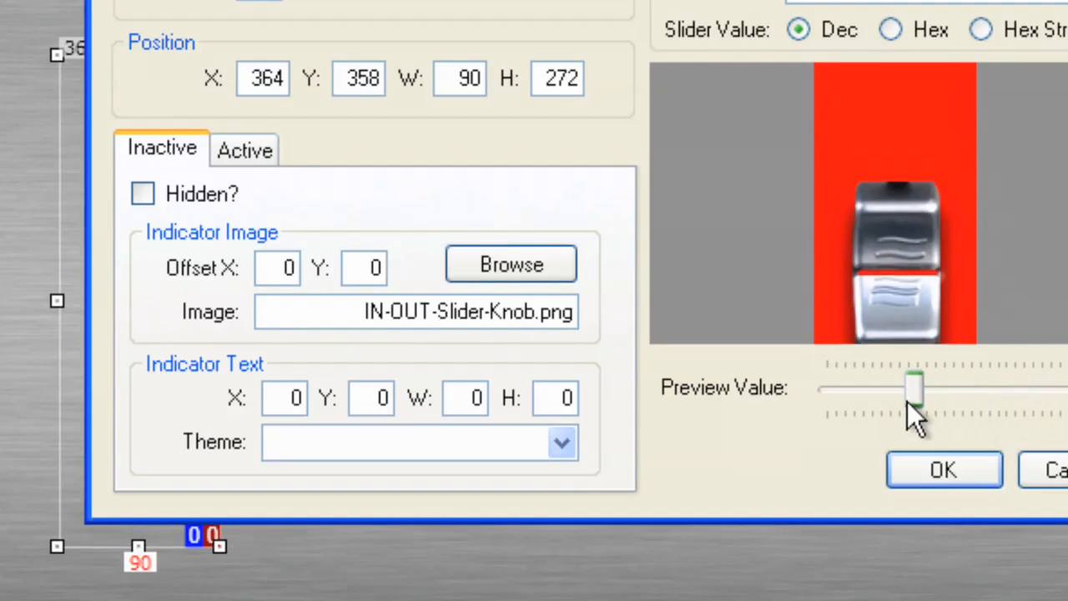
pyautogui.moveTo(915, 388); pyautogui.dragTo(969, 388)
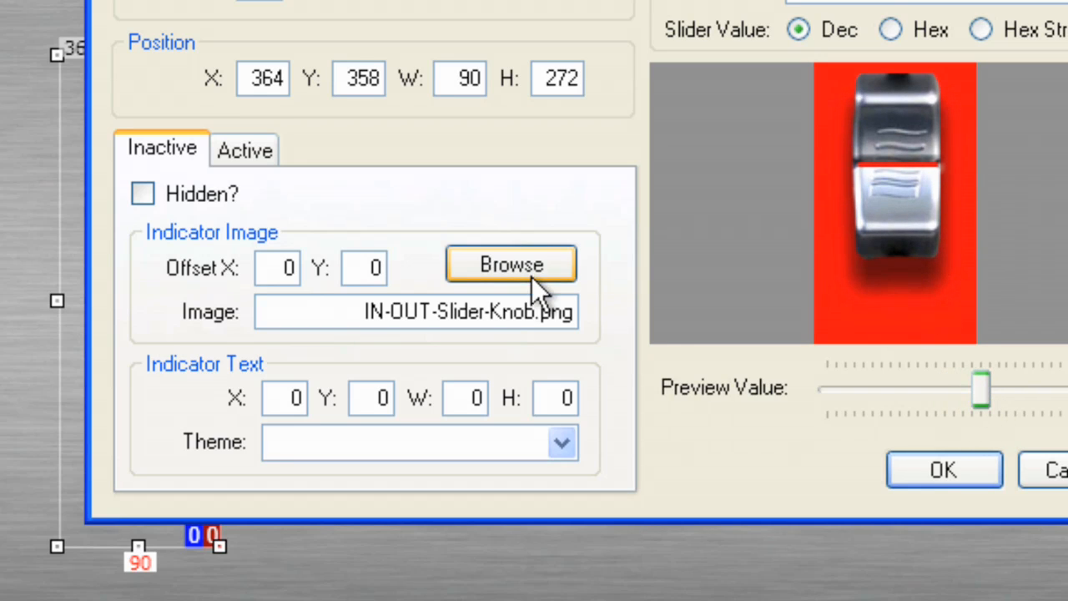
# Assign the same knob image to the active-state indicator
pyautogui.click(244, 151)
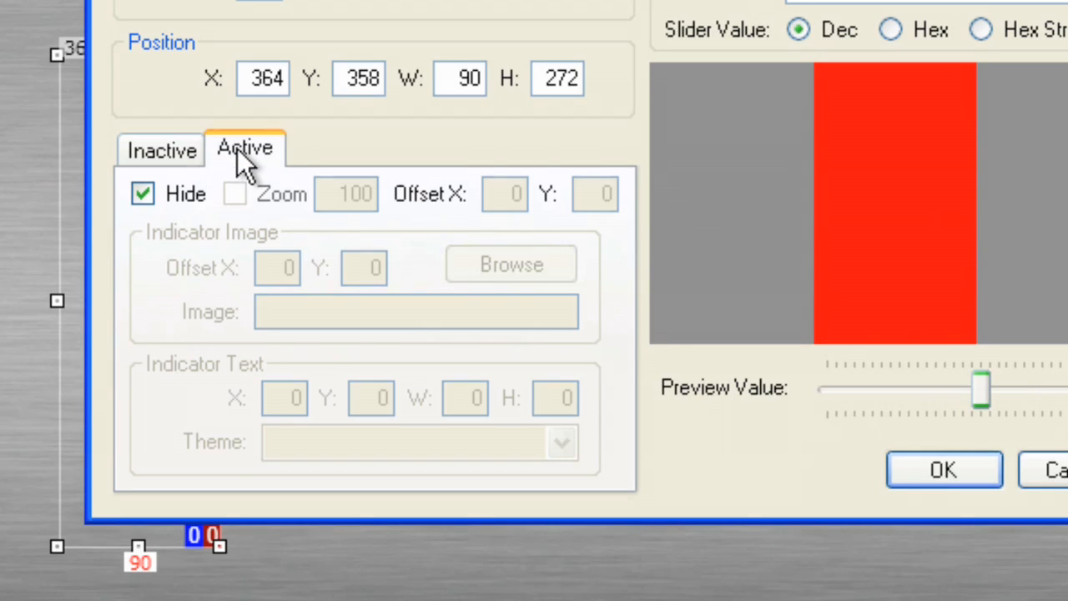
pyautogui.click(141, 194)
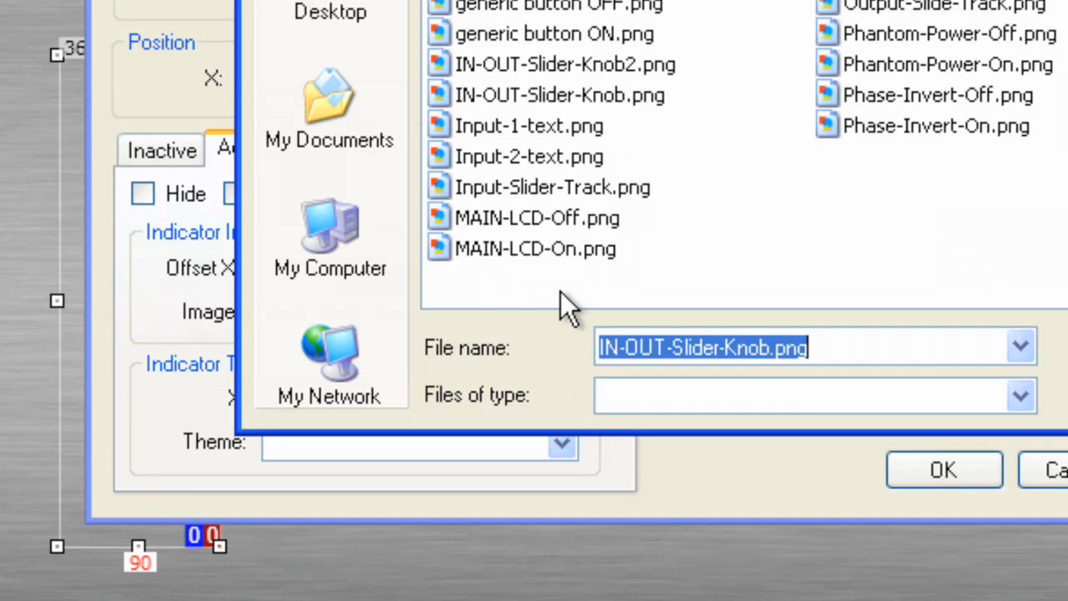
pyautogui.click(559, 93)
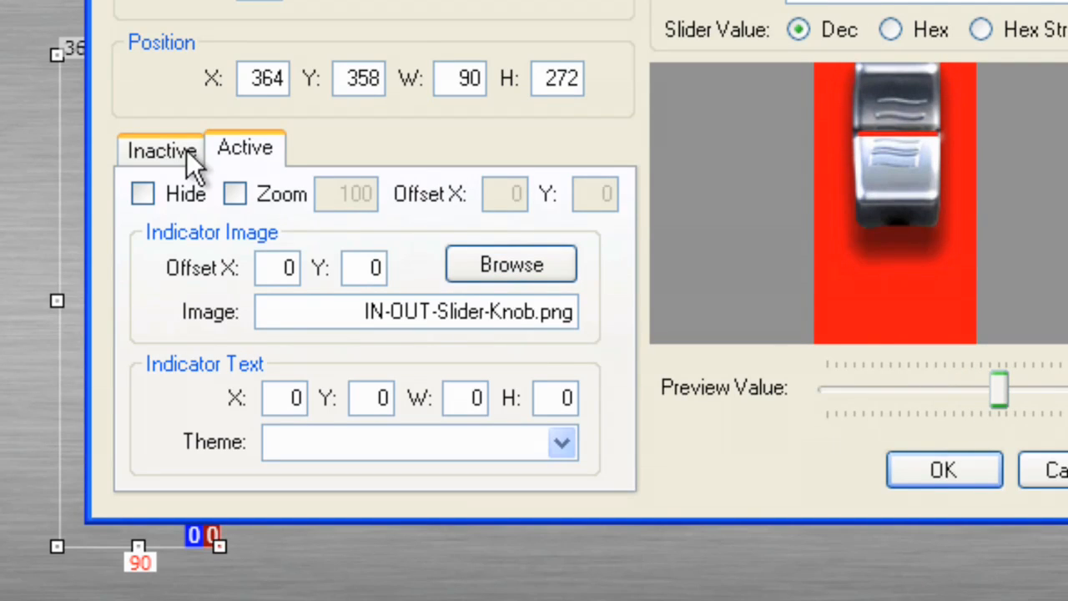
pyautogui.click(160, 149)
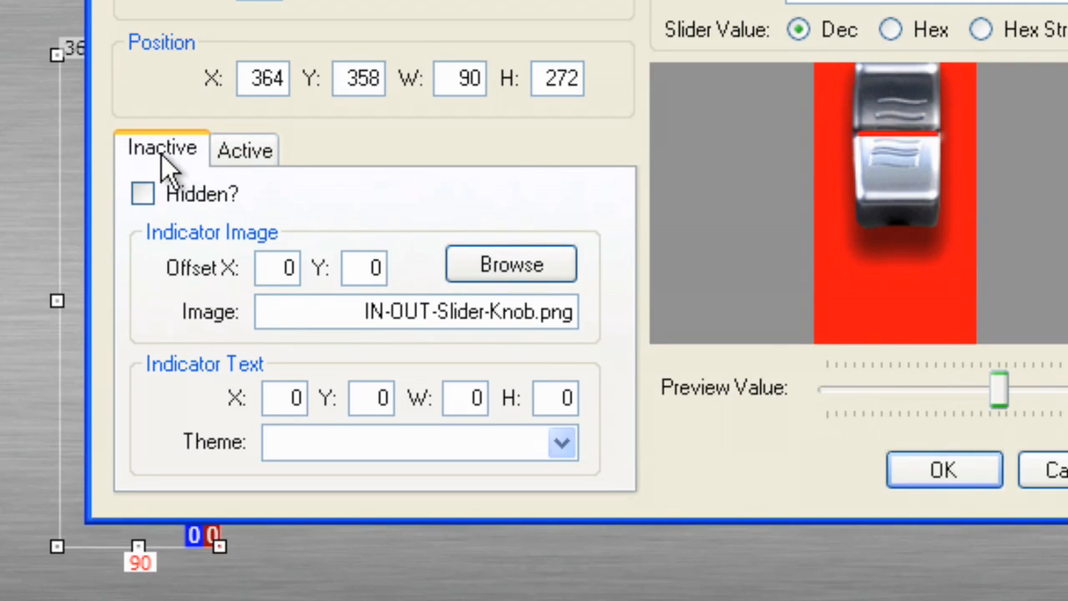
pyautogui.moveTo(638, 200)
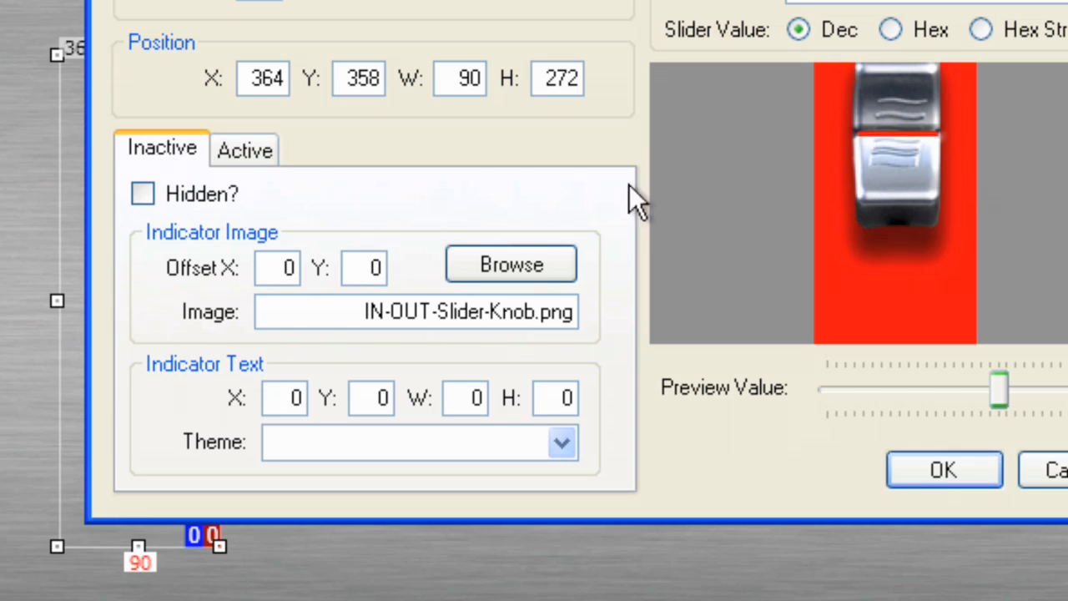
pyautogui.click(244, 149)
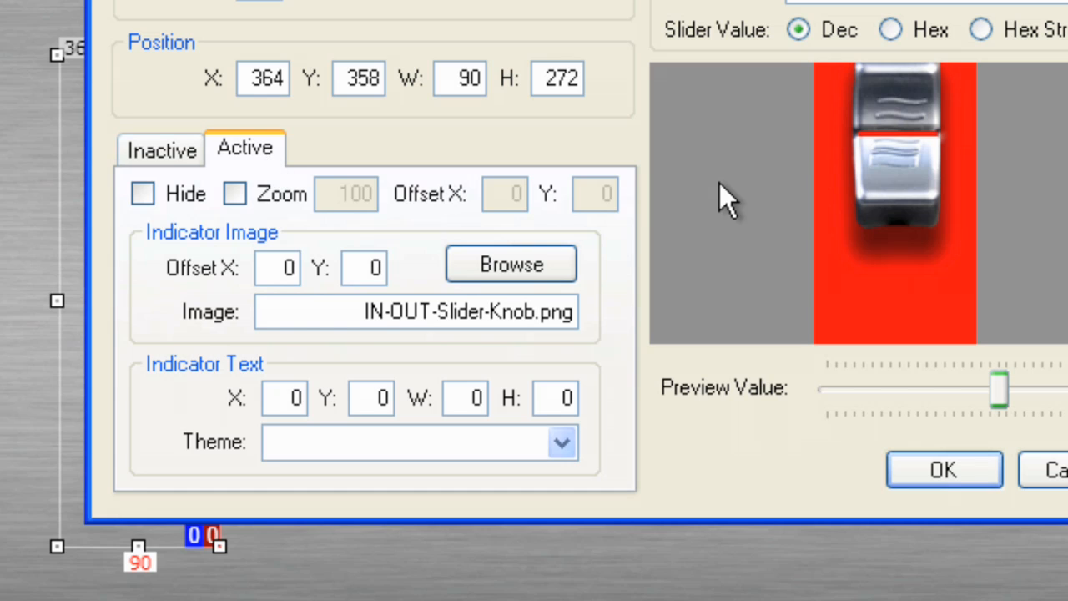
pyautogui.moveTo(881, 163)
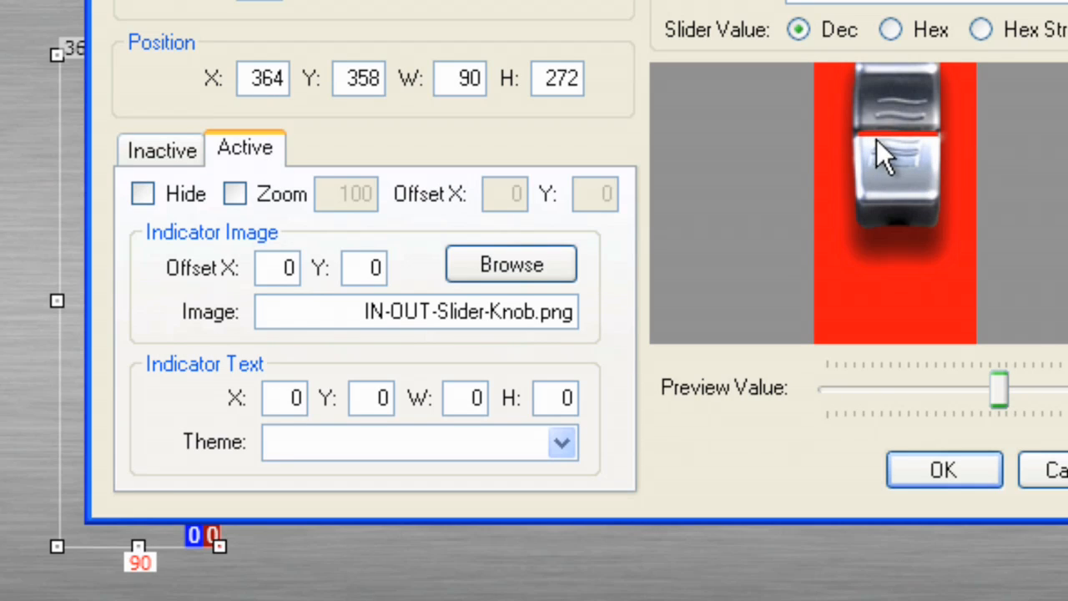
# Compare the inactive and active indicator settings, then confirm the slider properties
pyautogui.click(160, 147)
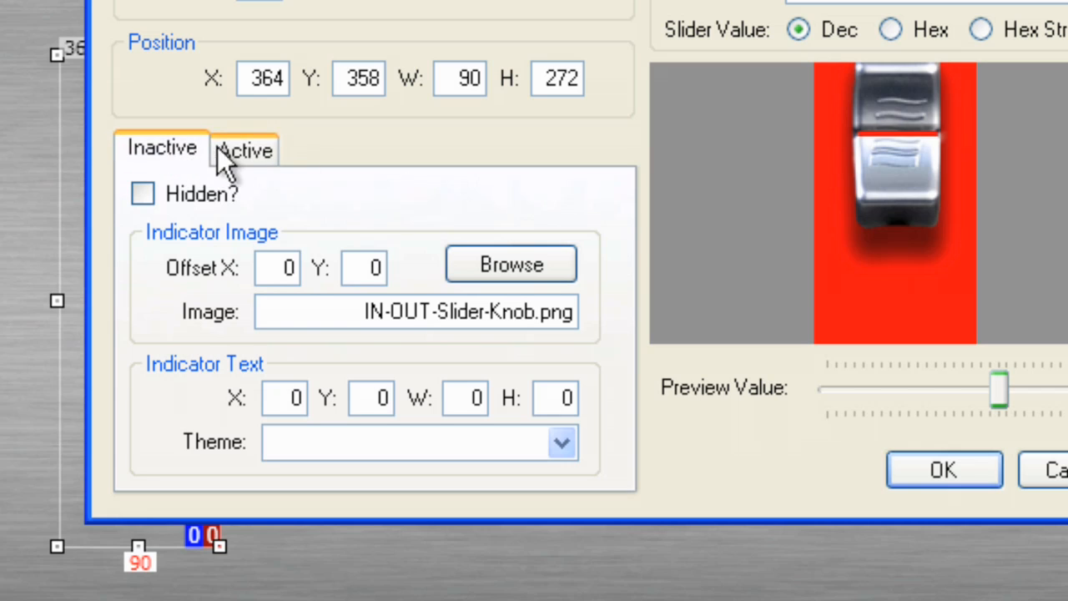
pyautogui.click(161, 147)
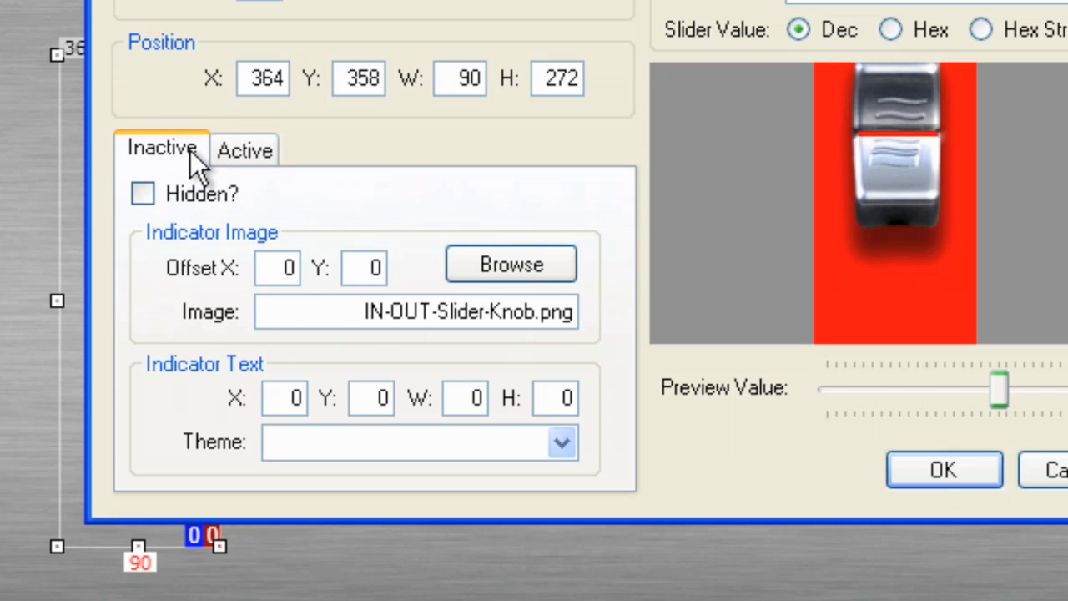
pyautogui.click(244, 148)
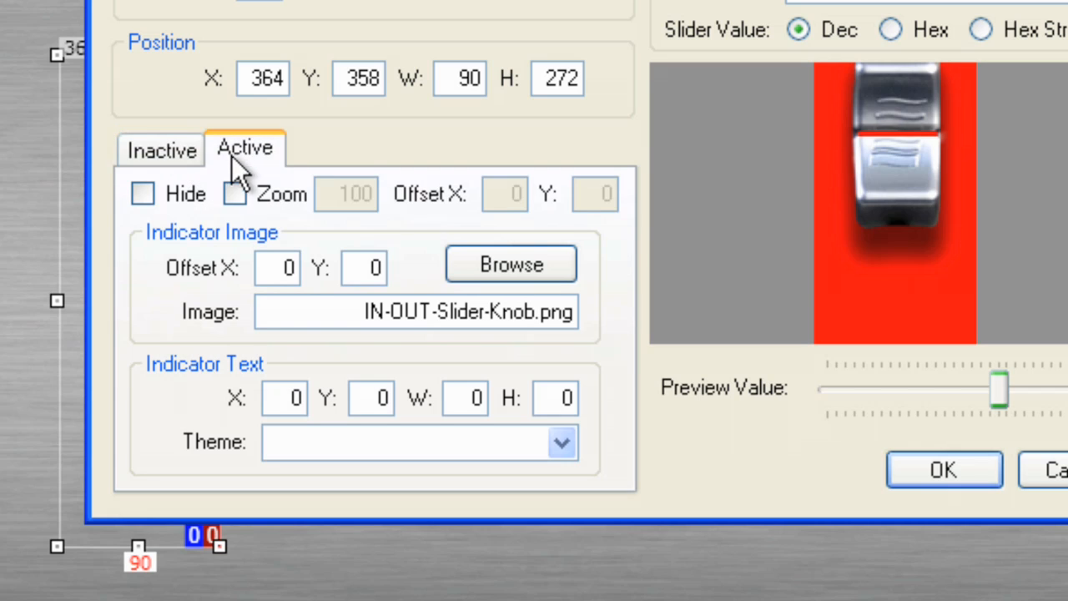
pyautogui.click(160, 149)
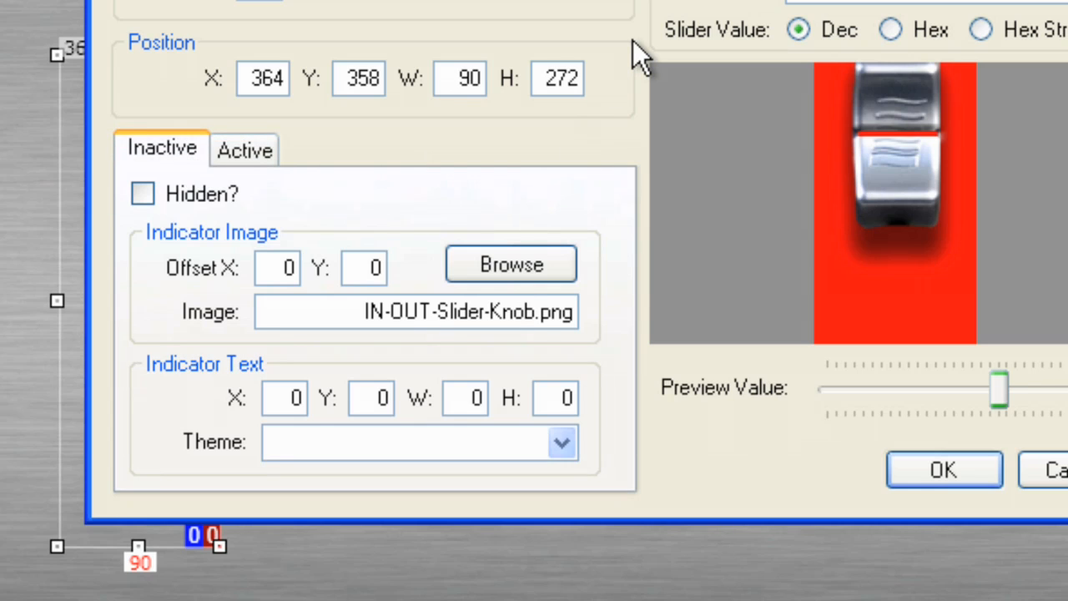
pyautogui.moveTo(801, 350)
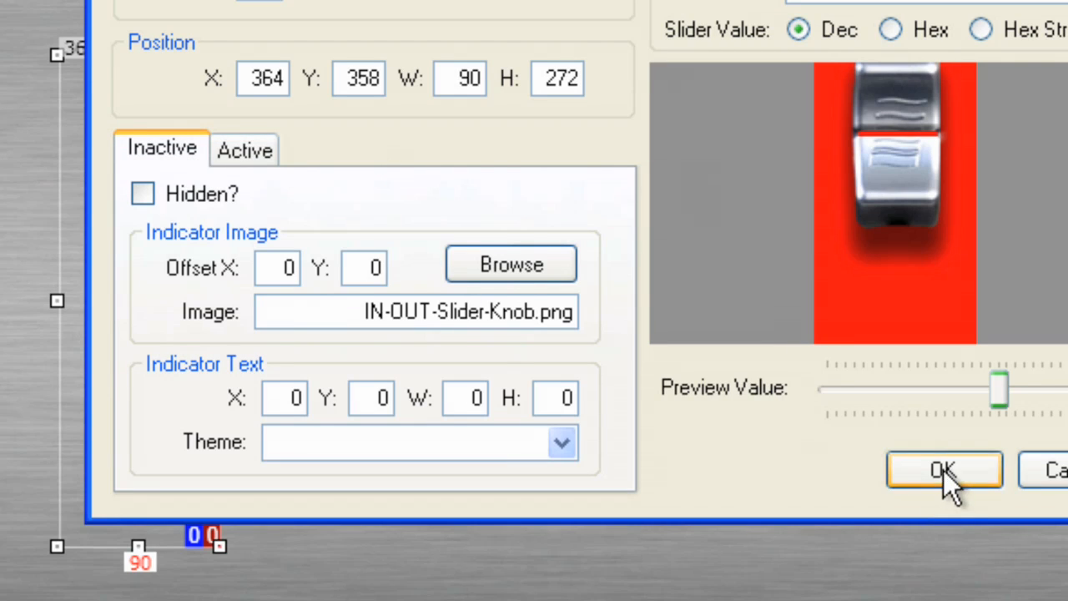
pyautogui.click(945, 470)
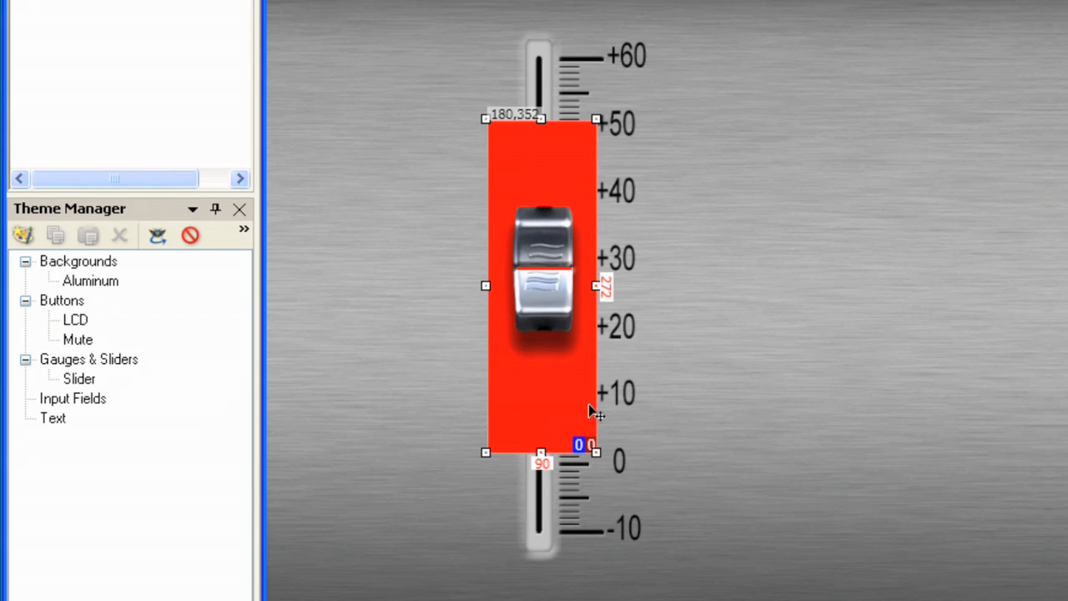
pyautogui.moveTo(604, 161)
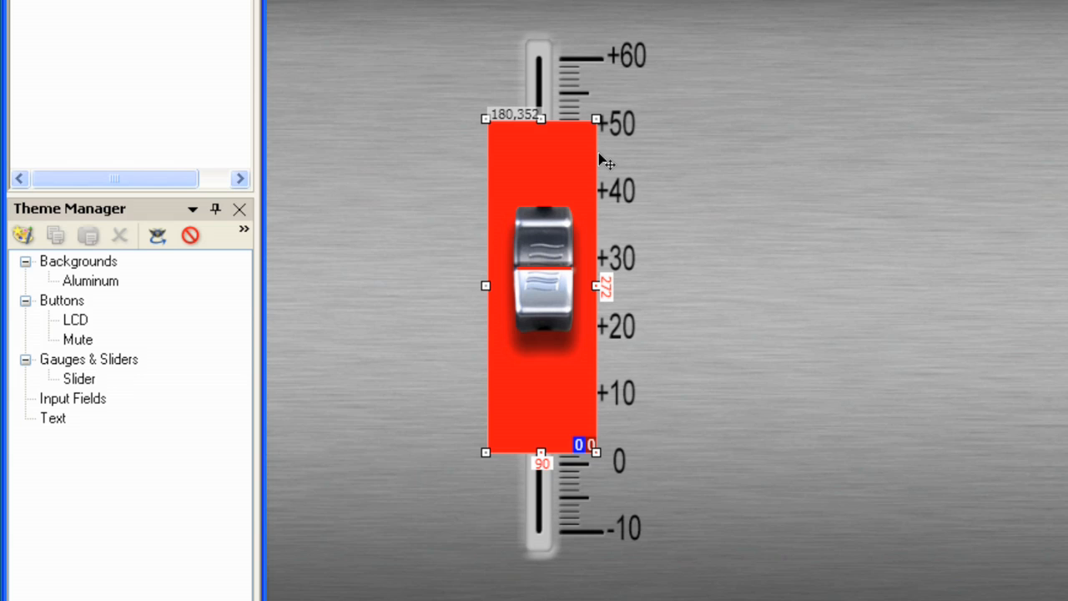
pyautogui.moveTo(561, 186)
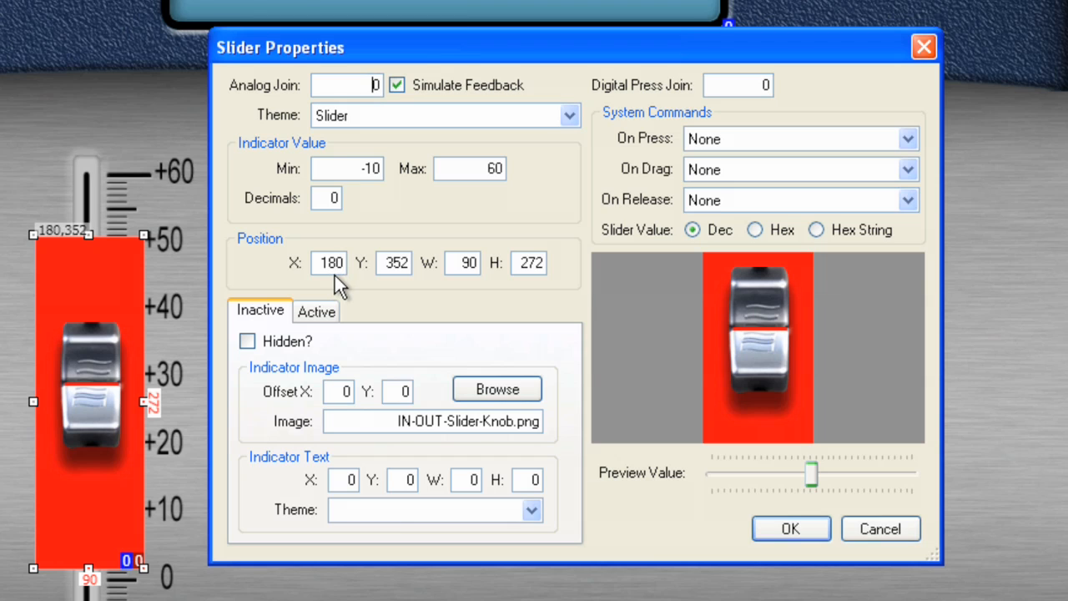
pyautogui.moveTo(498, 331)
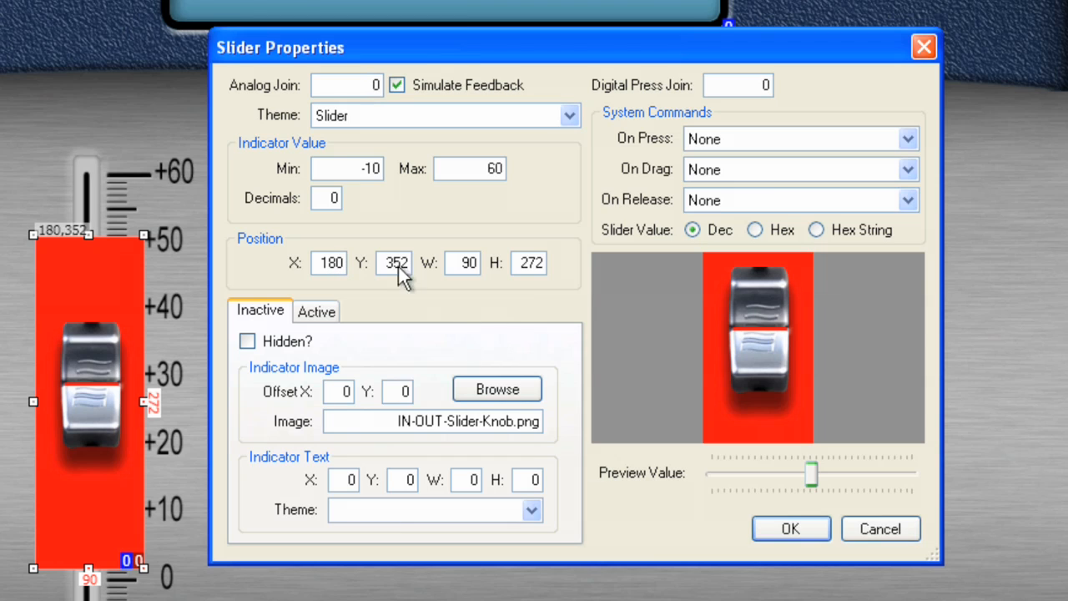
pyautogui.moveTo(455, 340)
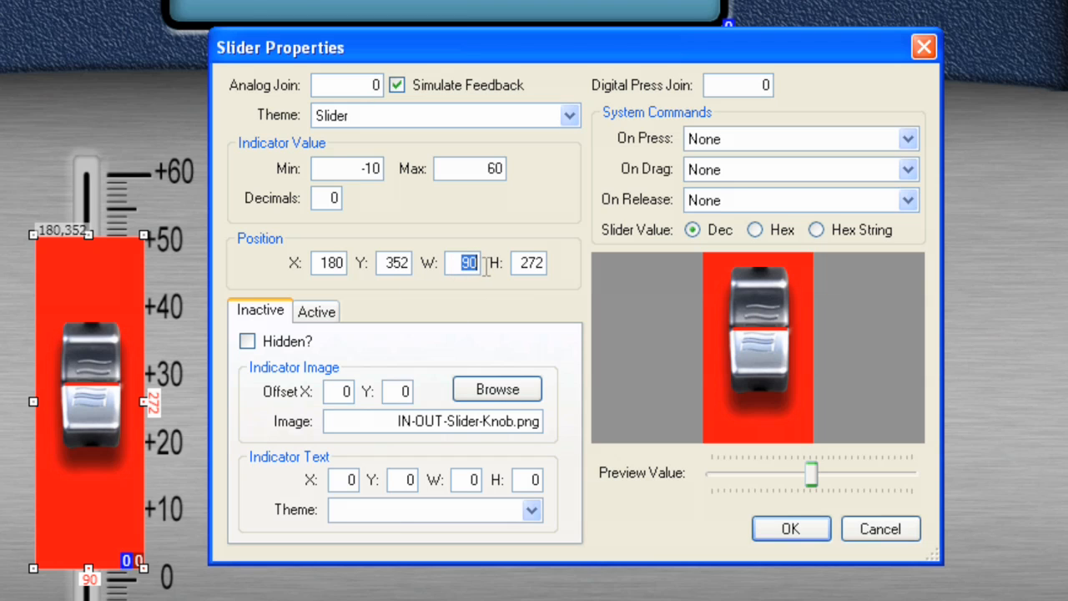
pyautogui.moveTo(481, 280)
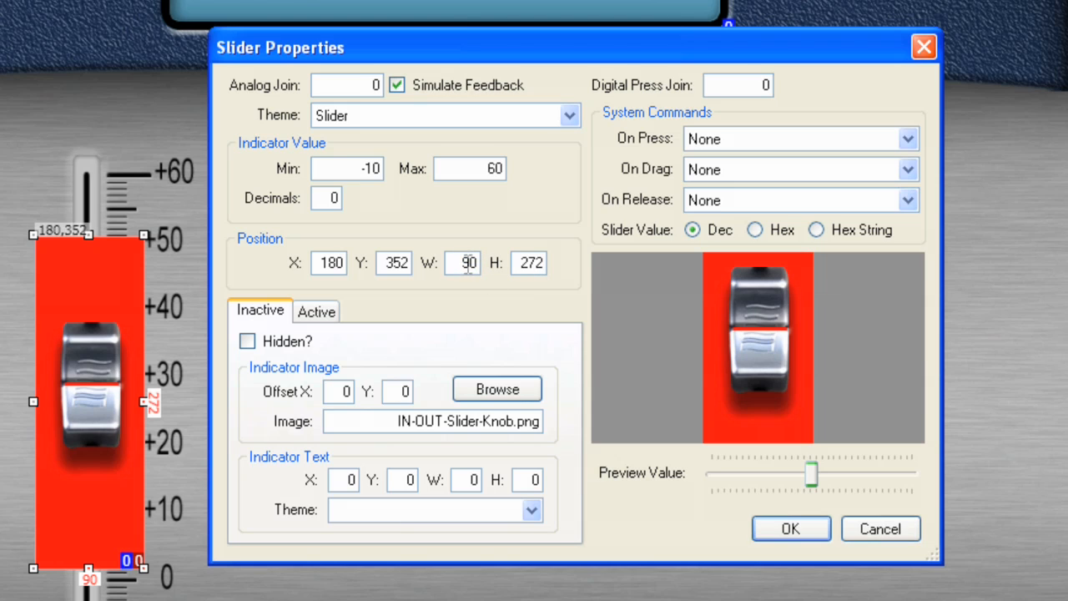
# Resize the knob slider to 82×384 and position it at 172, 319
pyautogui.write('82')
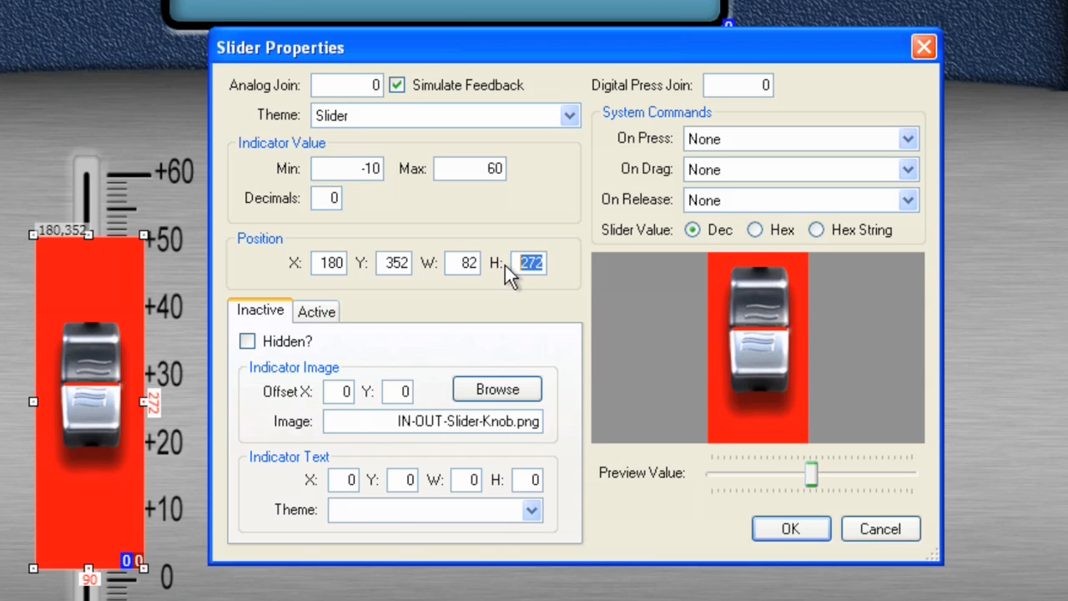
pyautogui.write('384')
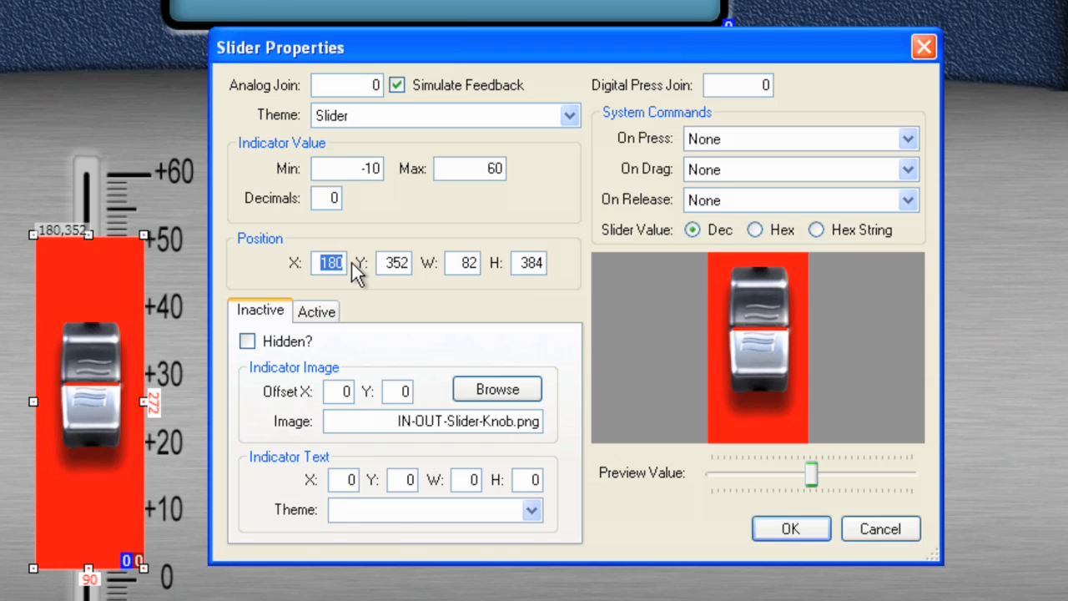
pyautogui.moveTo(364, 287)
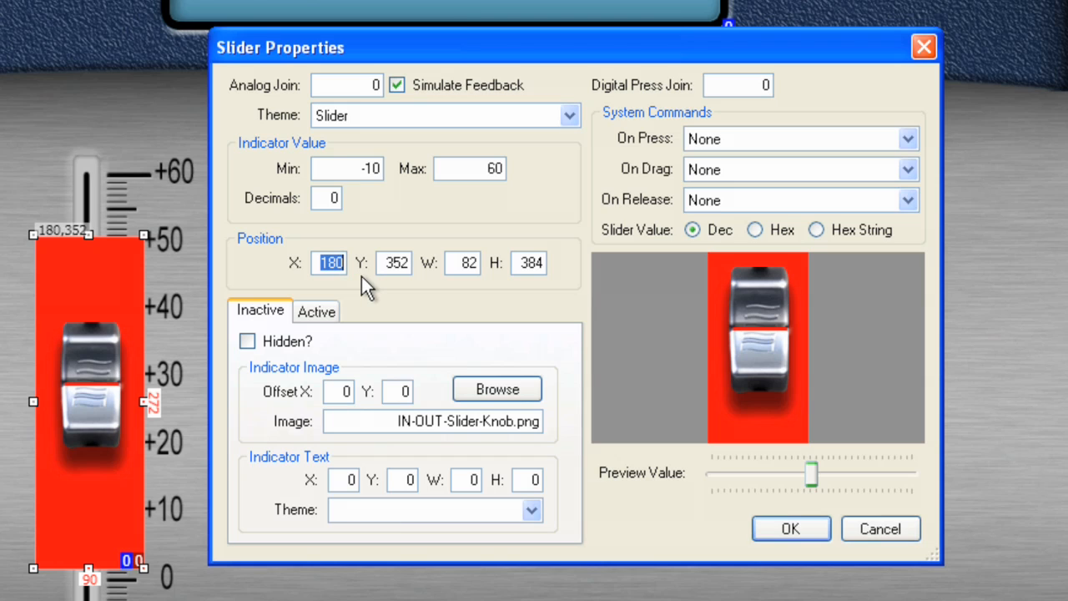
pyautogui.write('1')
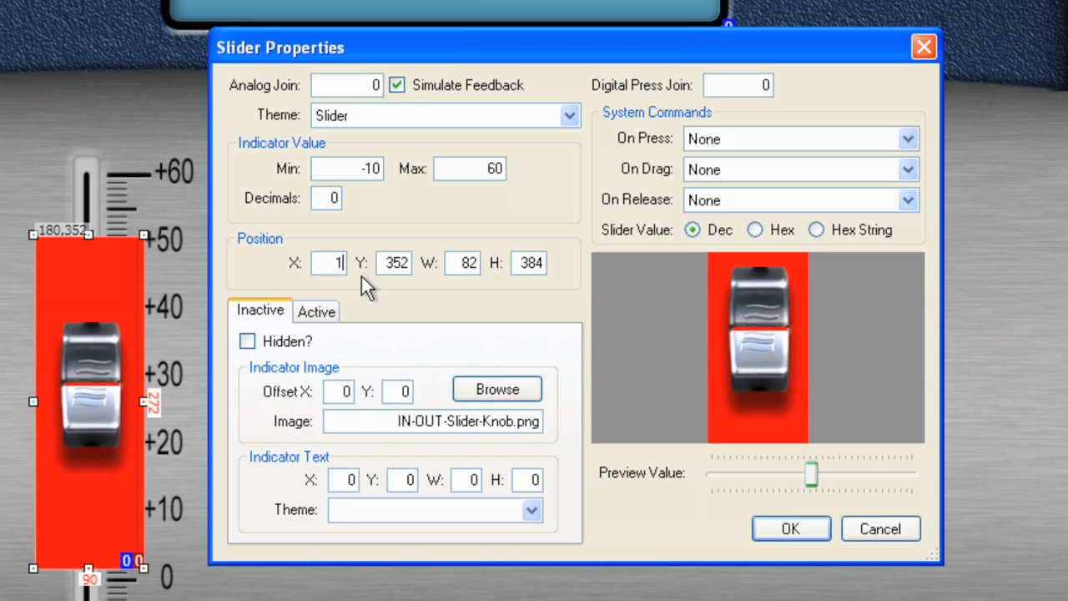
pyautogui.write('172')
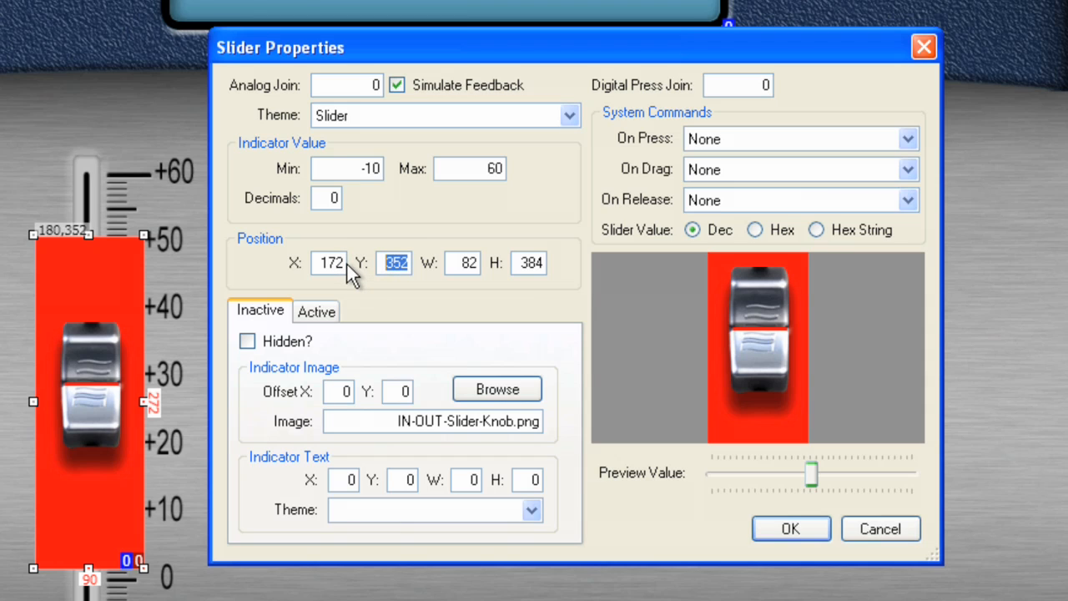
pyautogui.write('3')
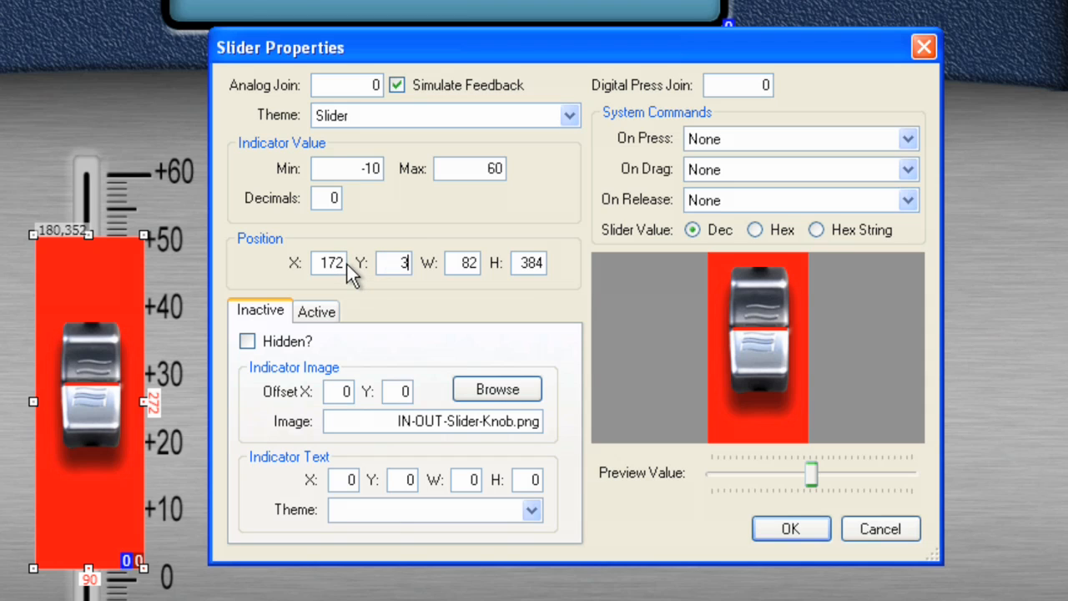
pyautogui.write('19')
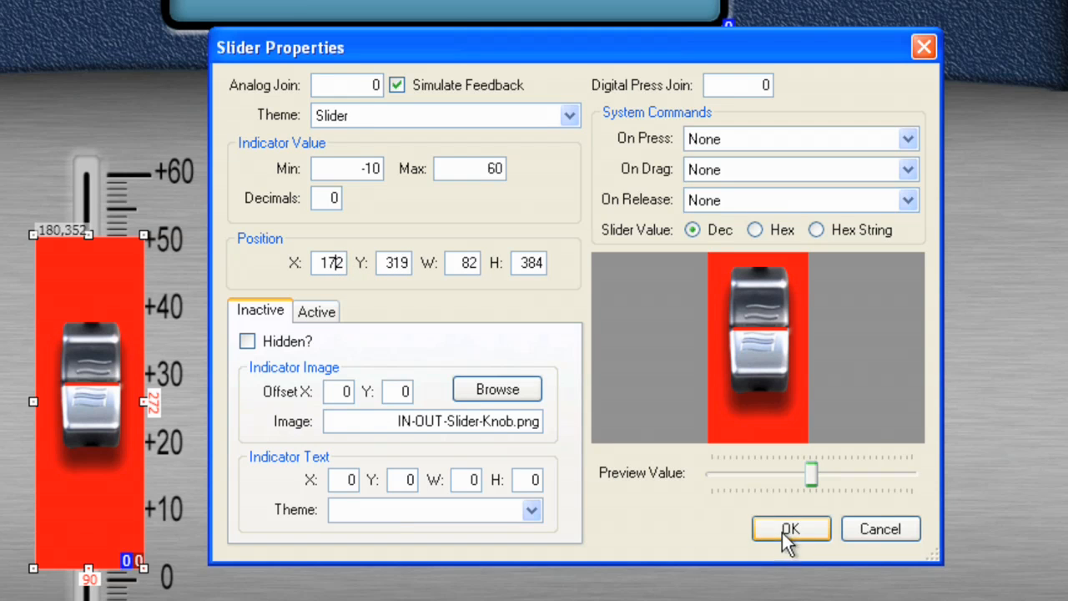
pyautogui.click(789, 527)
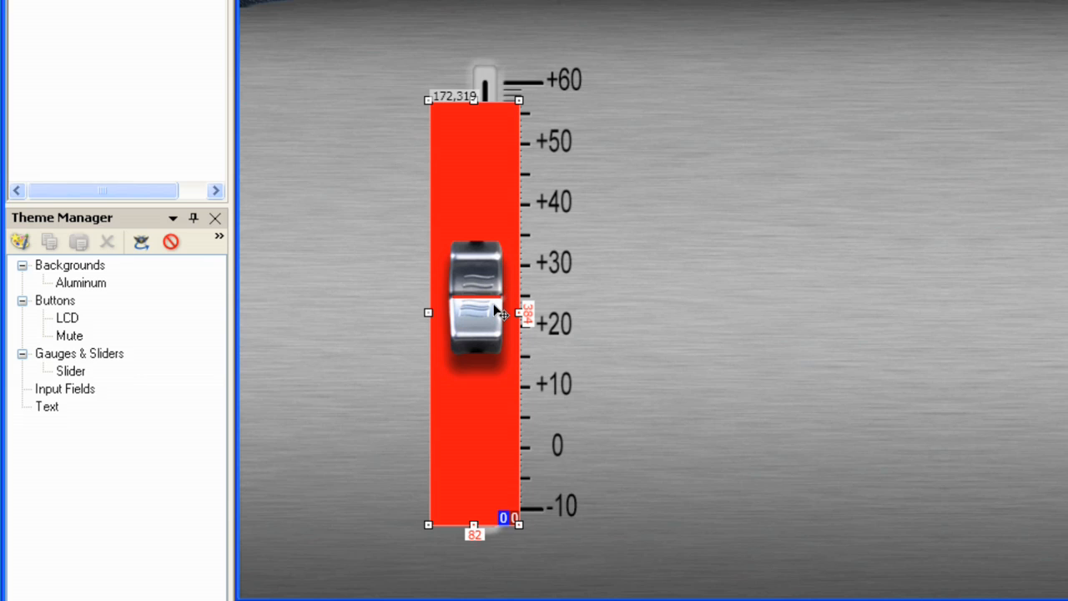
pyautogui.moveTo(481, 501)
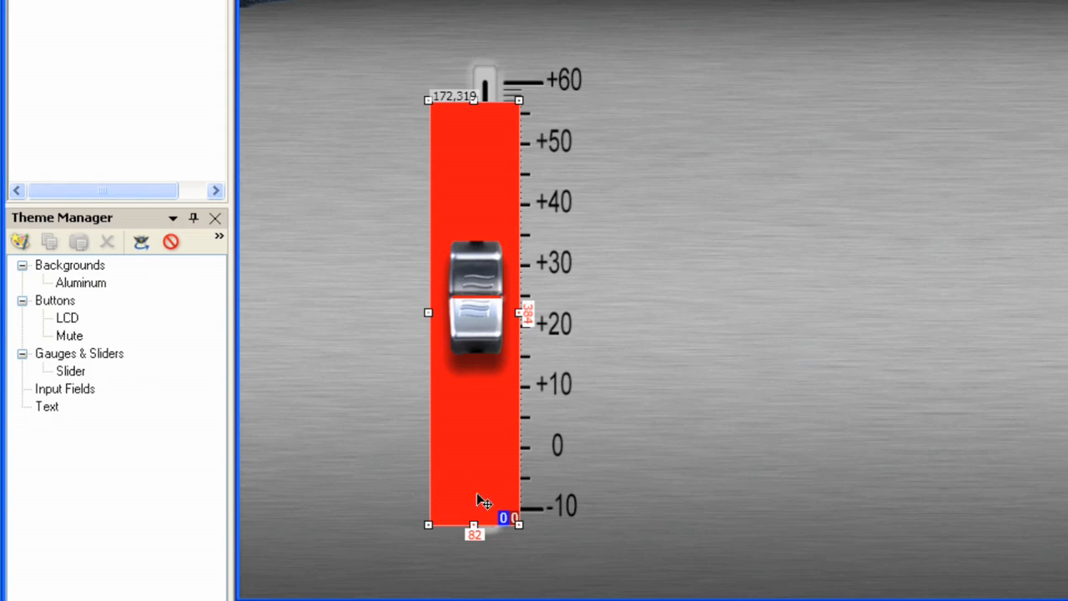
pyautogui.moveTo(484, 300)
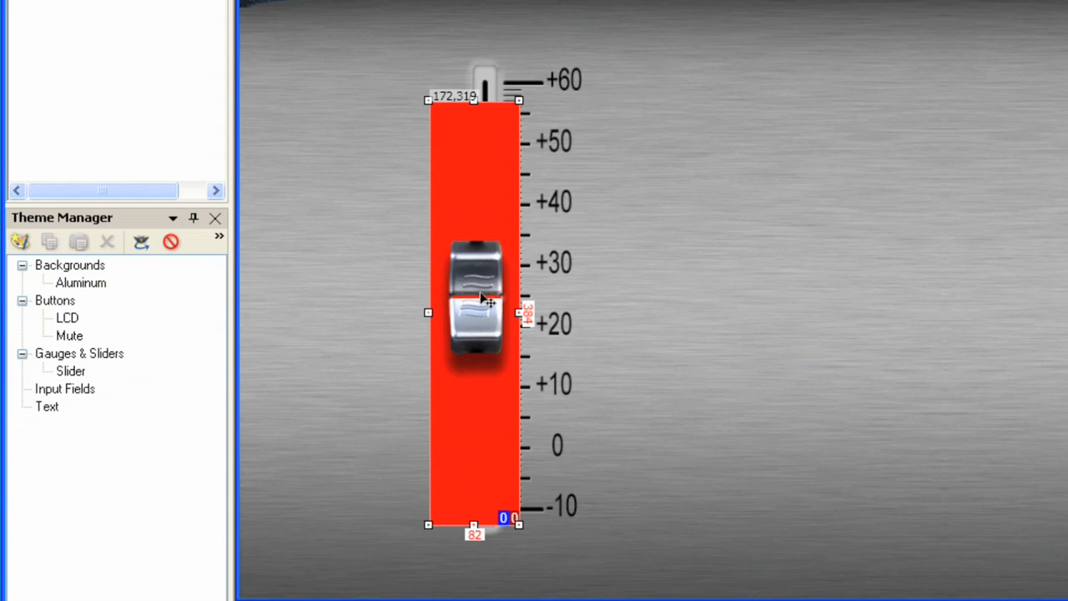
pyautogui.moveTo(555, 387)
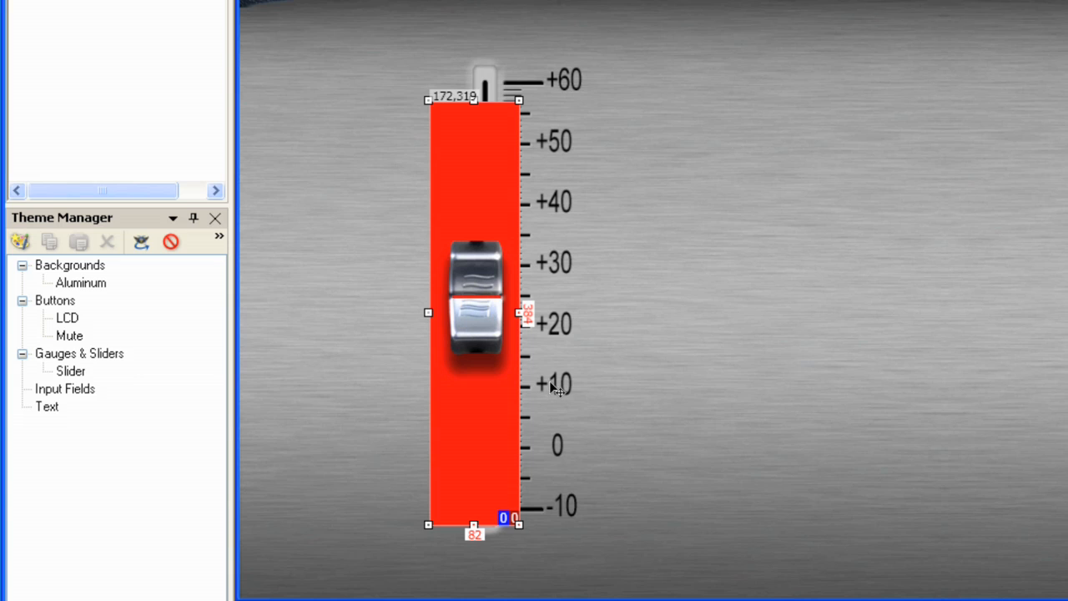
pyautogui.moveTo(450, 384)
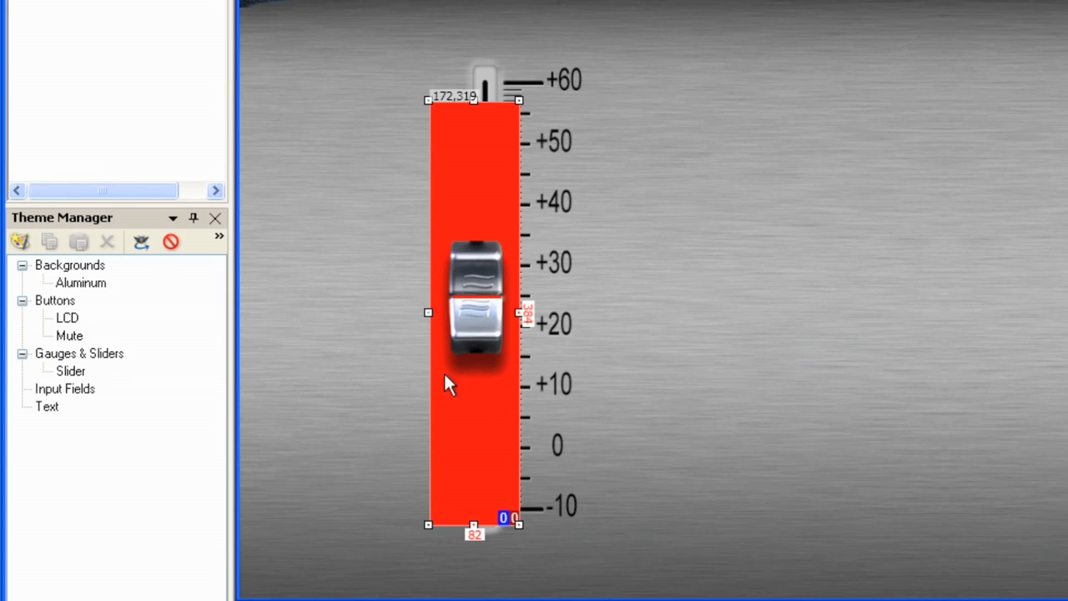
pyautogui.moveTo(476, 249)
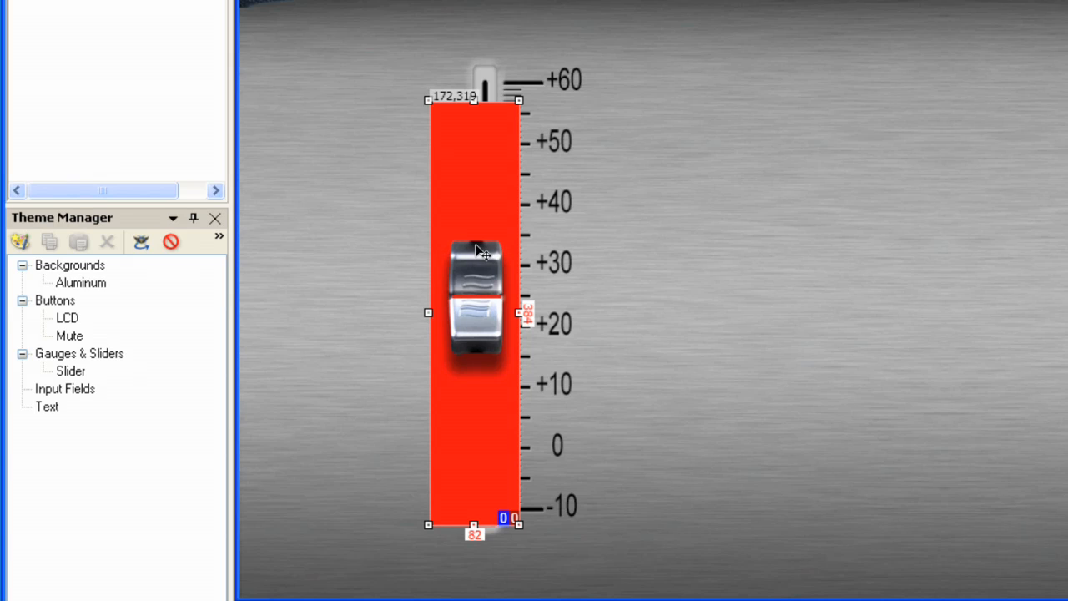
pyautogui.moveTo(464, 393)
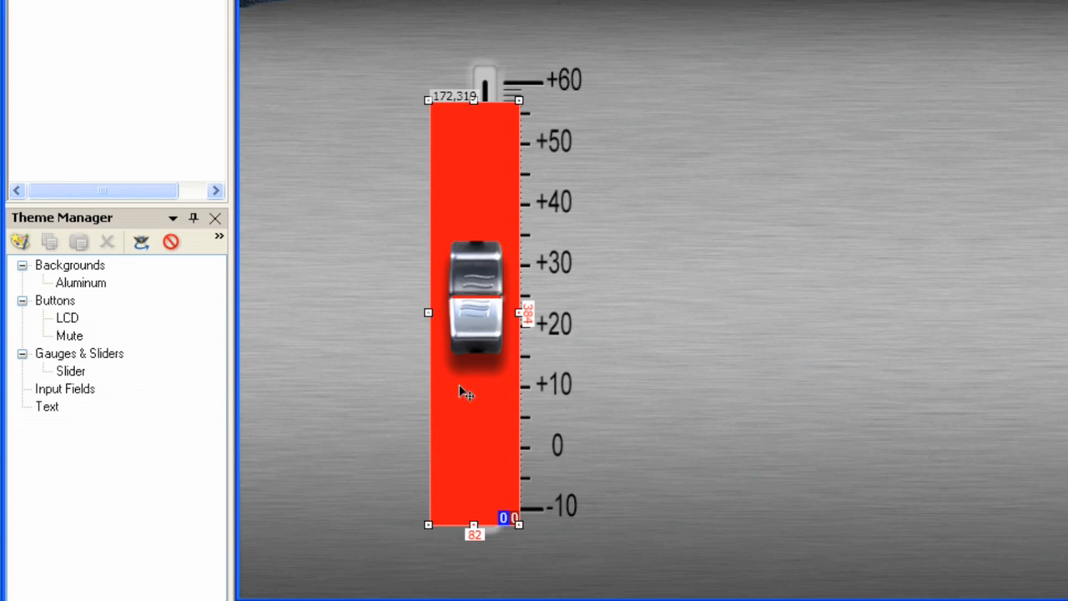
pyautogui.moveTo(431, 390)
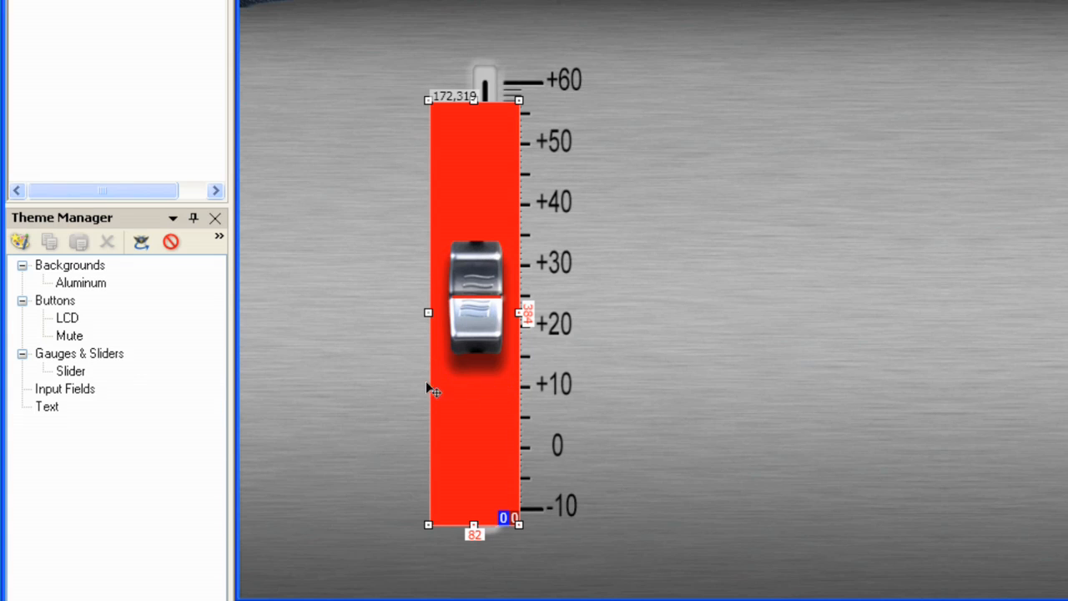
pyautogui.moveTo(474, 268)
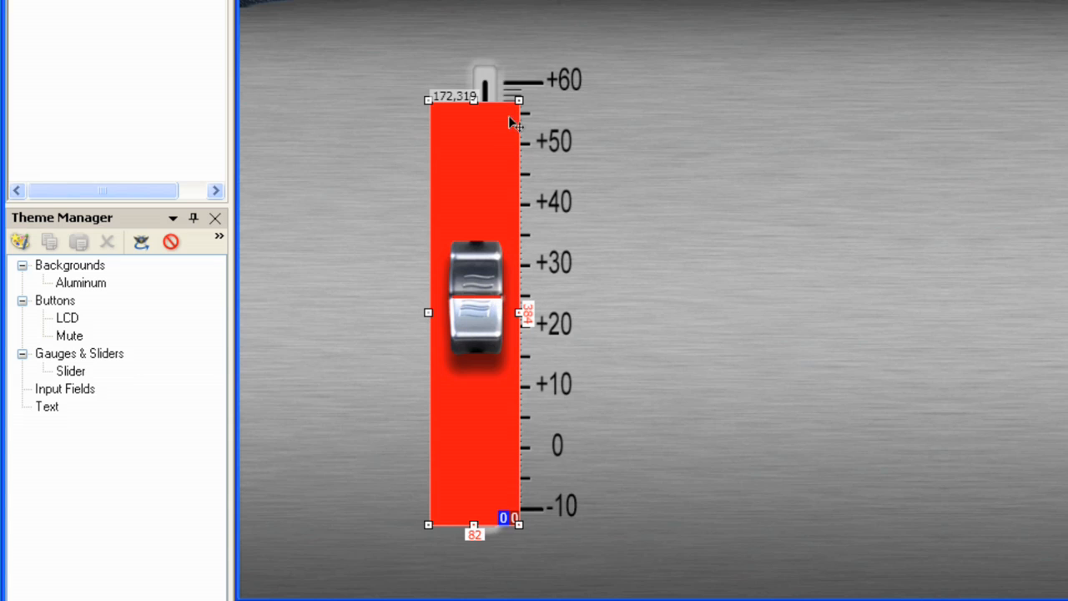
pyautogui.moveTo(533, 511)
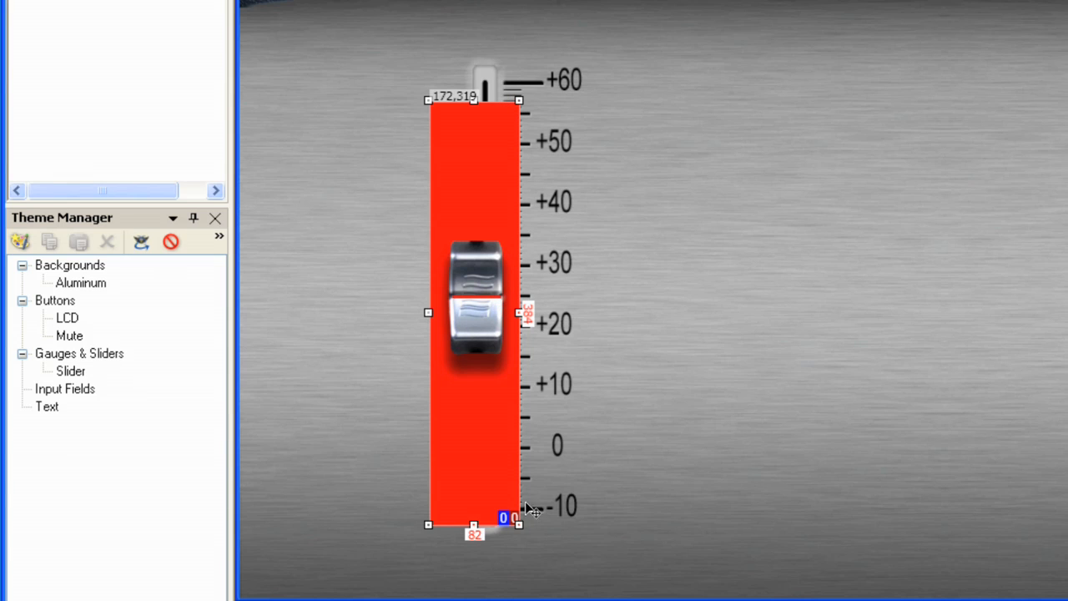
pyautogui.moveTo(514, 214)
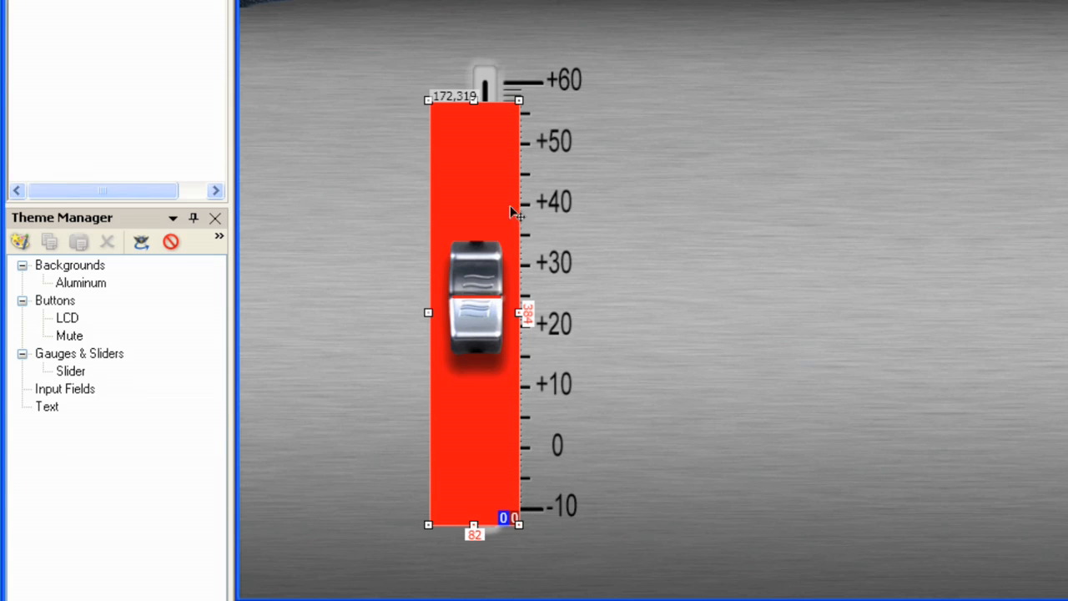
pyautogui.moveTo(531, 160)
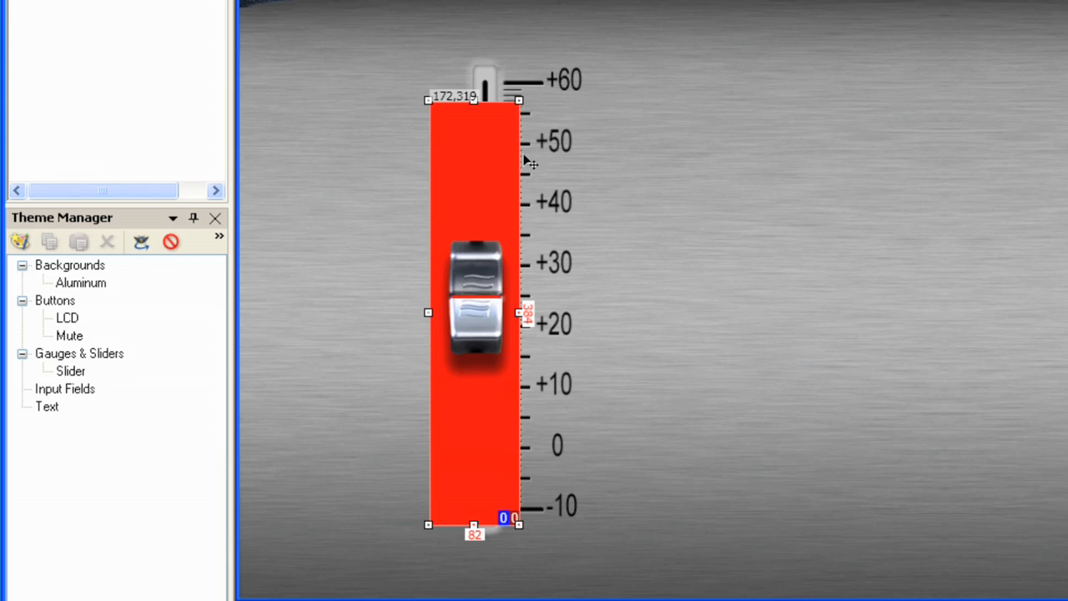
pyautogui.moveTo(468, 294)
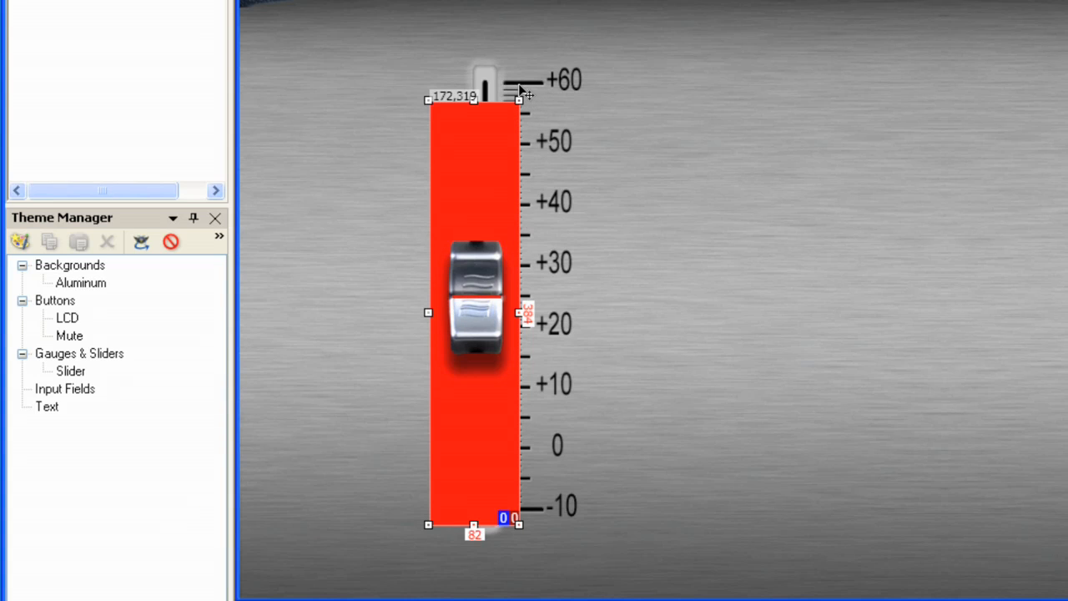
pyautogui.moveTo(551, 571)
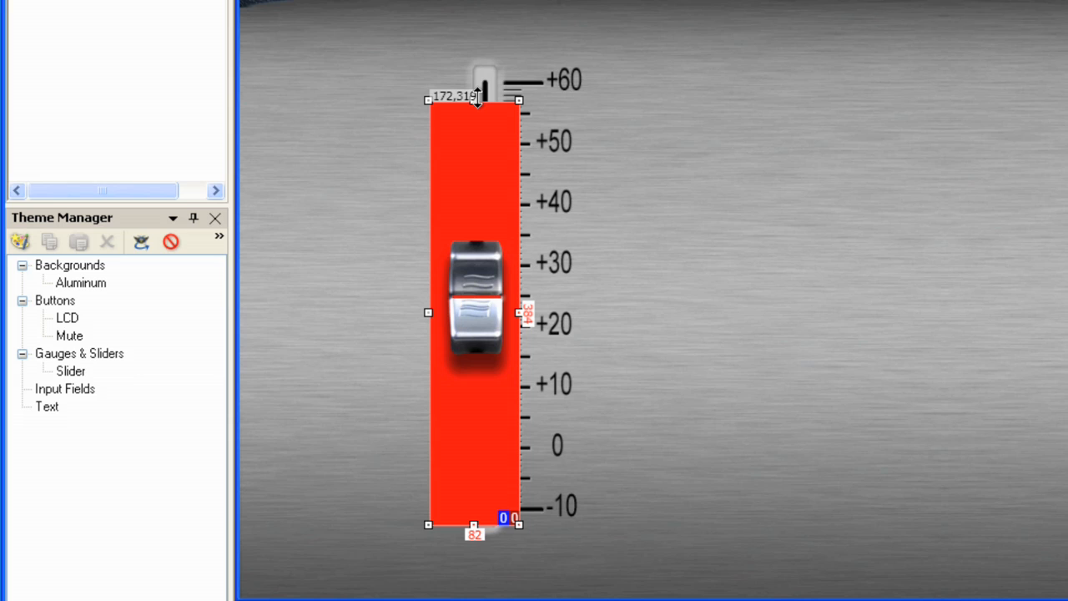
pyautogui.moveTo(521, 349)
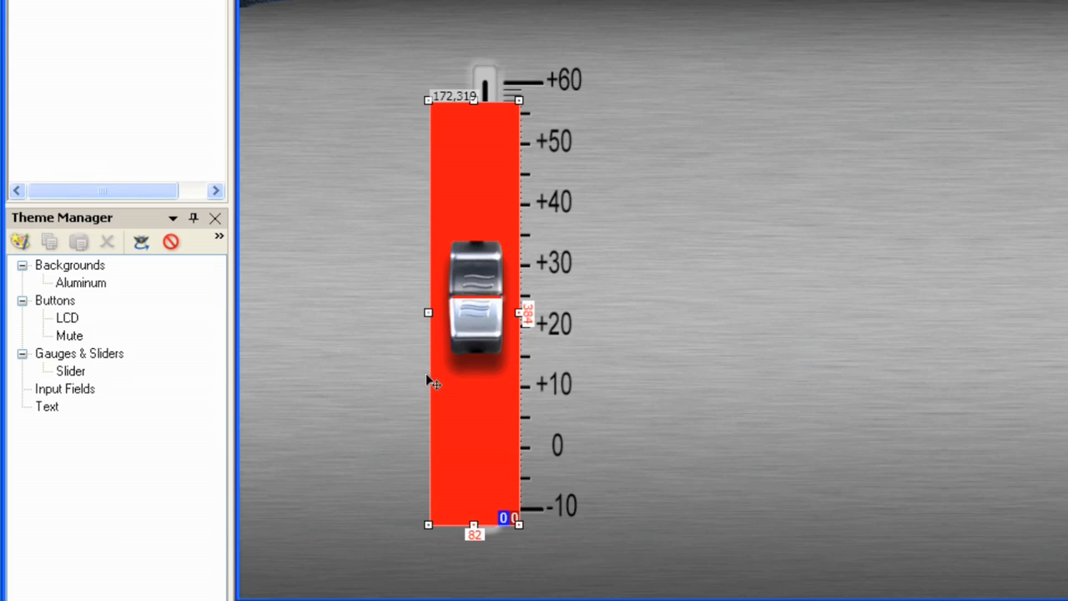
pyautogui.moveTo(540, 397)
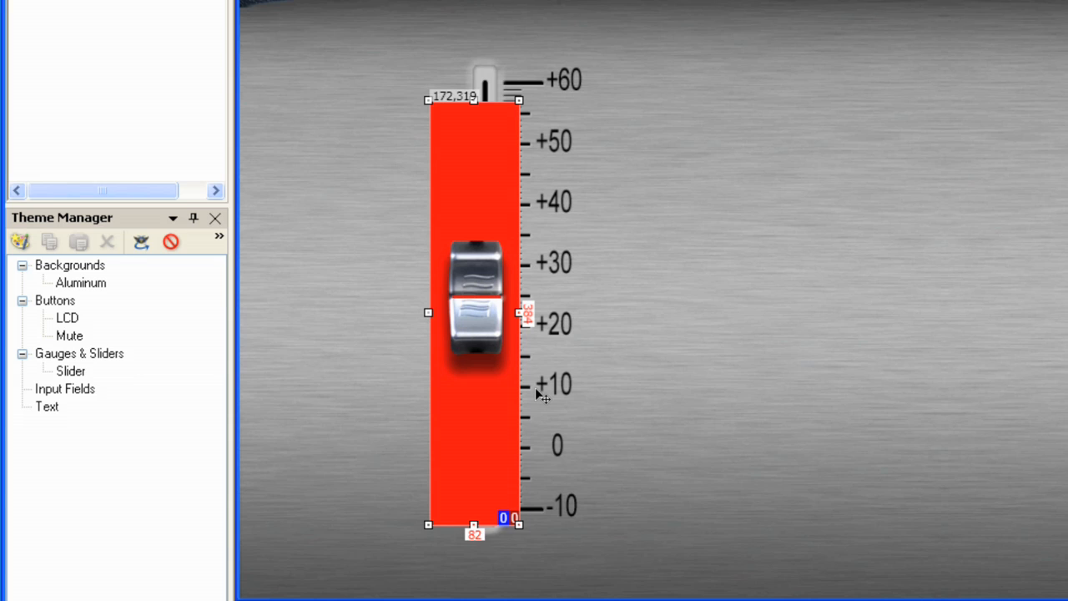
pyautogui.moveTo(68, 433)
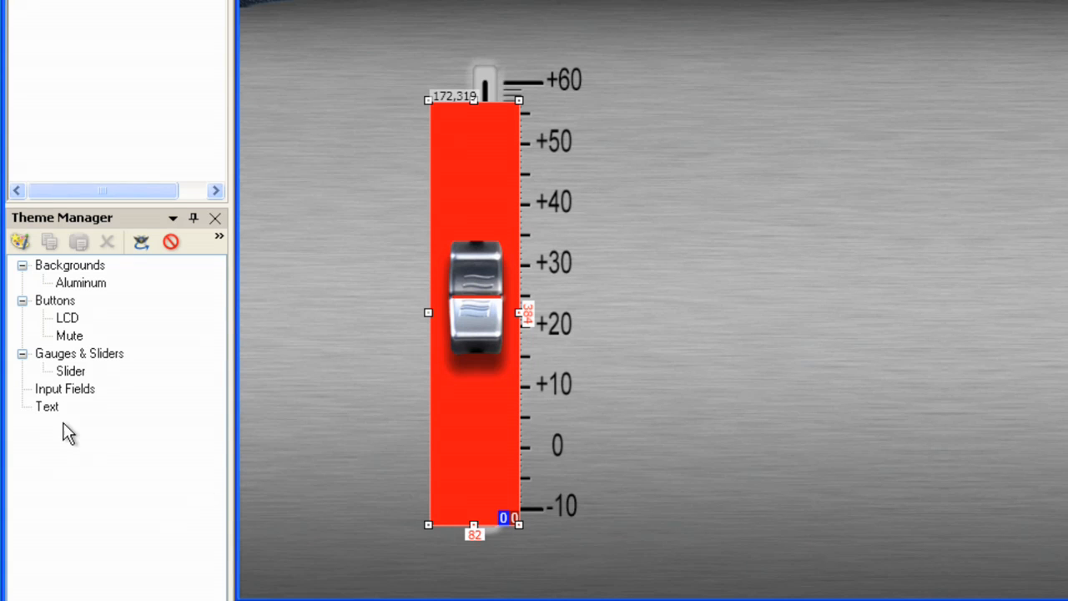
pyautogui.moveTo(53, 414)
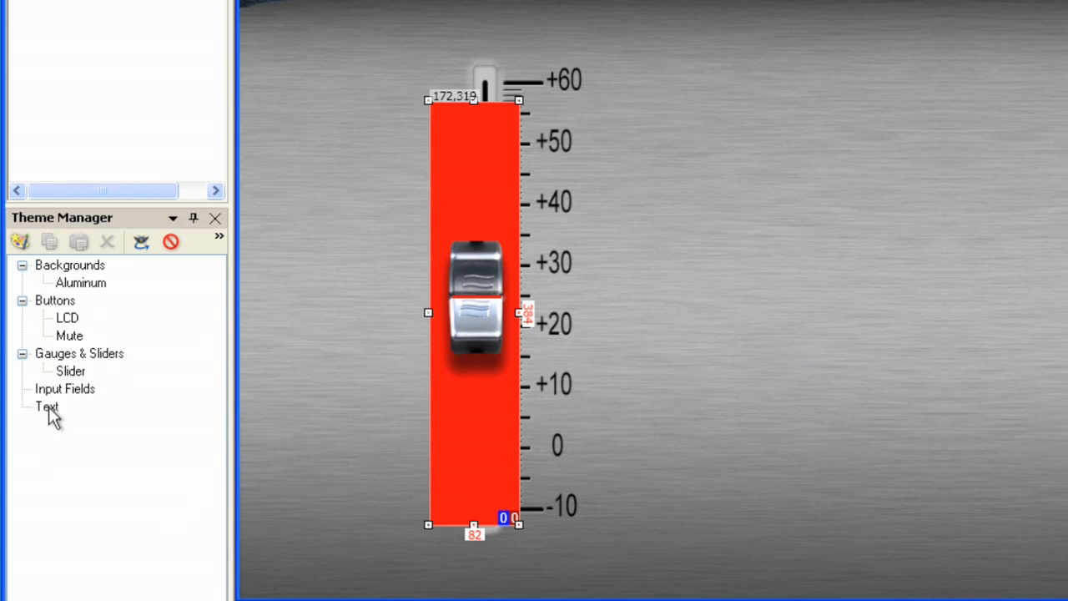
# Create a new text theme named Slidervalue at 18 pt
pyautogui.click(47, 407)
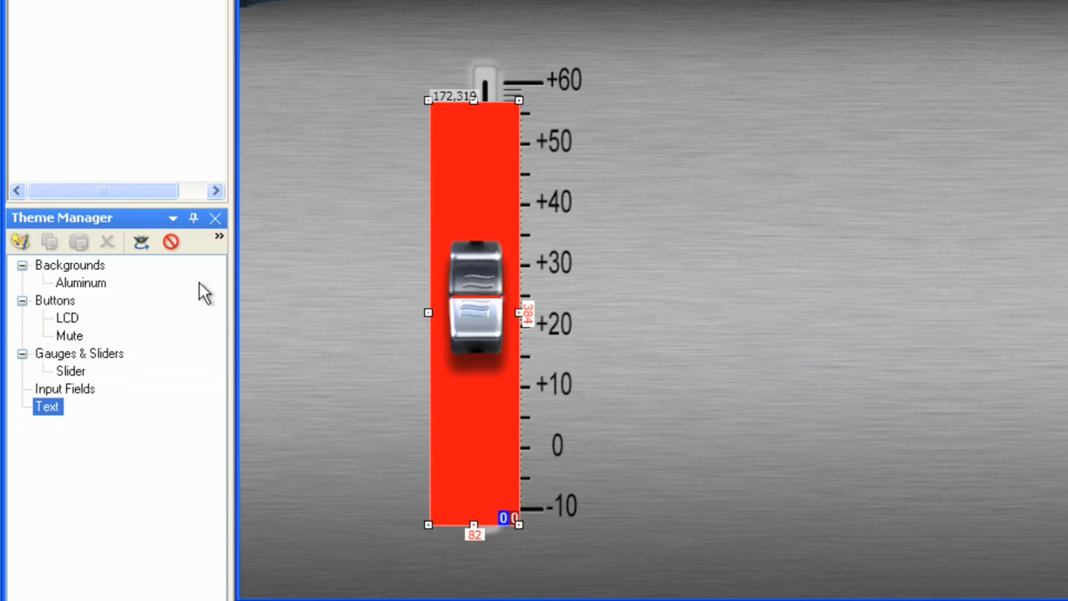
pyautogui.doubleClick(47, 408)
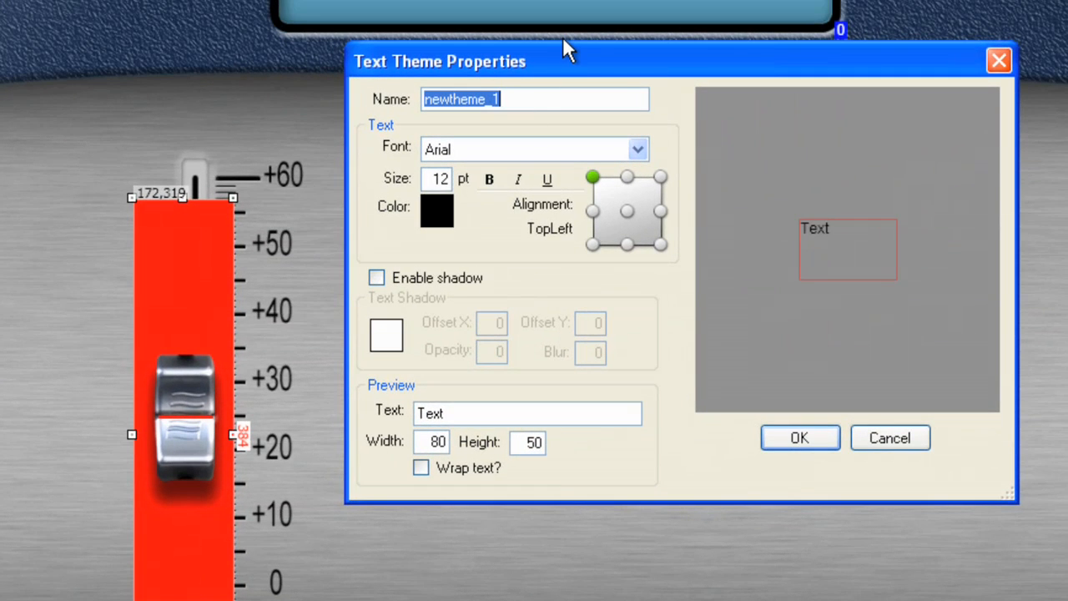
pyautogui.moveTo(554, 96)
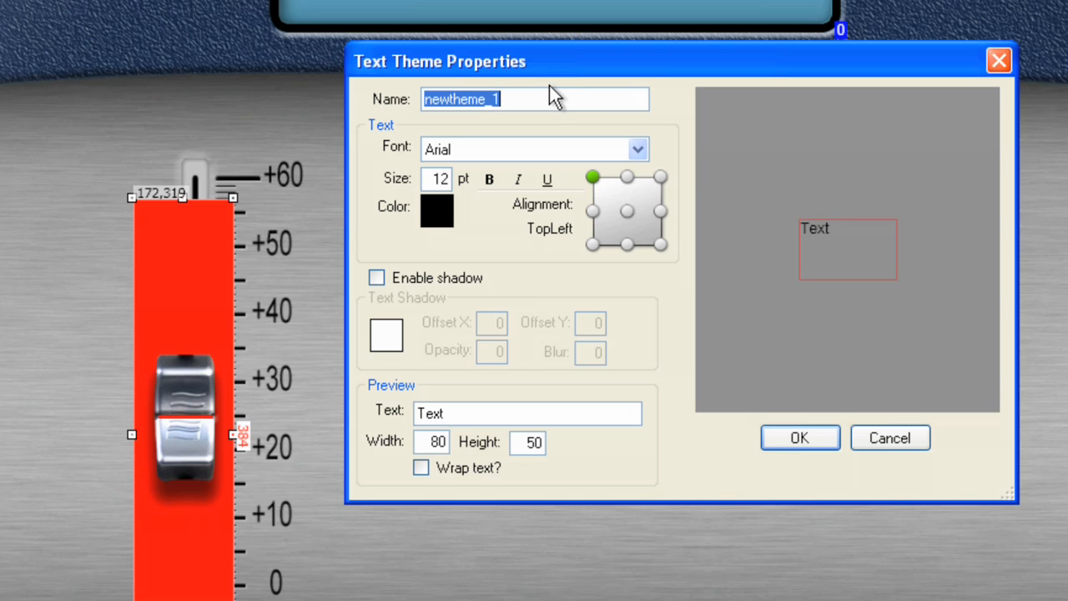
pyautogui.write('Slid')
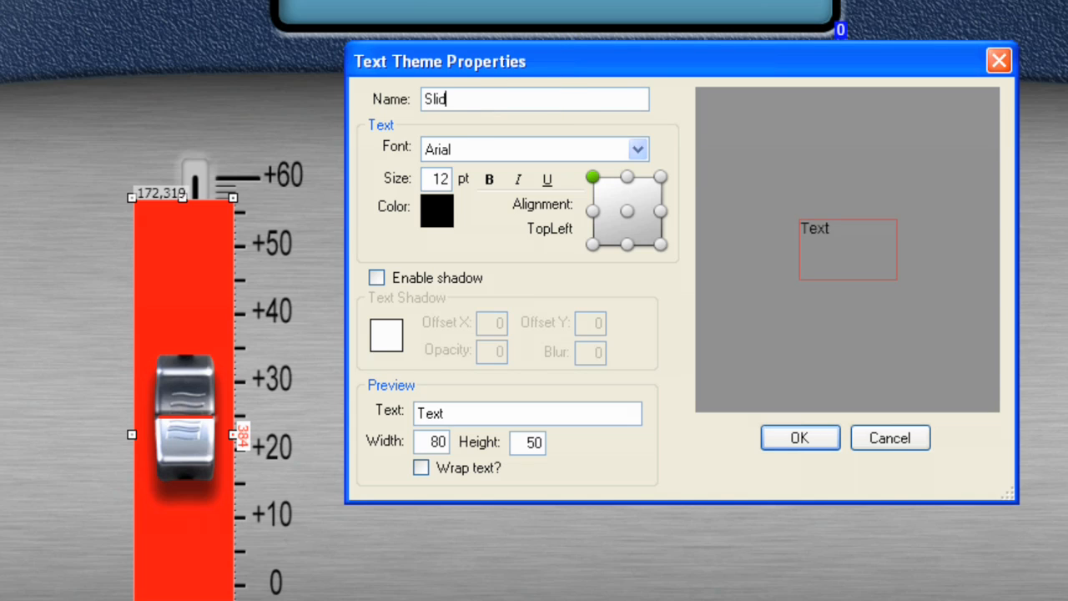
pyautogui.write('ervalue')
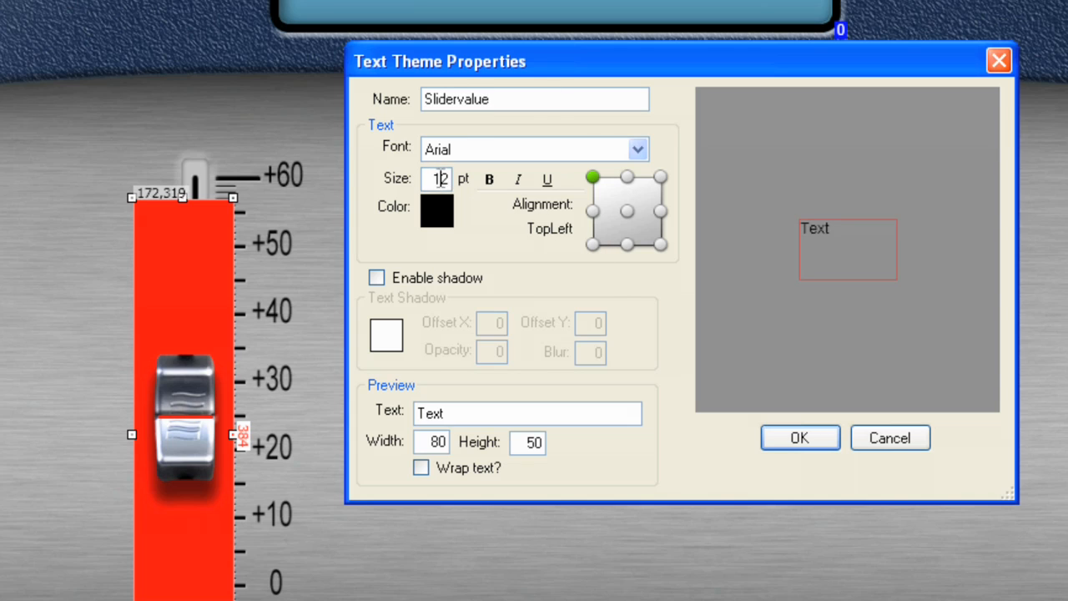
pyautogui.write('18')
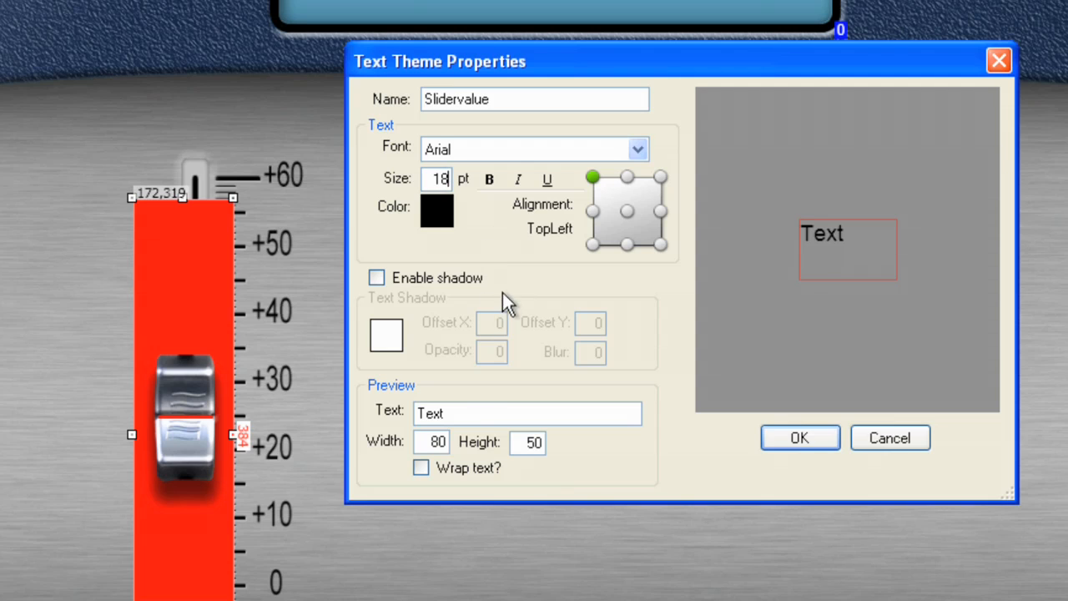
# Enable a black shadow with offset 2, opacity 20 and blur 3, and save the theme
pyautogui.click(375, 277)
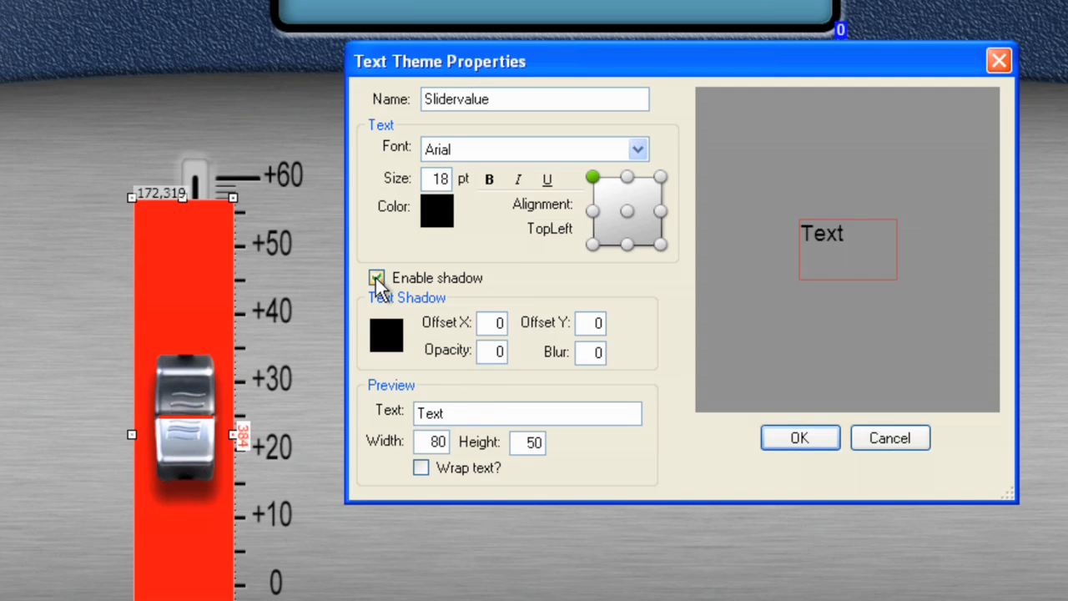
pyautogui.click(376, 277)
pyautogui.write('2')
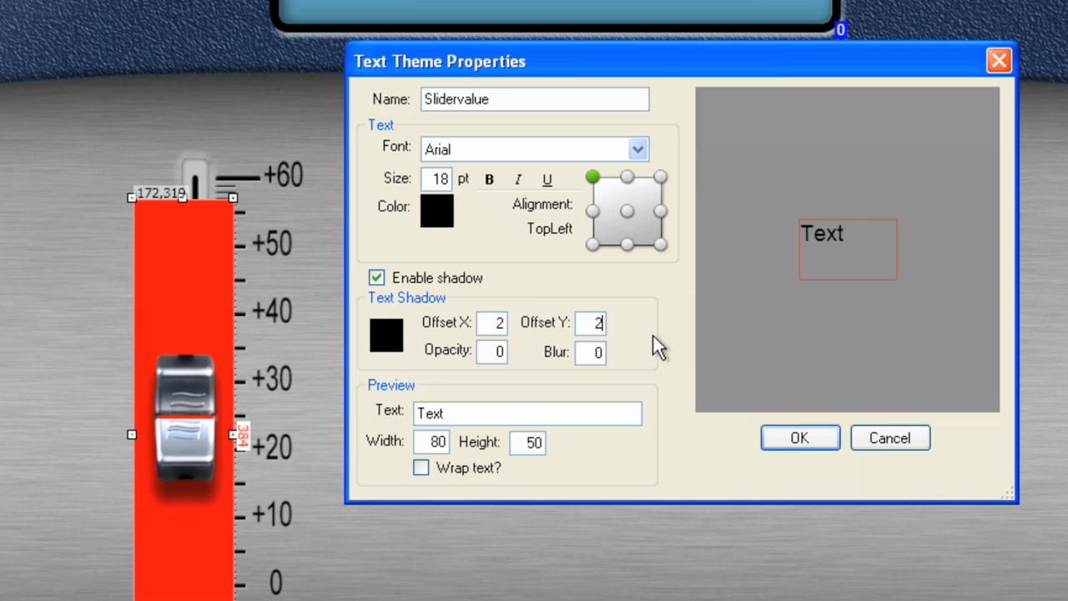
pyautogui.moveTo(492, 442)
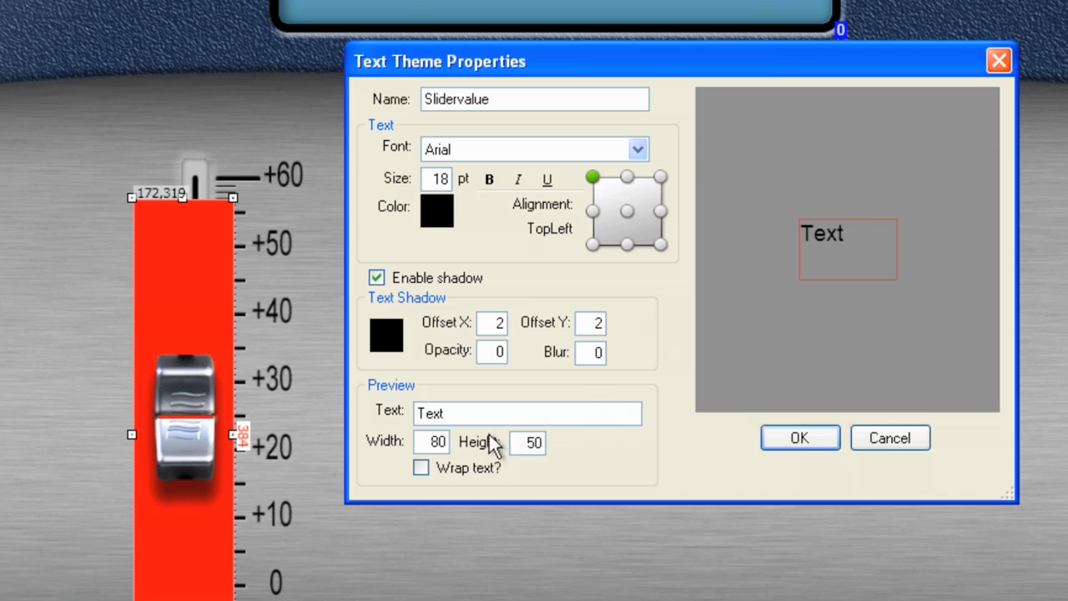
pyautogui.write('2')
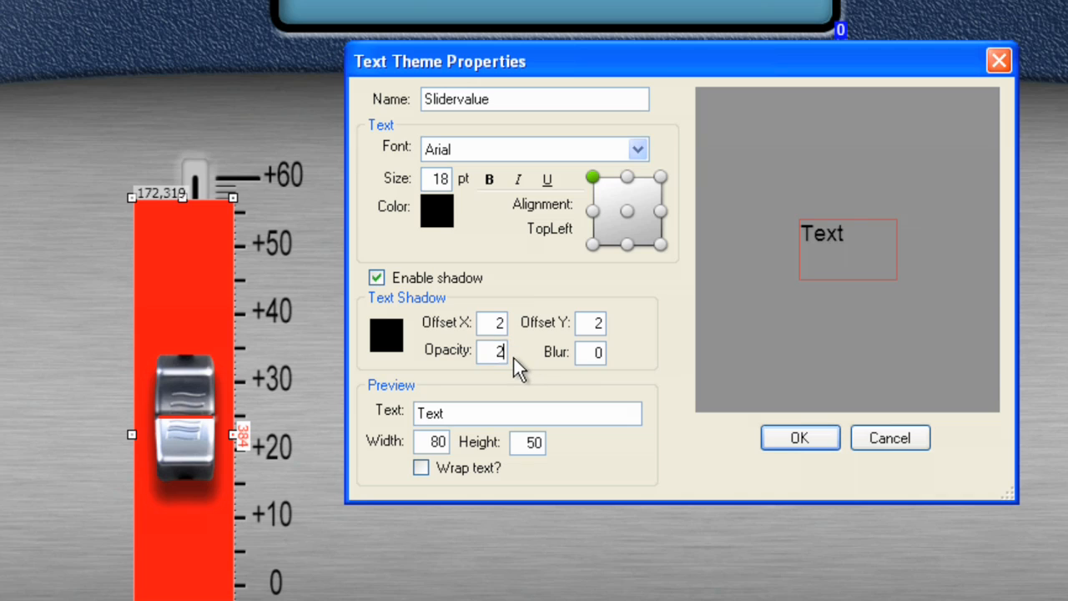
pyautogui.write('0')
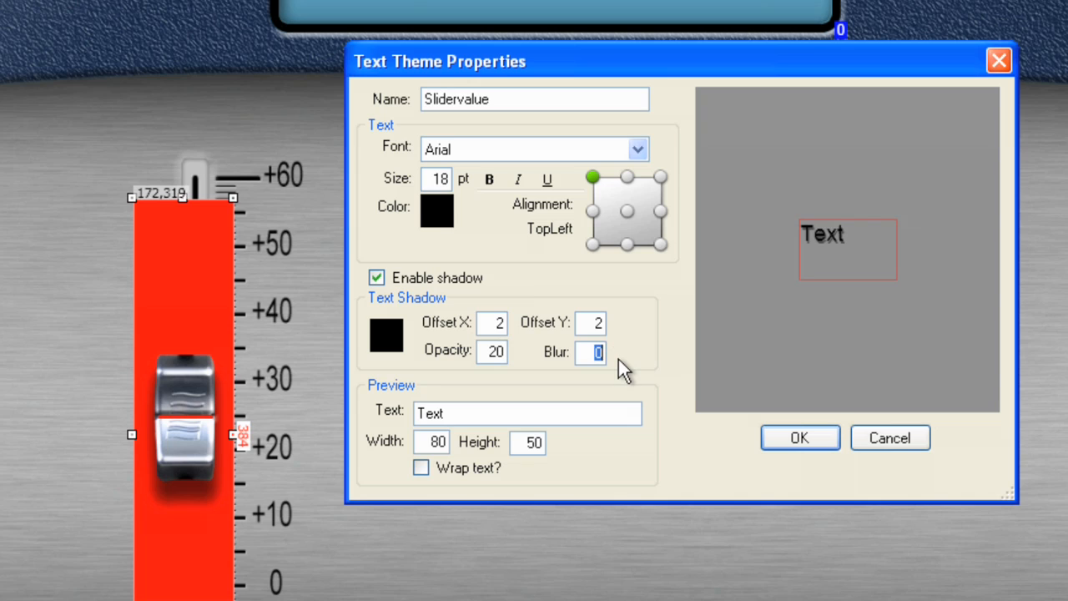
pyautogui.write('3')
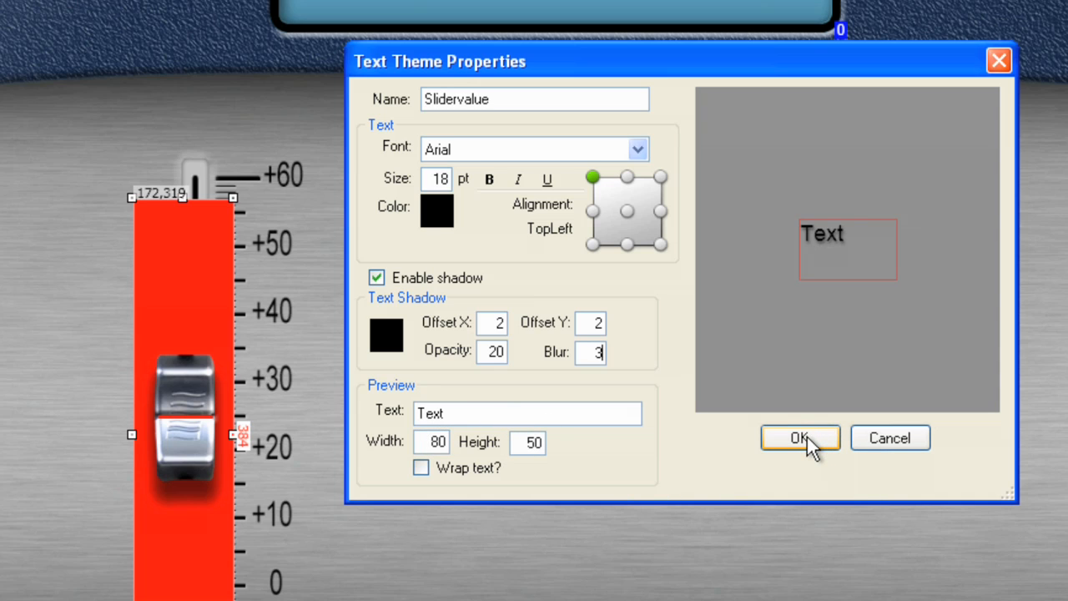
pyautogui.click(799, 437)
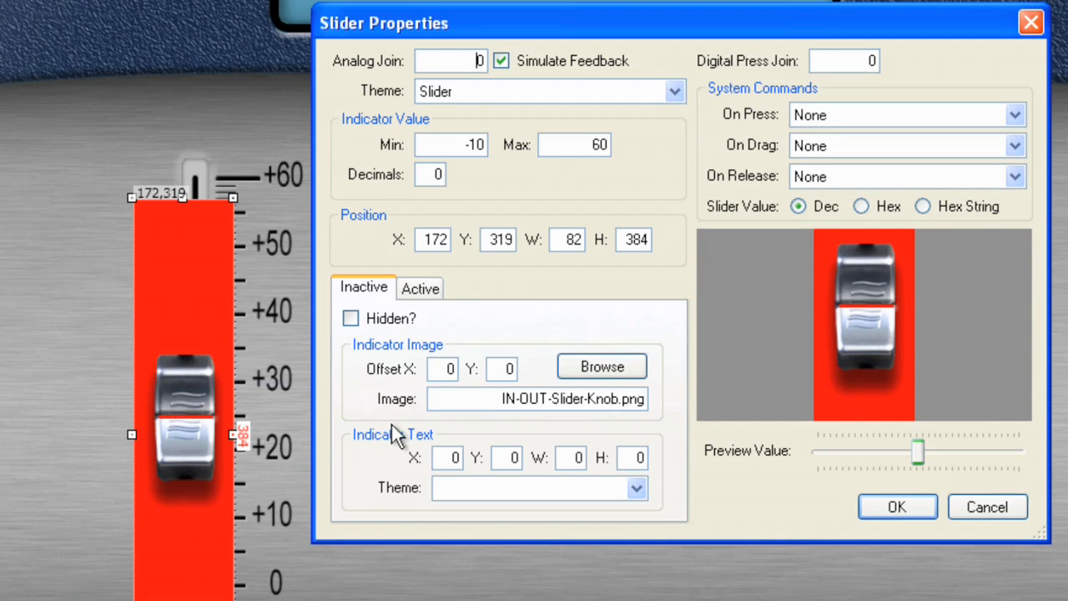
# Give the active indicator text the Slidervalue theme with an 80×50 text area
pyautogui.click(421, 287)
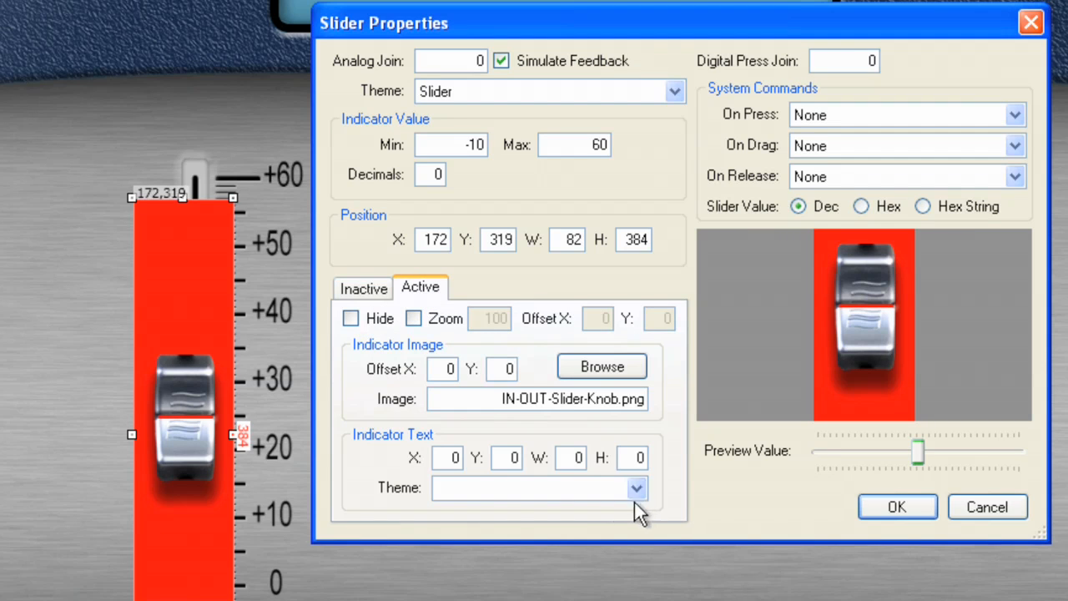
pyautogui.click(638, 488)
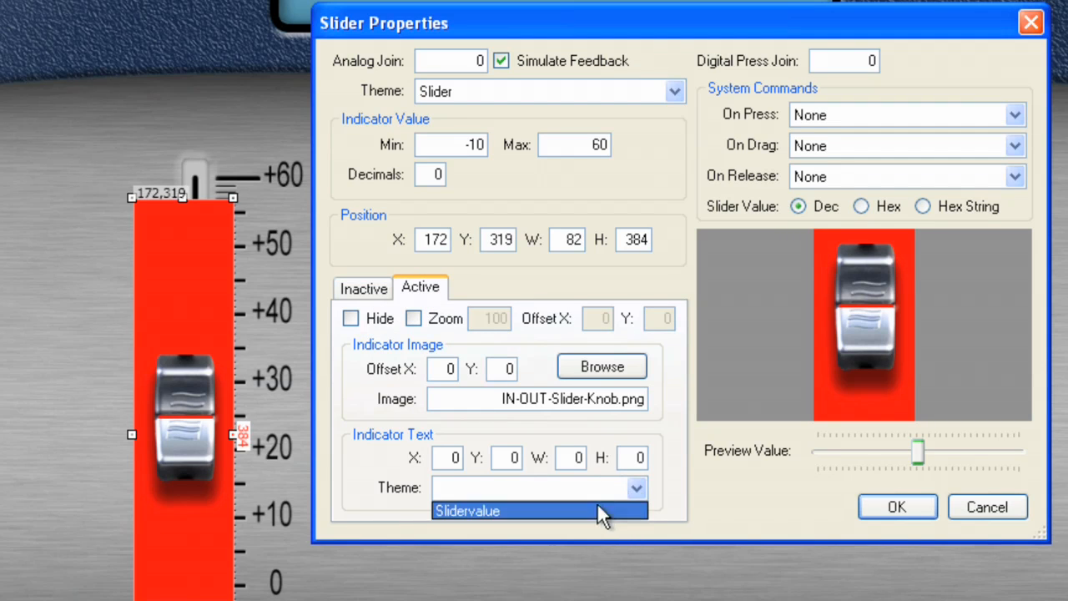
pyautogui.moveTo(593, 517)
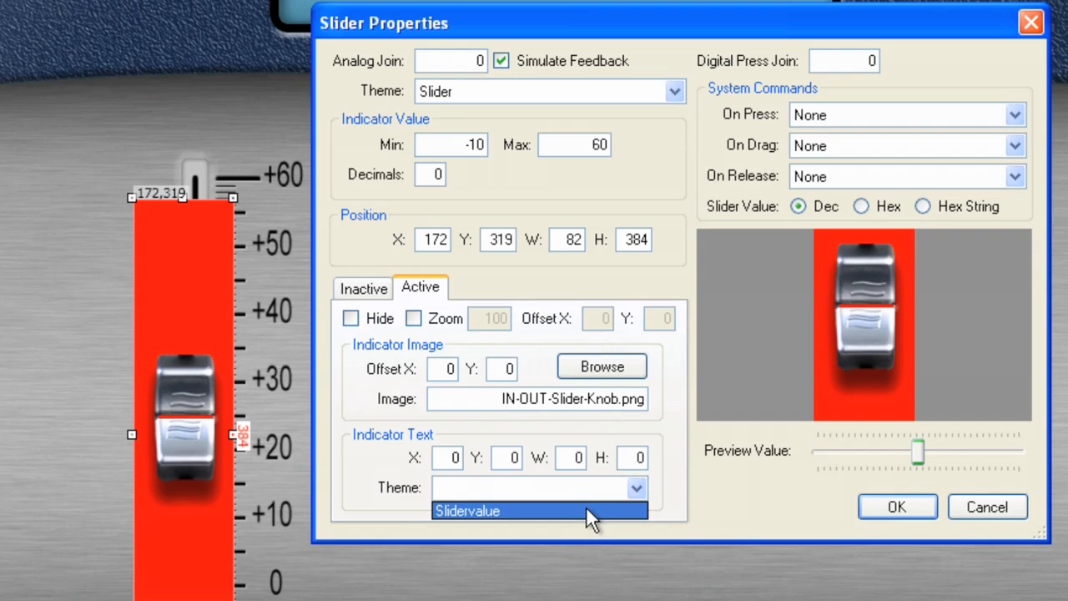
pyautogui.click(468, 510)
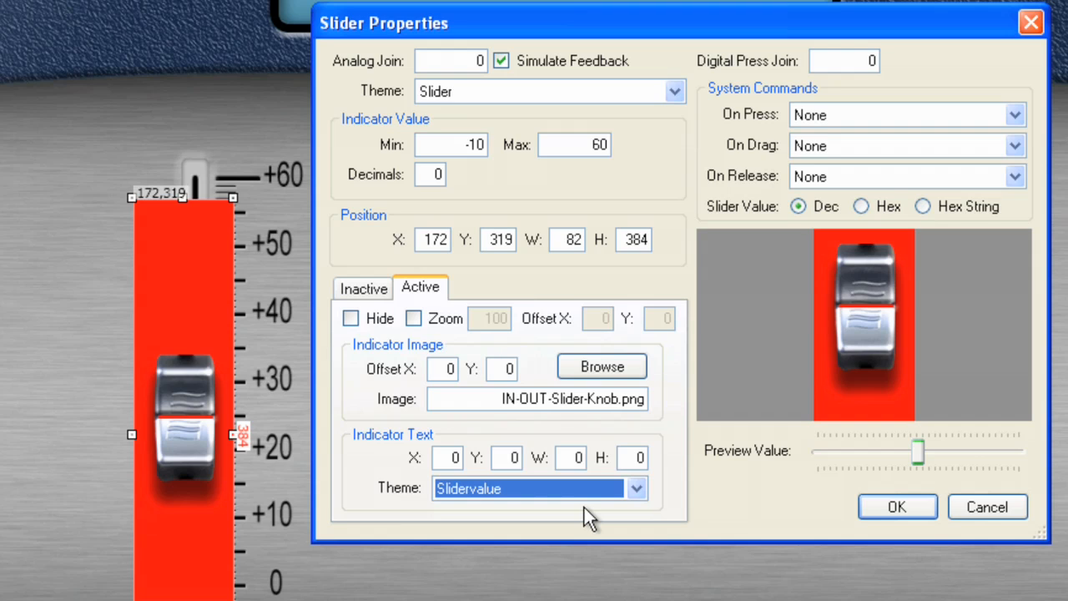
pyautogui.moveTo(571, 508)
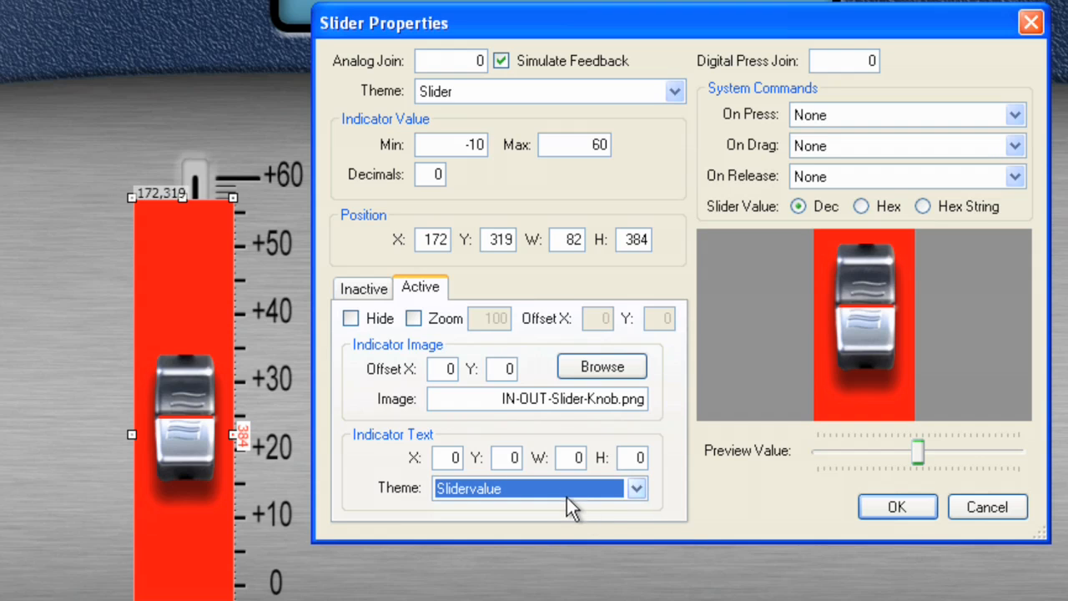
pyautogui.moveTo(531, 515)
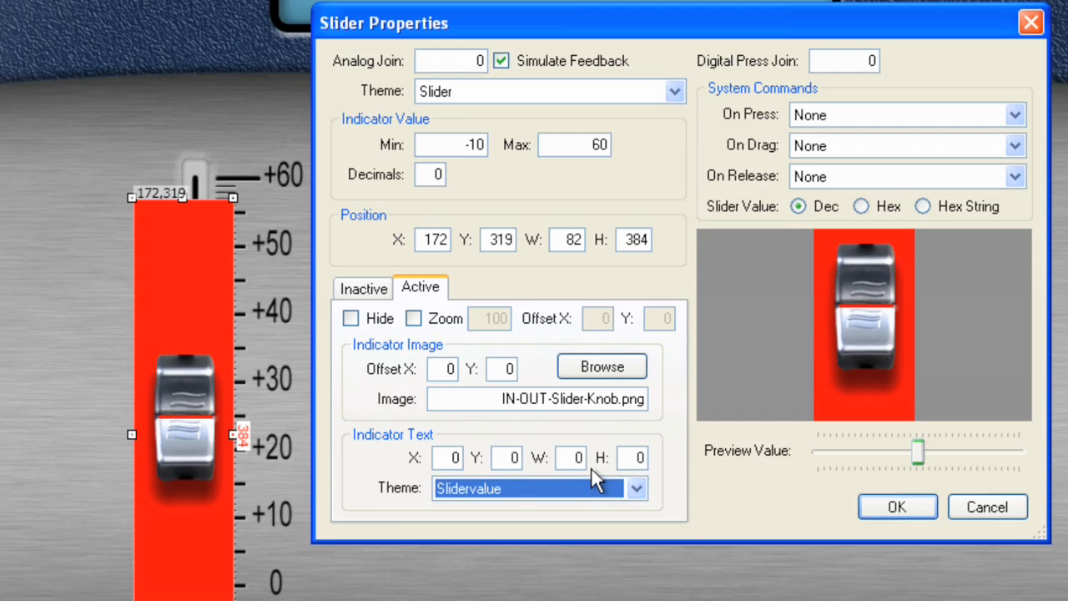
pyautogui.click(572, 458)
pyautogui.write('80')
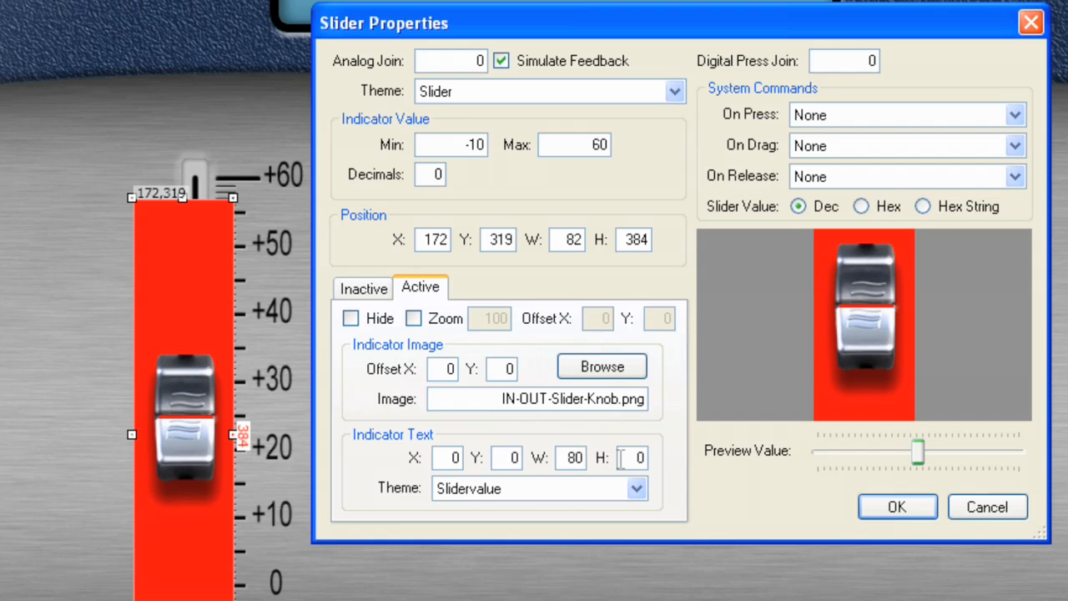
pyautogui.write('5')
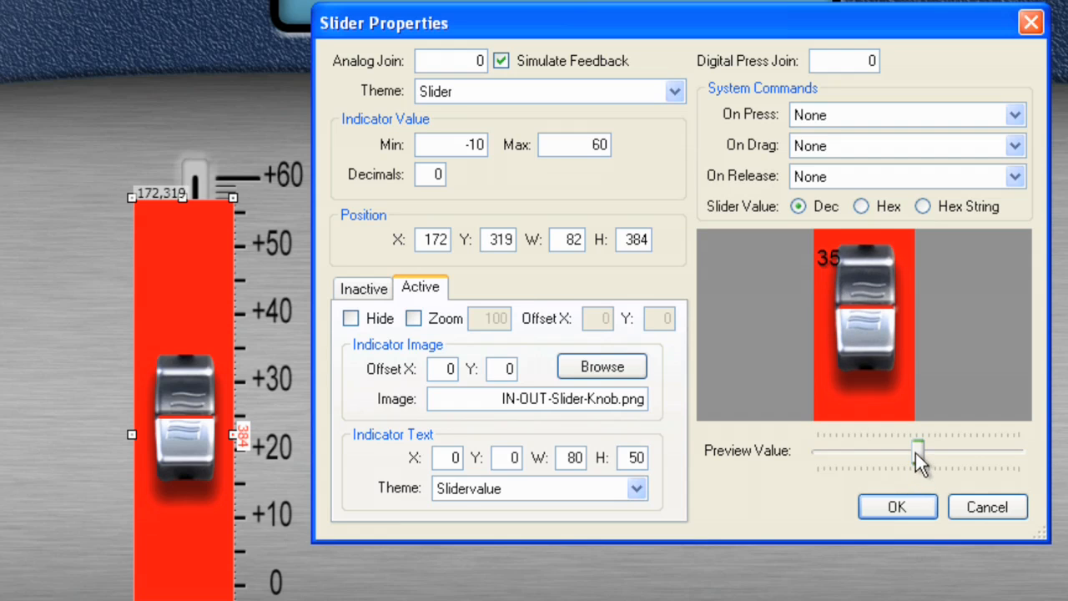
# Preview the knob across its range to see live values, then confirm the slider properties
pyautogui.moveTo(918, 451); pyautogui.dragTo(905, 451)
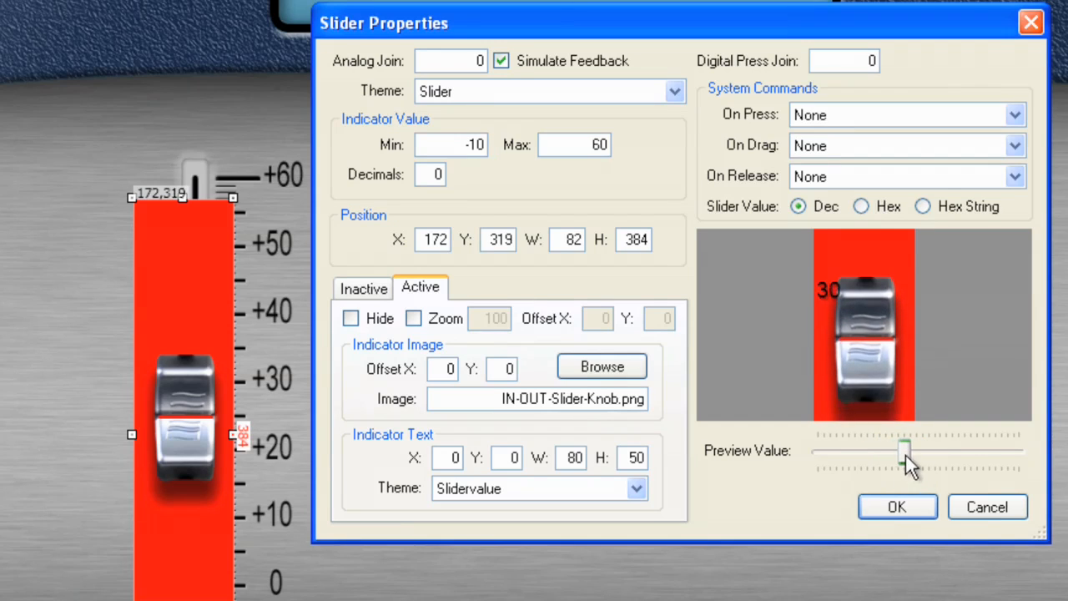
pyautogui.moveTo(905, 454); pyautogui.dragTo(860, 454)
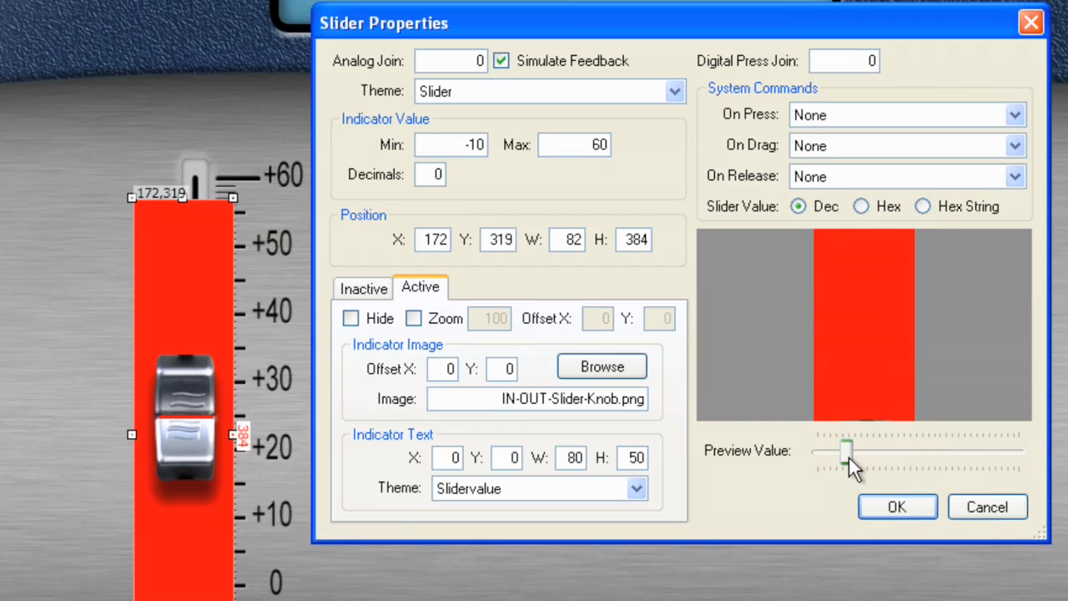
pyautogui.moveTo(848, 454); pyautogui.dragTo(943, 454)
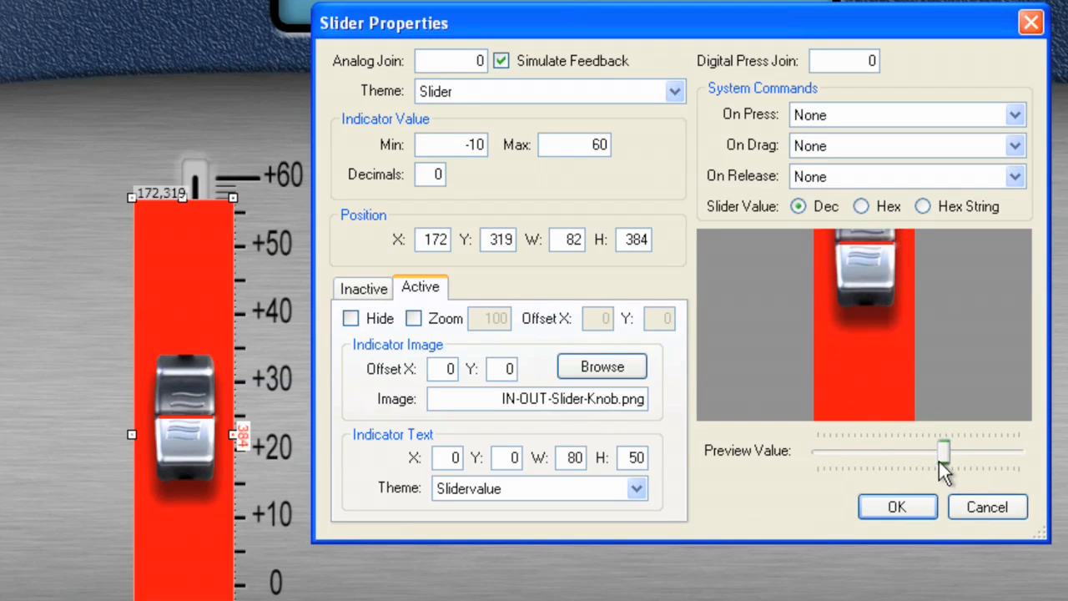
pyautogui.moveTo(943, 451); pyautogui.dragTo(881, 452)
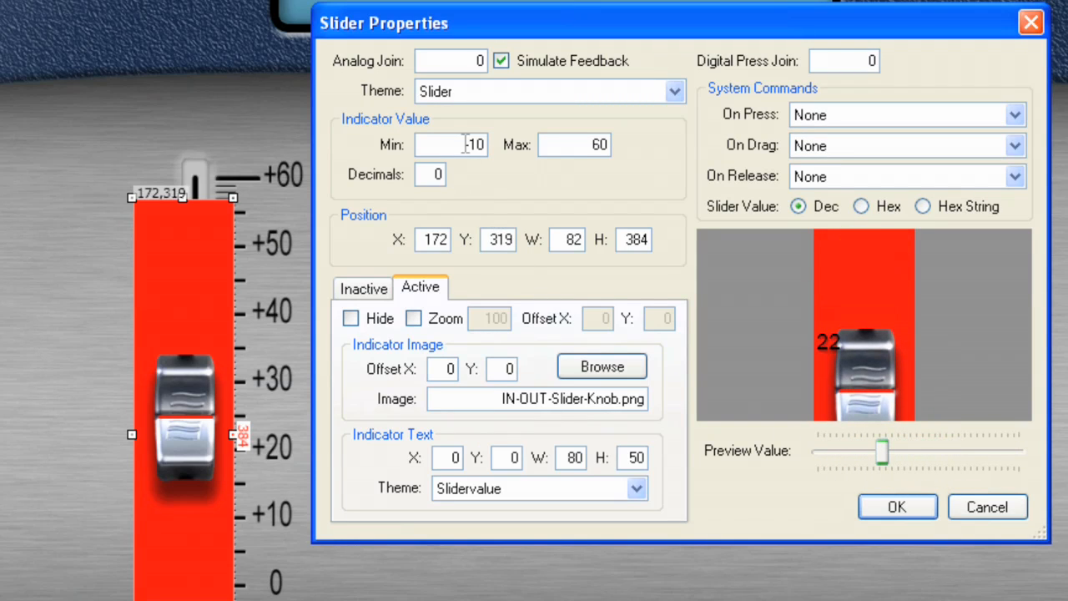
pyautogui.moveTo(881, 451); pyautogui.dragTo(865, 450)
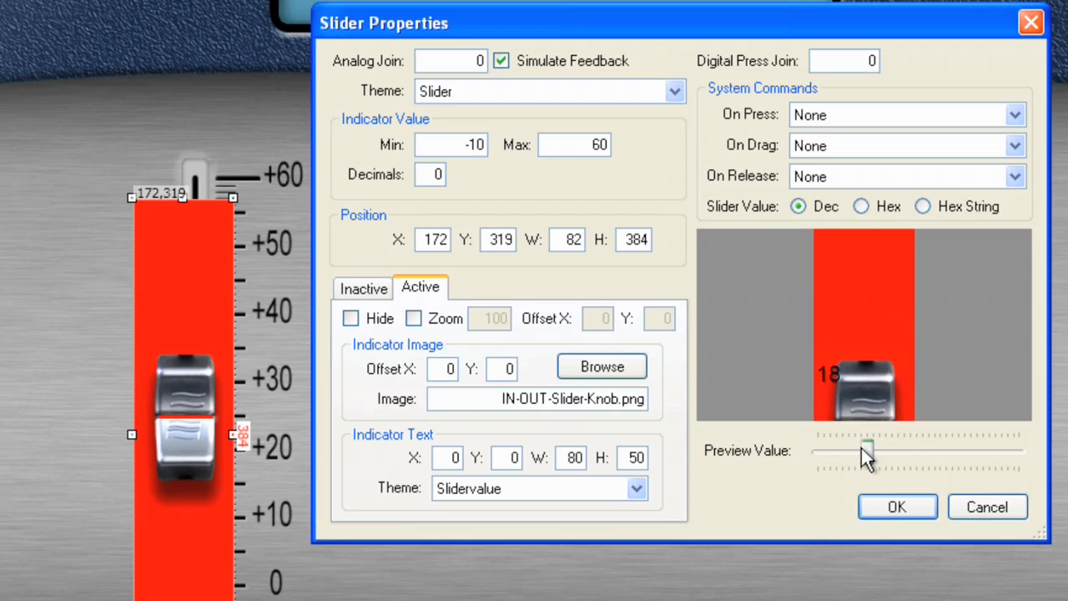
pyautogui.moveTo(865, 451); pyautogui.dragTo(918, 447)
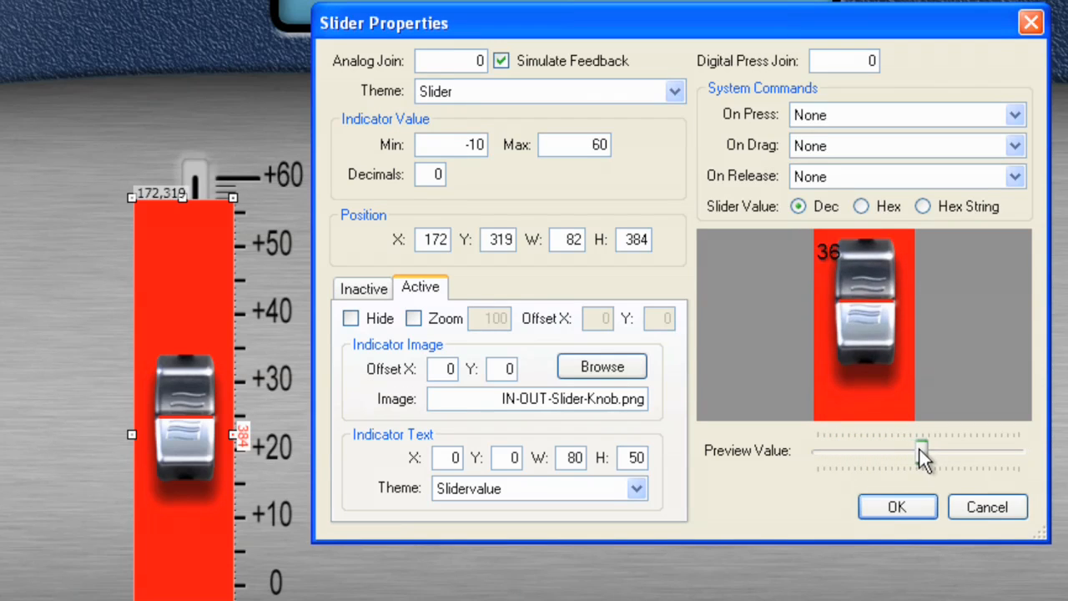
pyautogui.moveTo(918, 450); pyautogui.dragTo(993, 451)
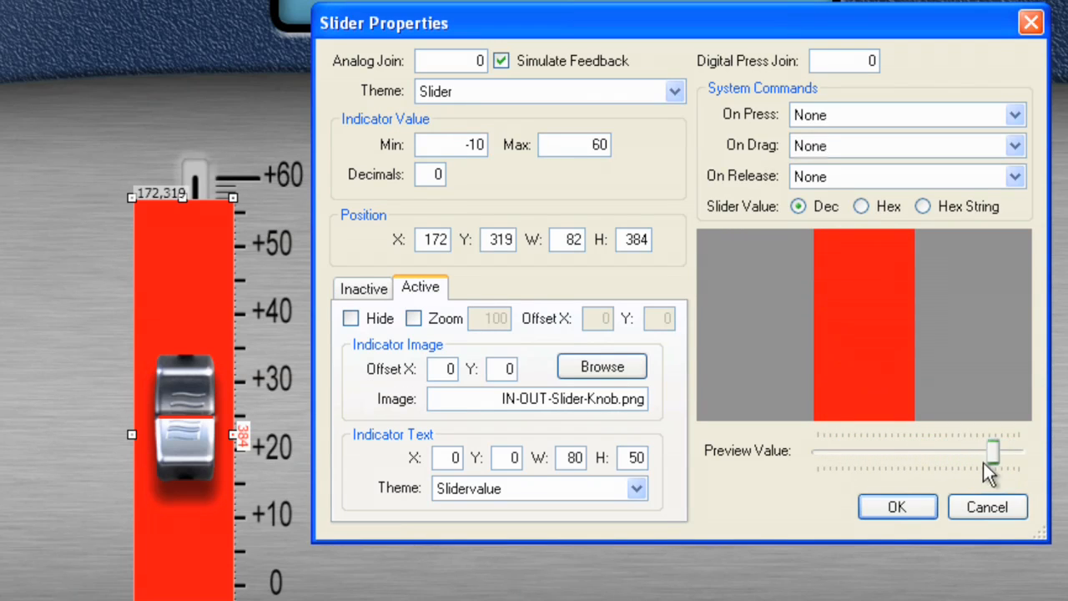
pyautogui.moveTo(993, 451); pyautogui.dragTo(901, 451)
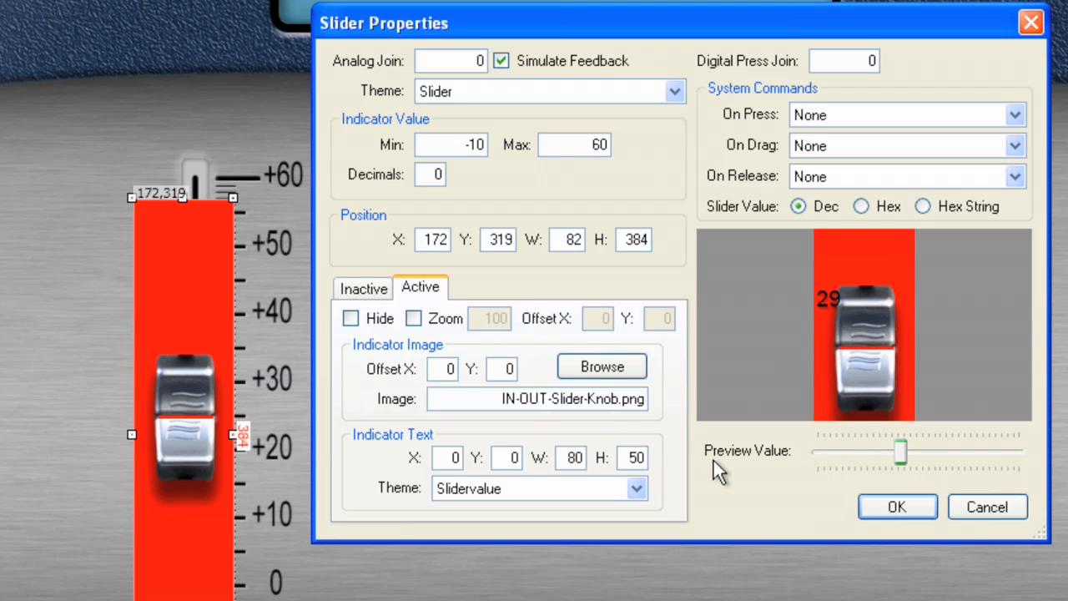
pyautogui.click(896, 507)
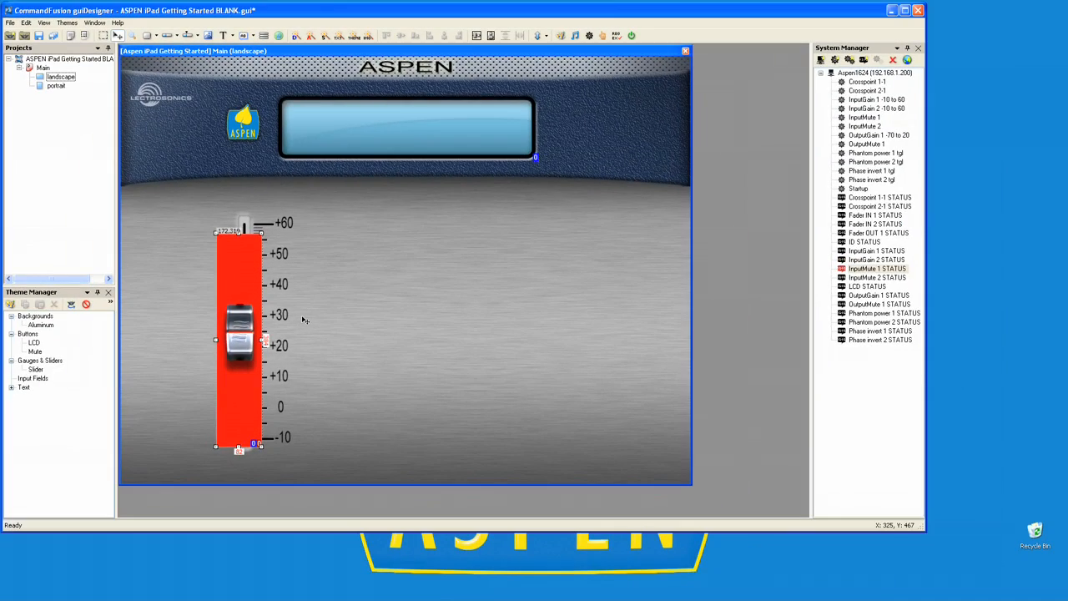
pyautogui.moveTo(195, 253)
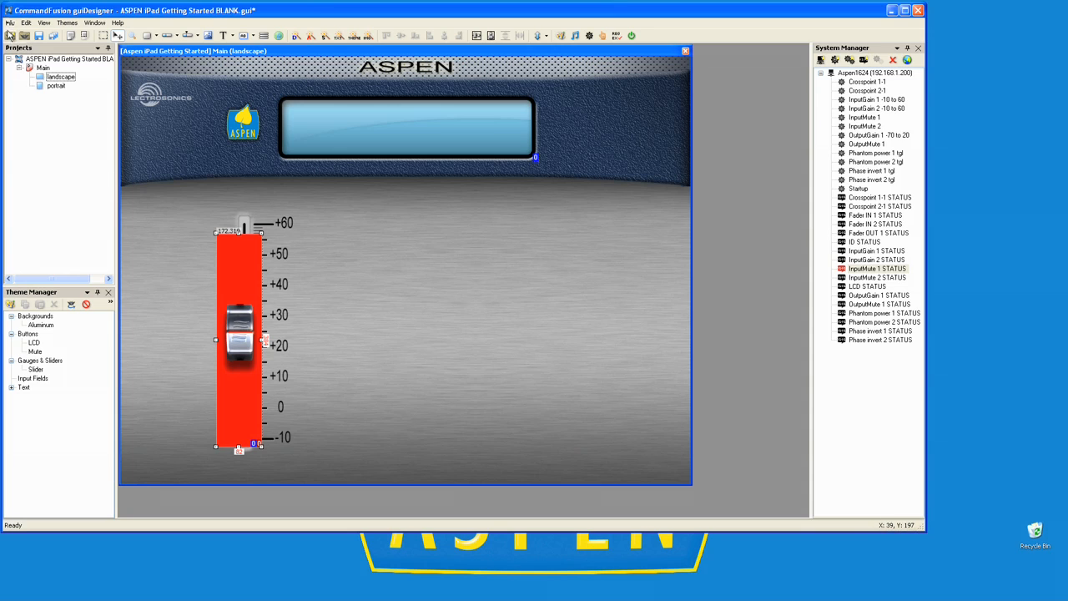
# Upload the Aspen project to the iPad via the File menu's Upload Service
pyautogui.click(27, 23)
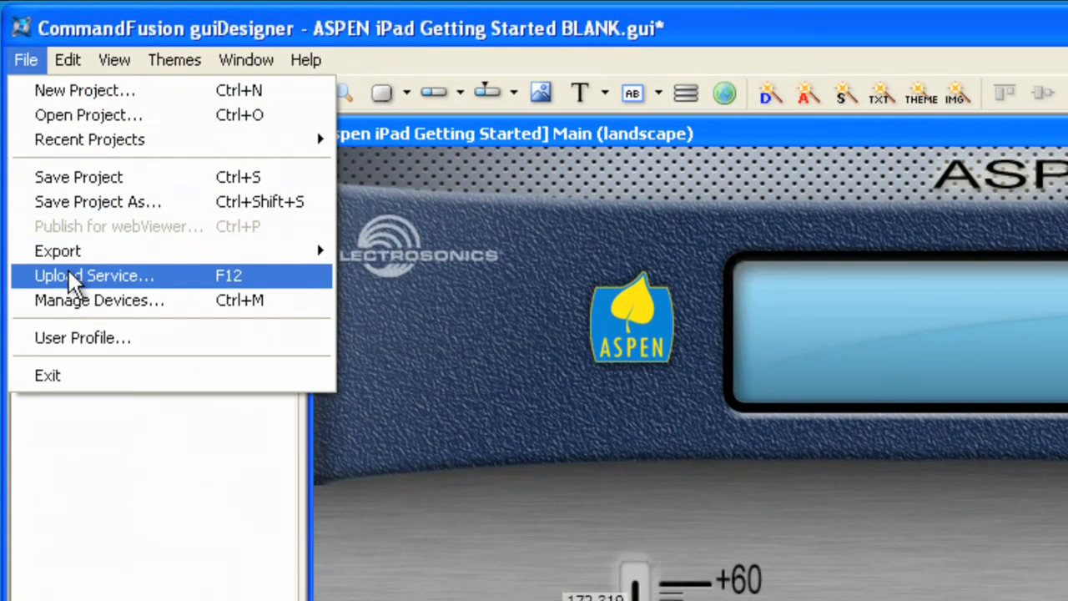
pyautogui.moveTo(555, 525)
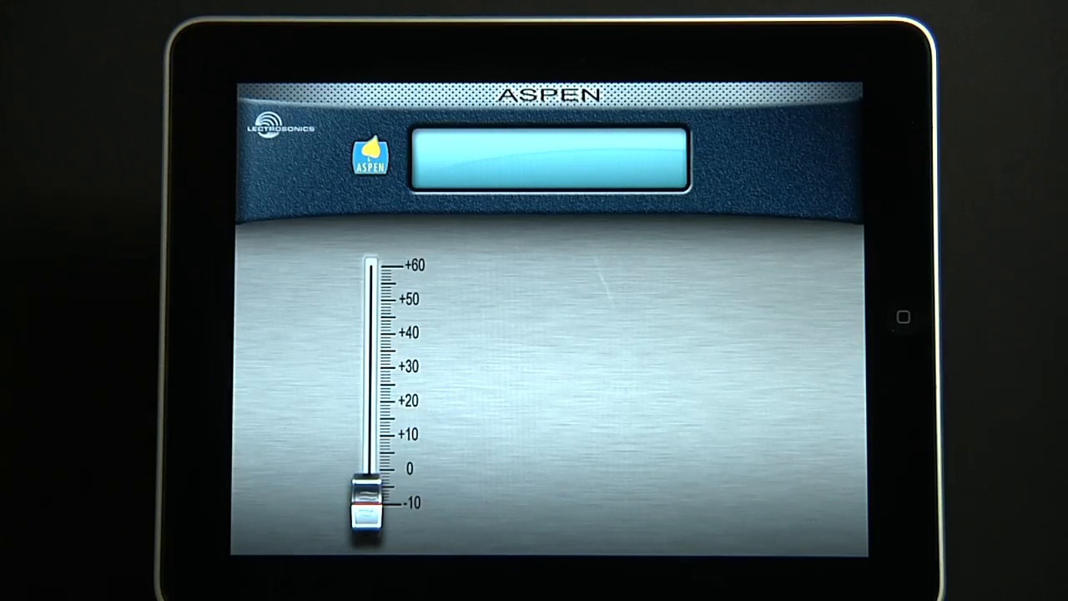
# Drag the fader knob up to 52 and back down to -10, watching the value label follow
pyautogui.moveTo(364, 514); pyautogui.dragTo(368, 470)
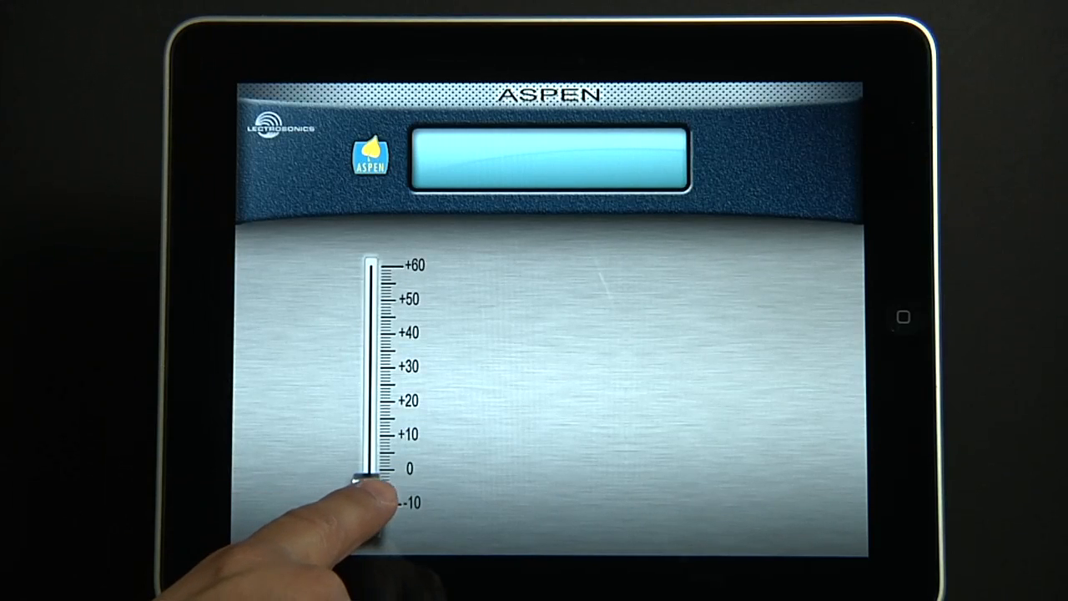
pyautogui.moveTo(359, 470); pyautogui.dragTo(364, 381)
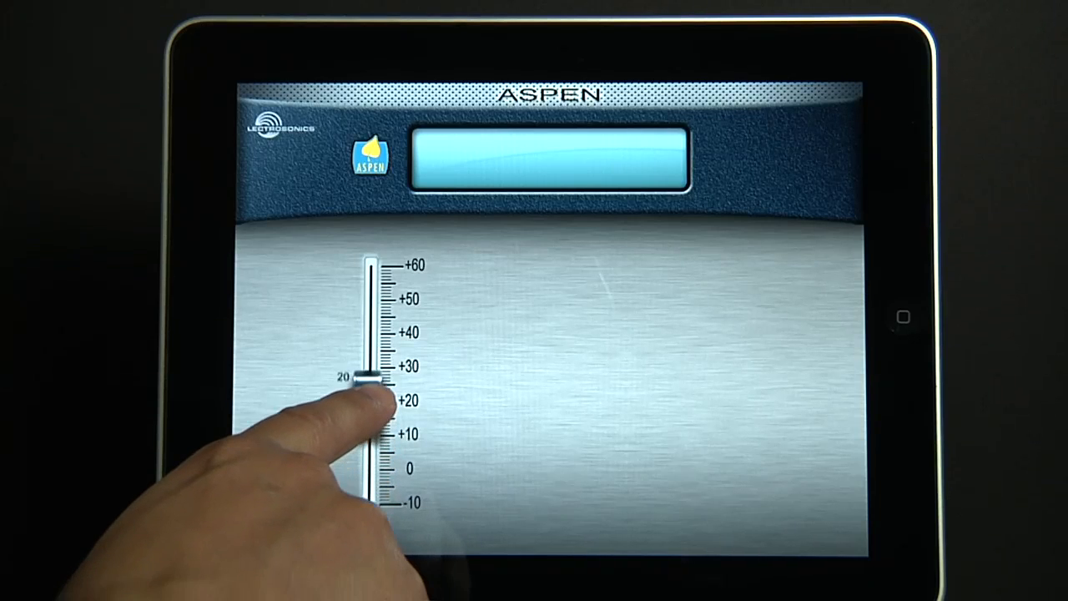
pyautogui.moveTo(367, 384); pyautogui.dragTo(367, 264)
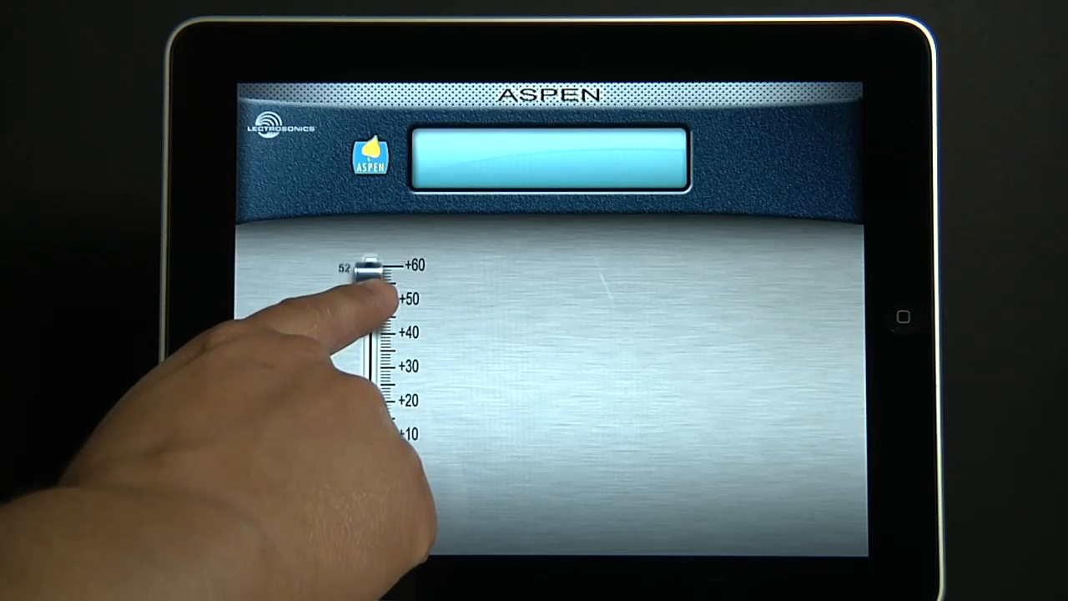
pyautogui.moveTo(367, 264); pyautogui.dragTo(368, 259)
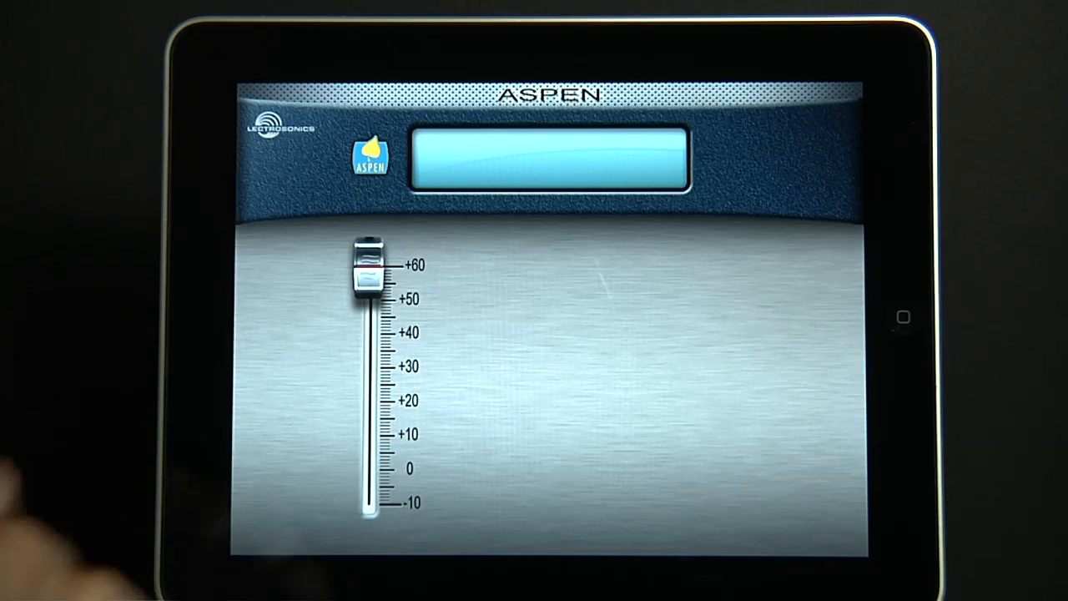
pyautogui.moveTo(367, 267); pyautogui.dragTo(367, 326)
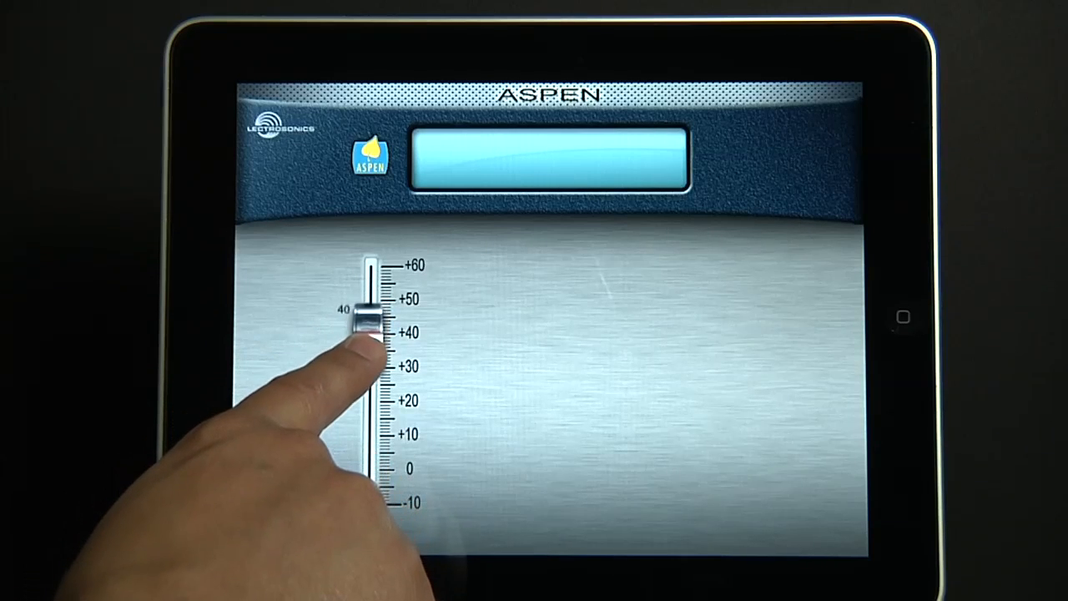
pyautogui.moveTo(359, 326); pyautogui.dragTo(359, 397)
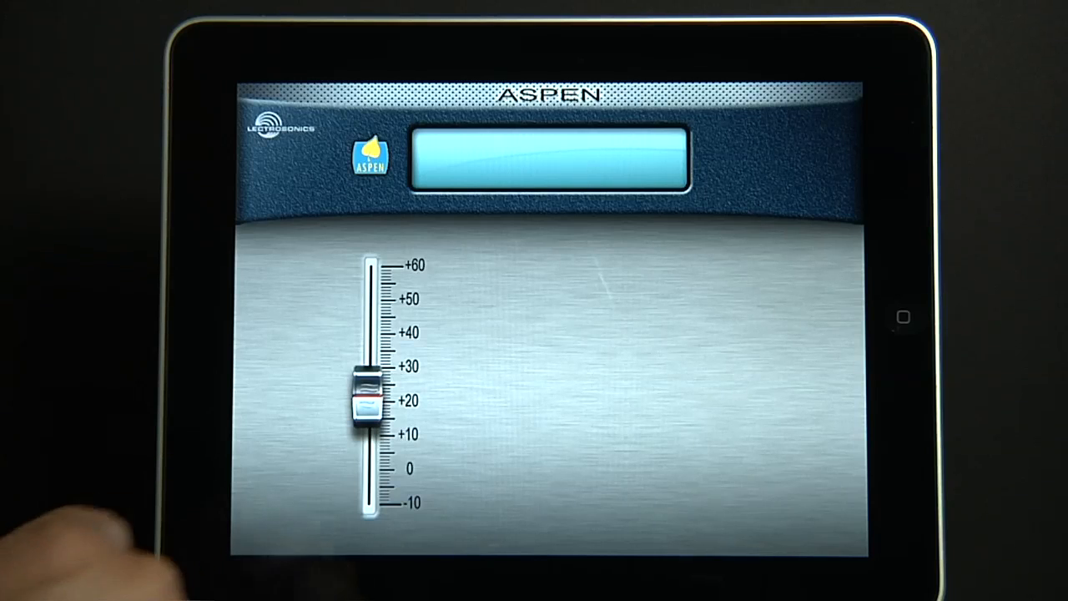
pyautogui.moveTo(364, 398); pyautogui.dragTo(364, 454)
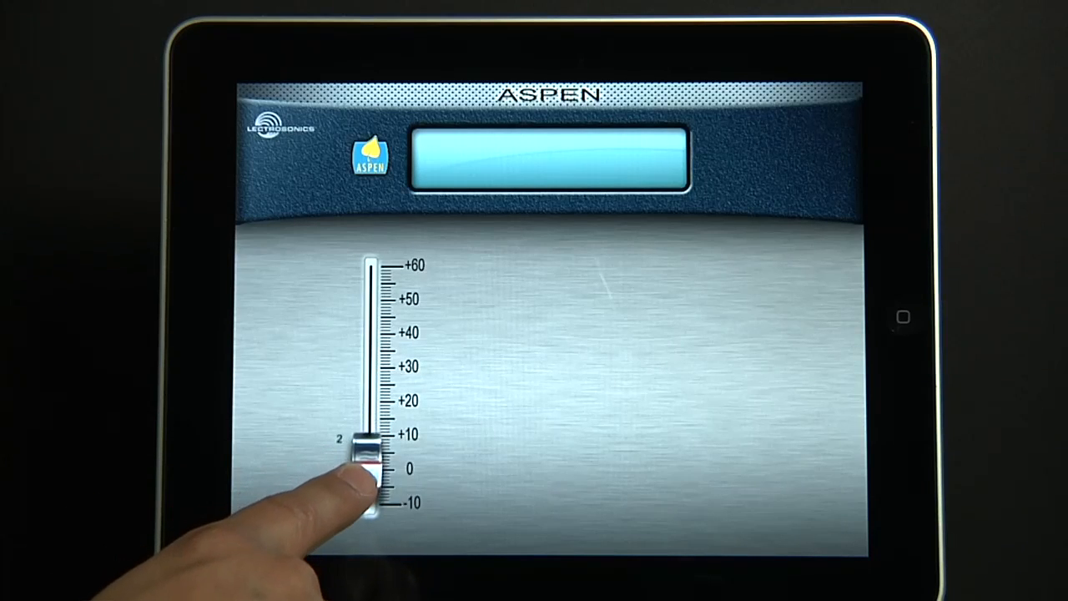
pyautogui.moveTo(359, 467); pyautogui.dragTo(364, 521)
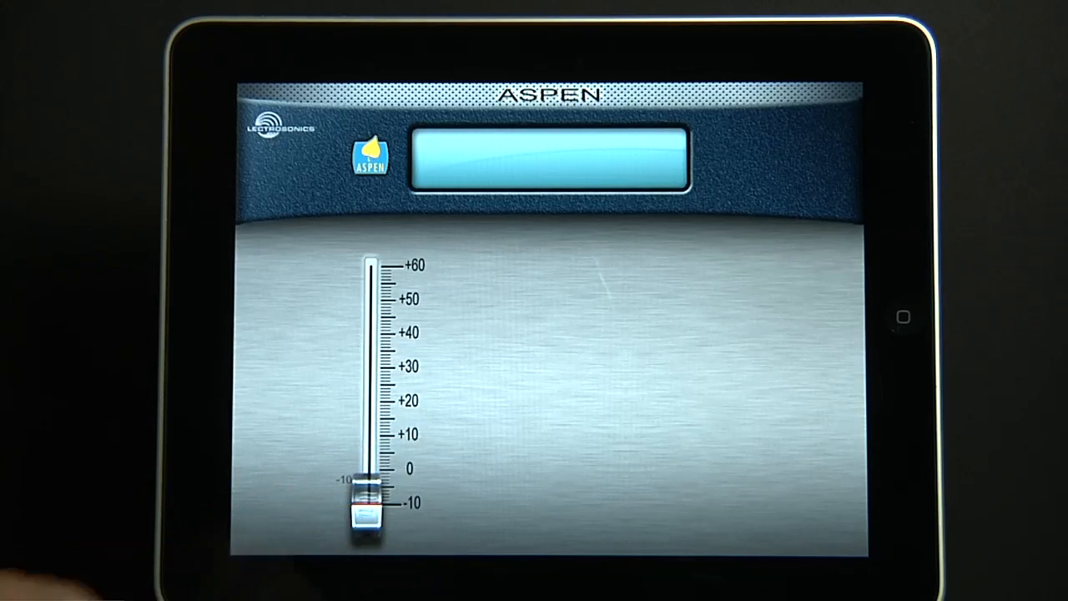